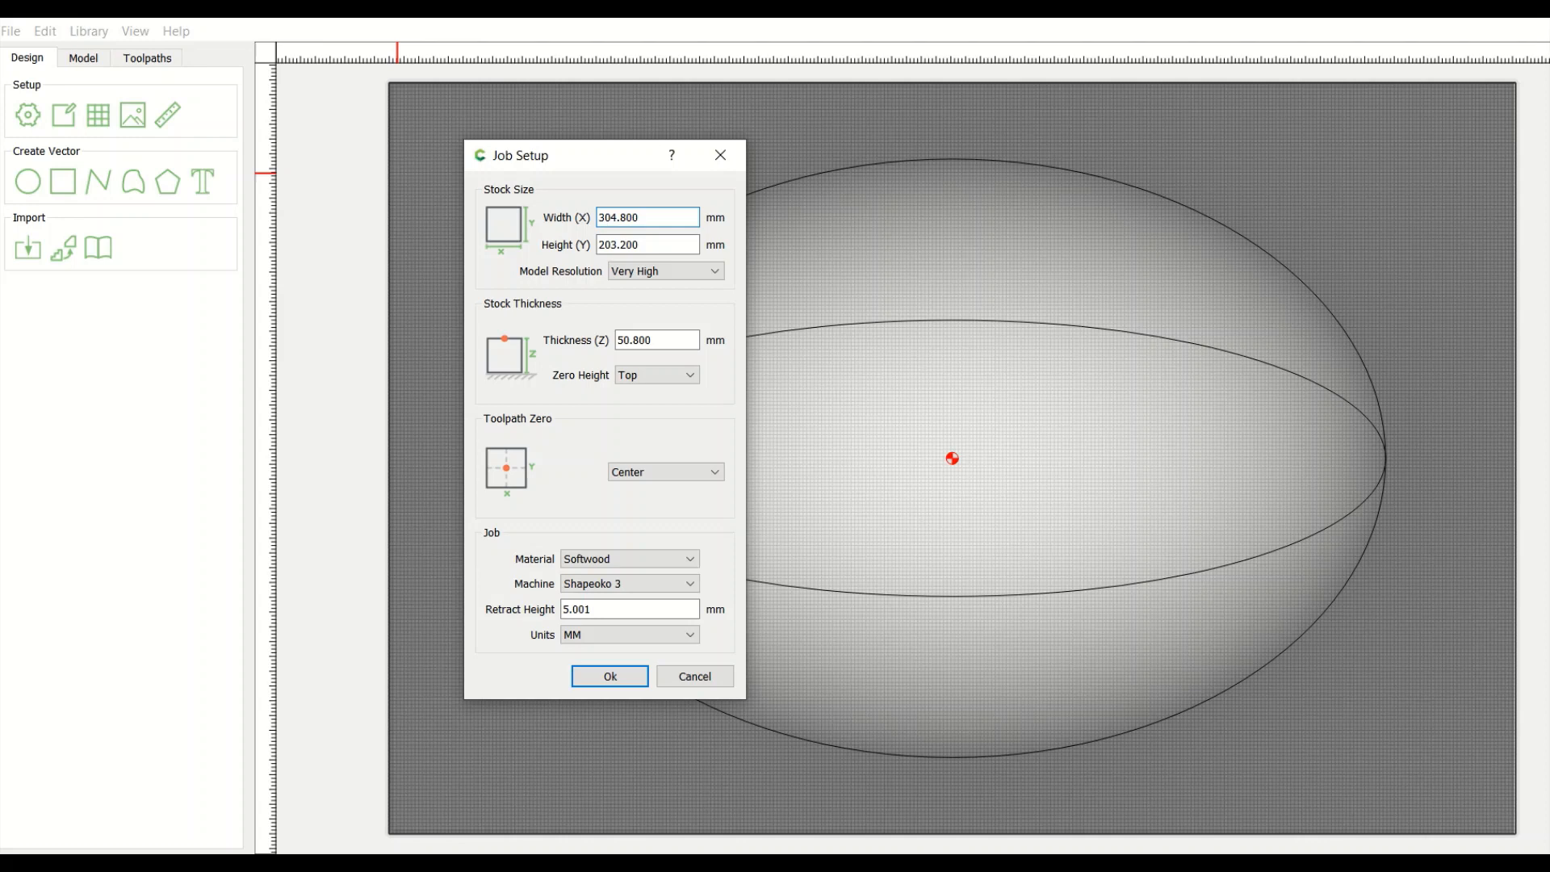
# Step: Accept the 304.8 × 203.2 mm stock settings and close Job Setup
pyautogui.click(647, 216)
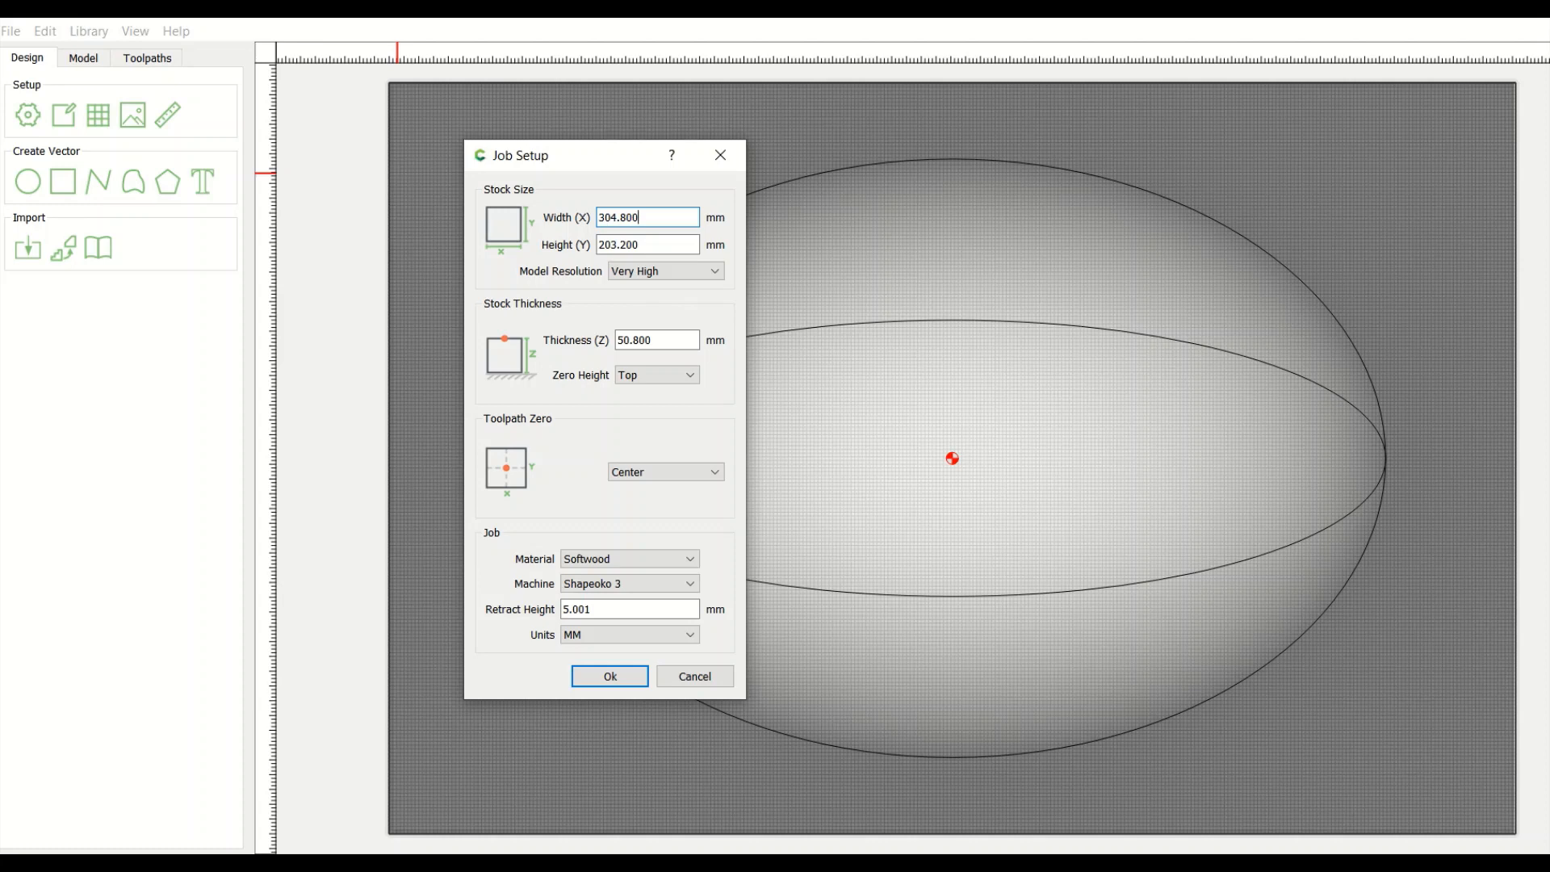
pyautogui.moveTo(957, 460)
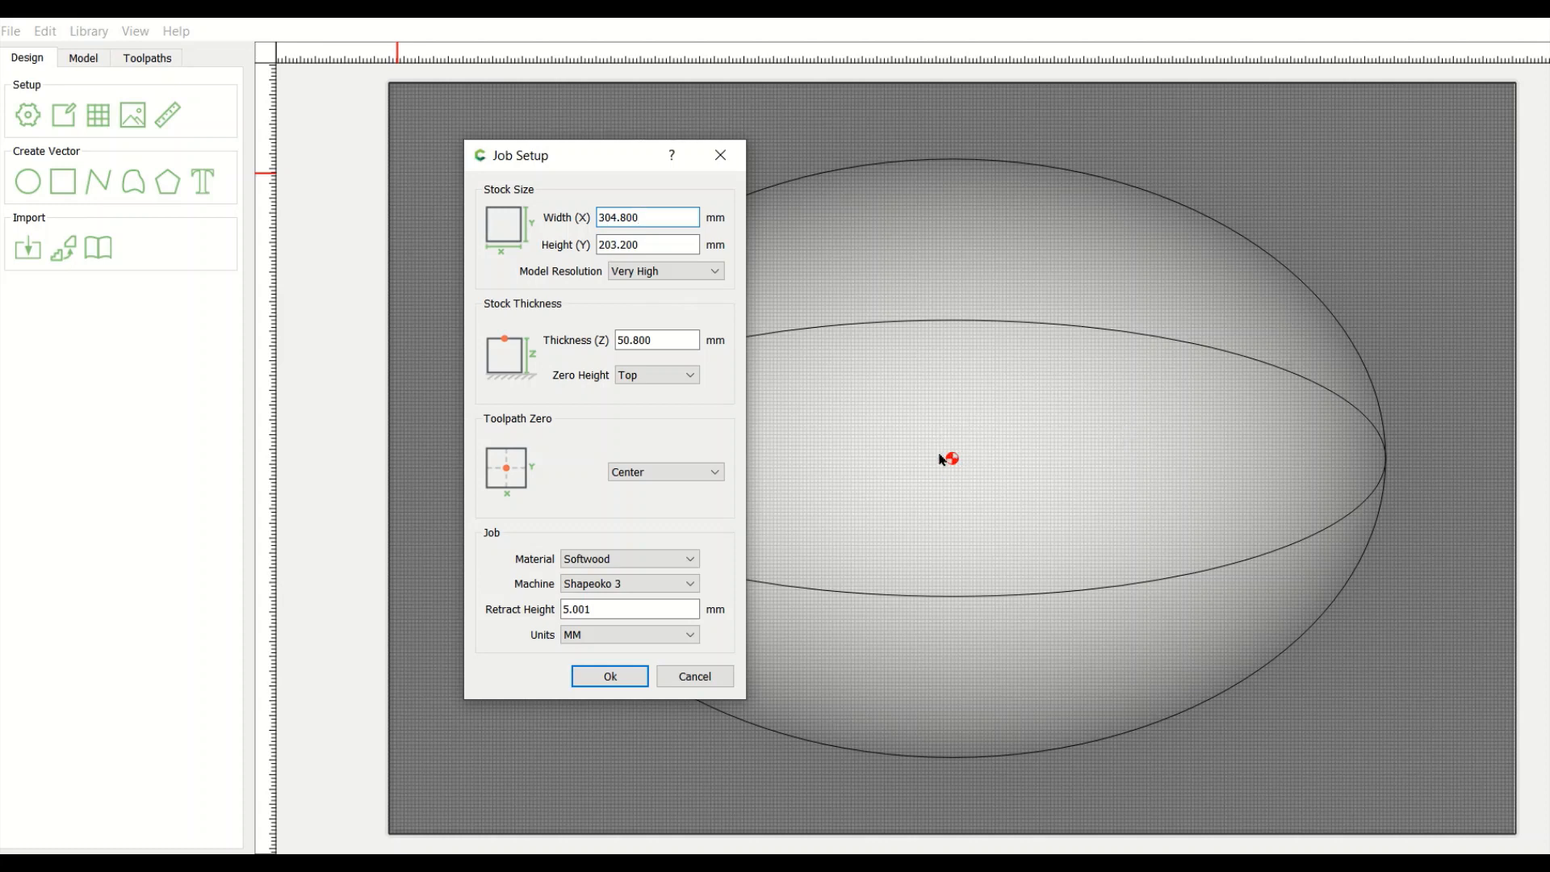
pyautogui.moveTo(676, 297)
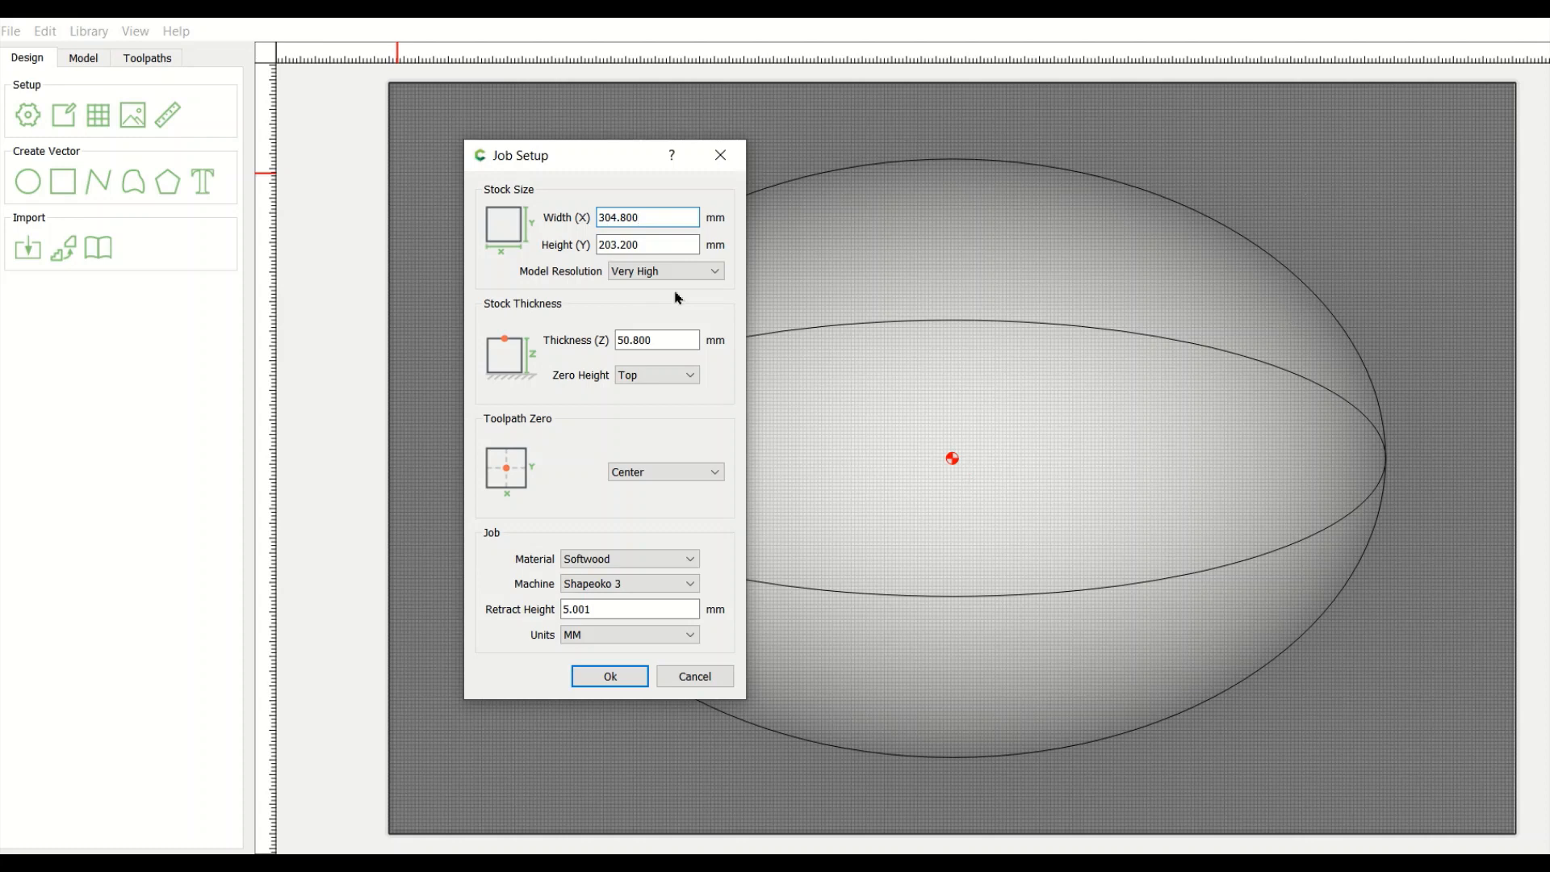
pyautogui.moveTo(1115, 339)
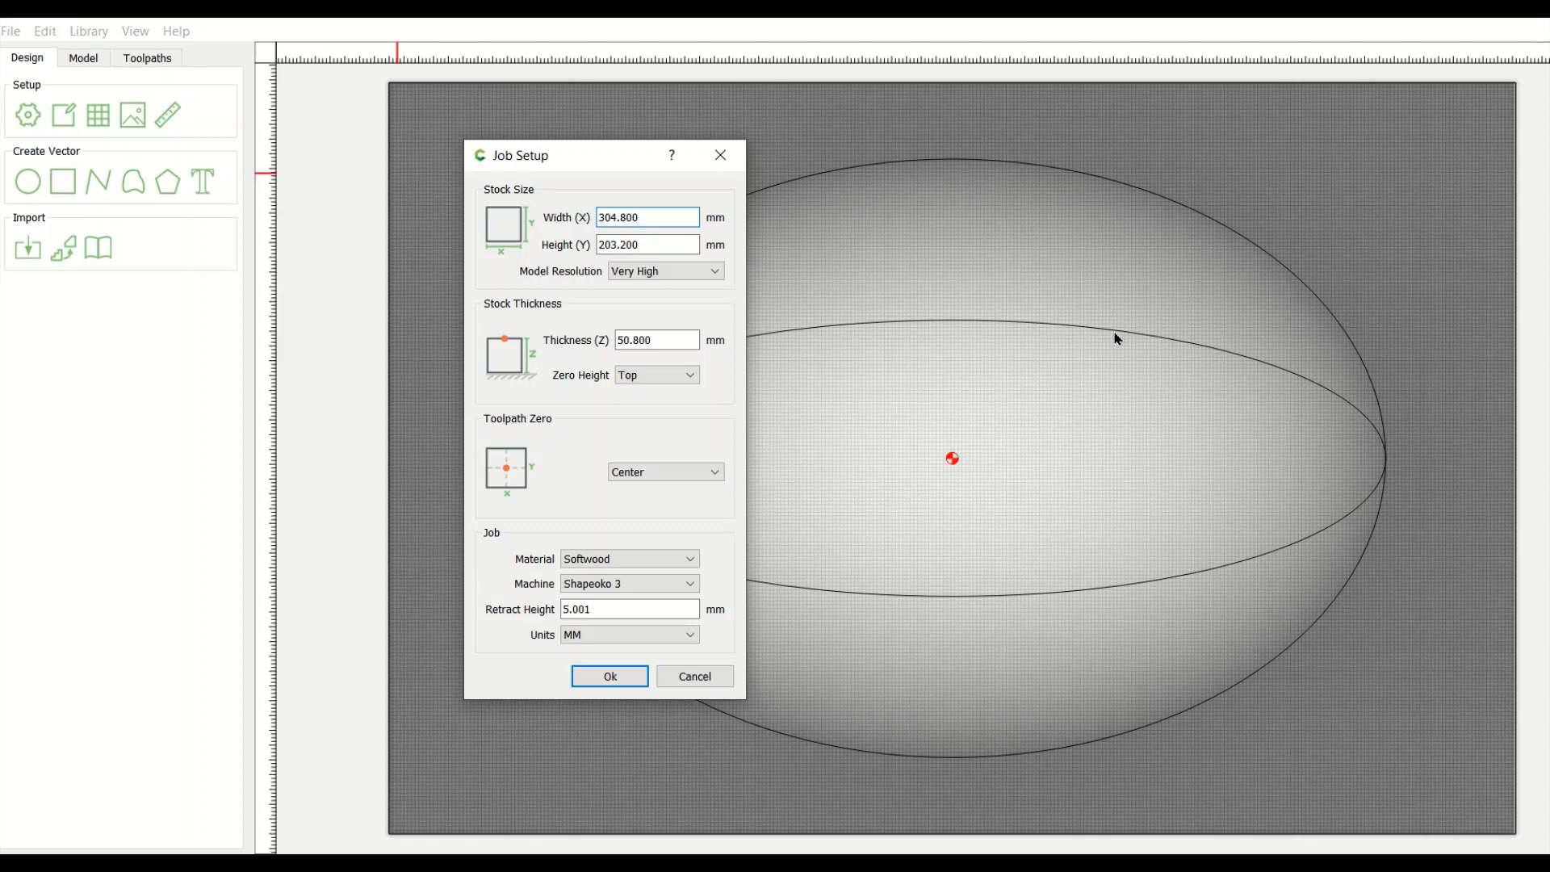
pyautogui.click(648, 217)
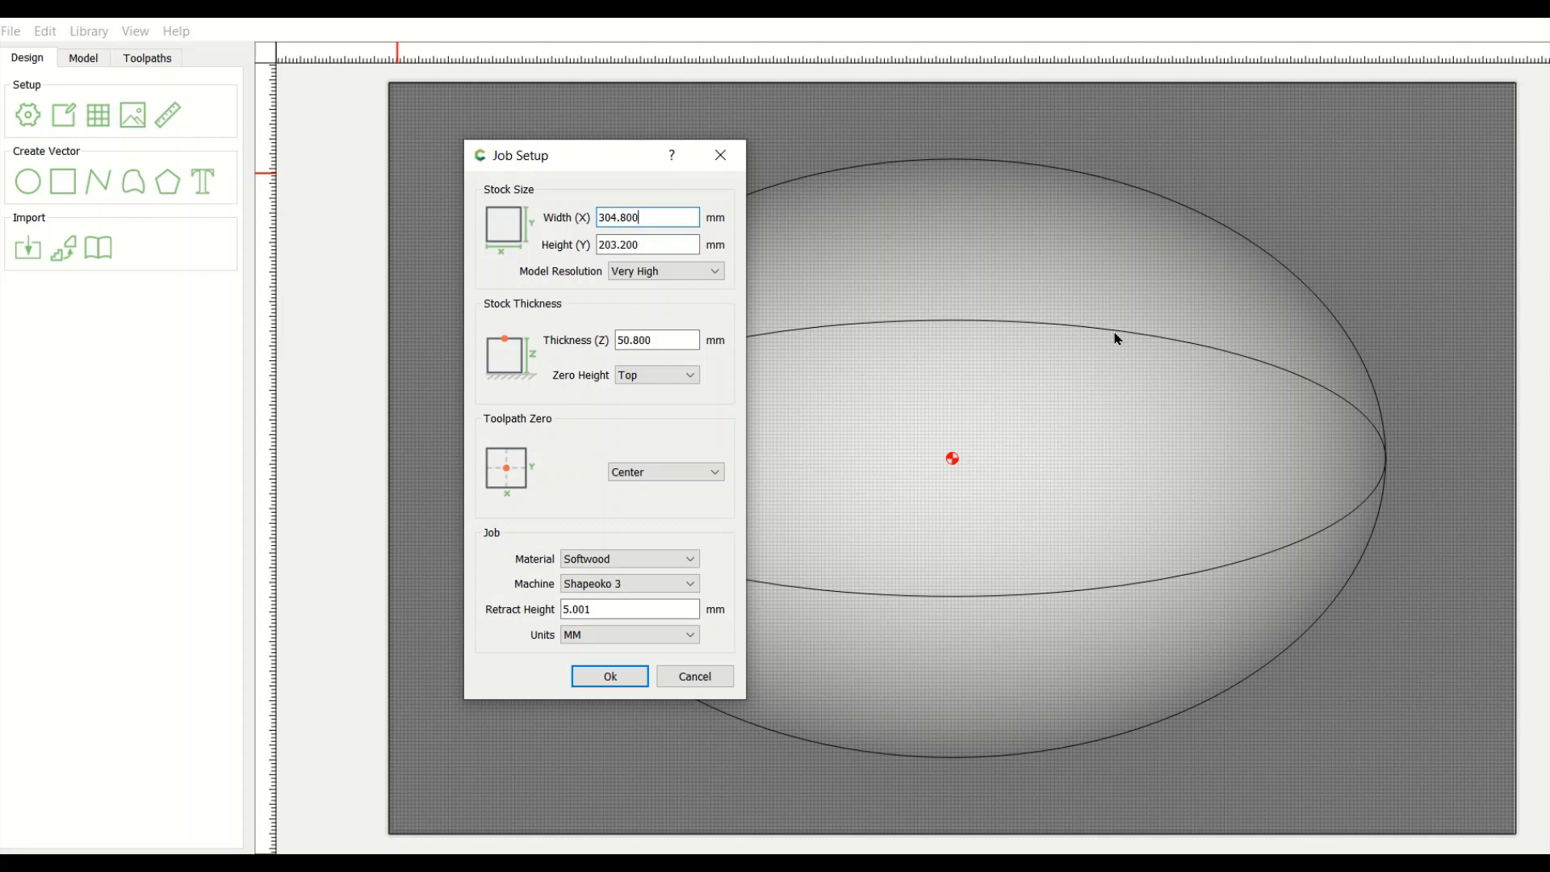
pyautogui.moveTo(390, 834)
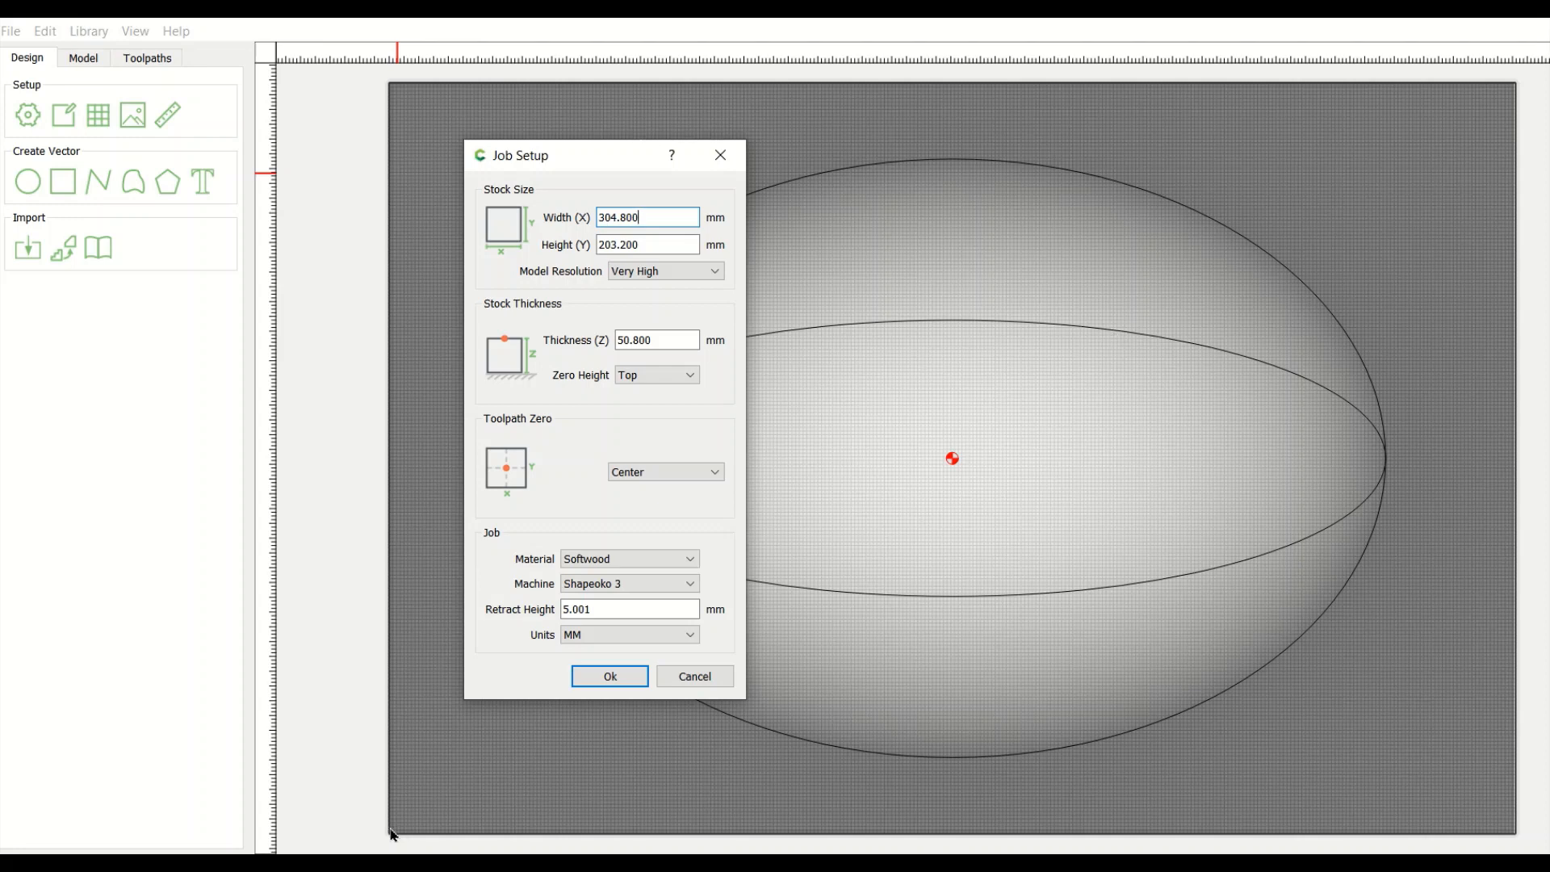
pyautogui.moveTo(957, 459)
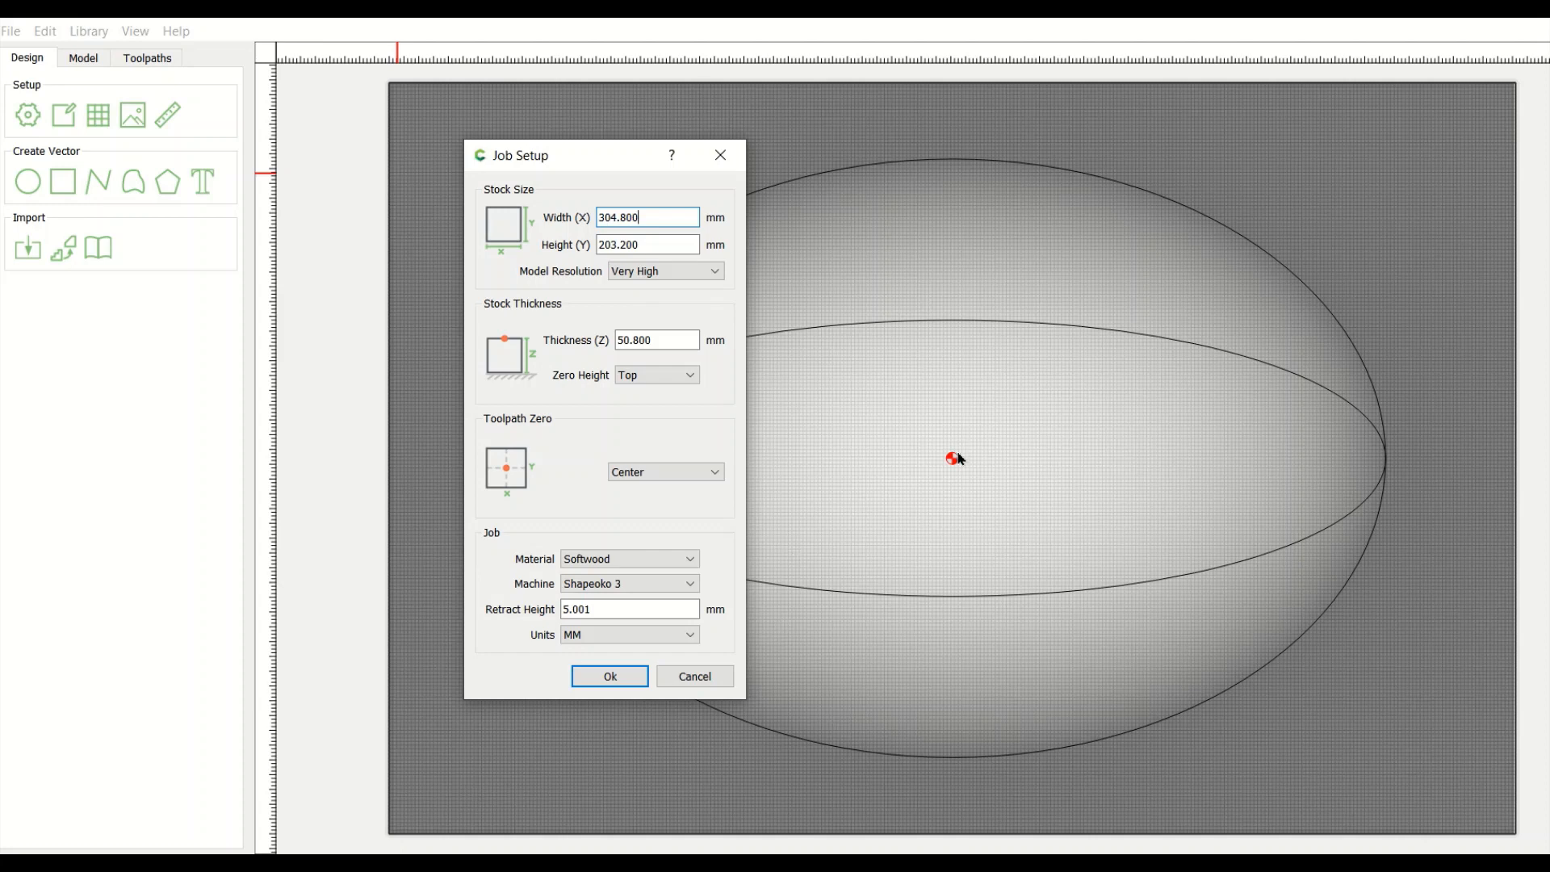
pyautogui.moveTo(1346, 264)
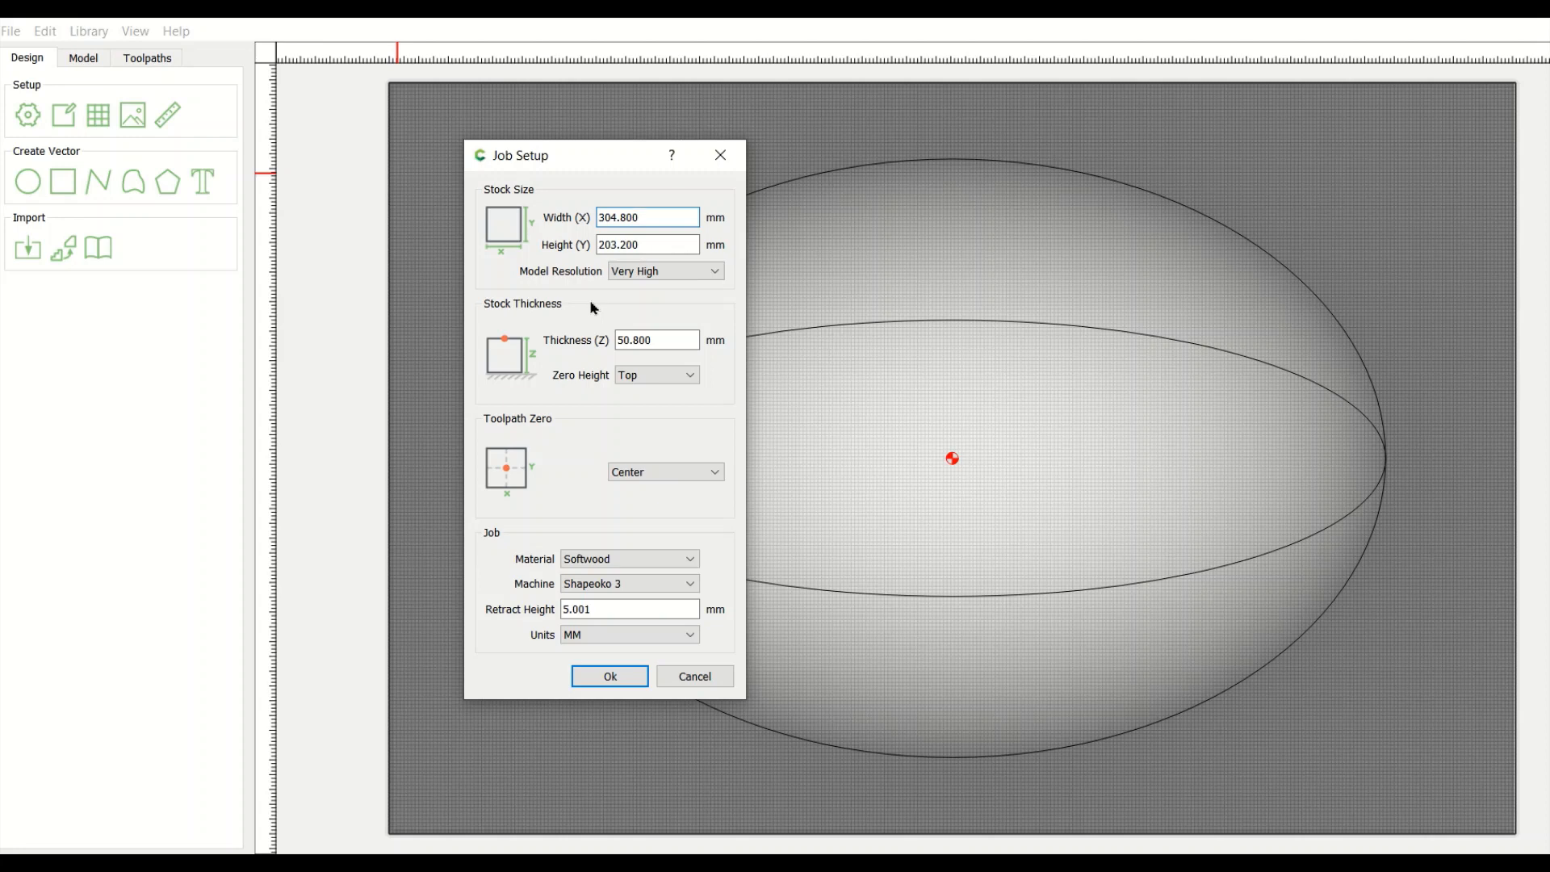
pyautogui.click(628, 633)
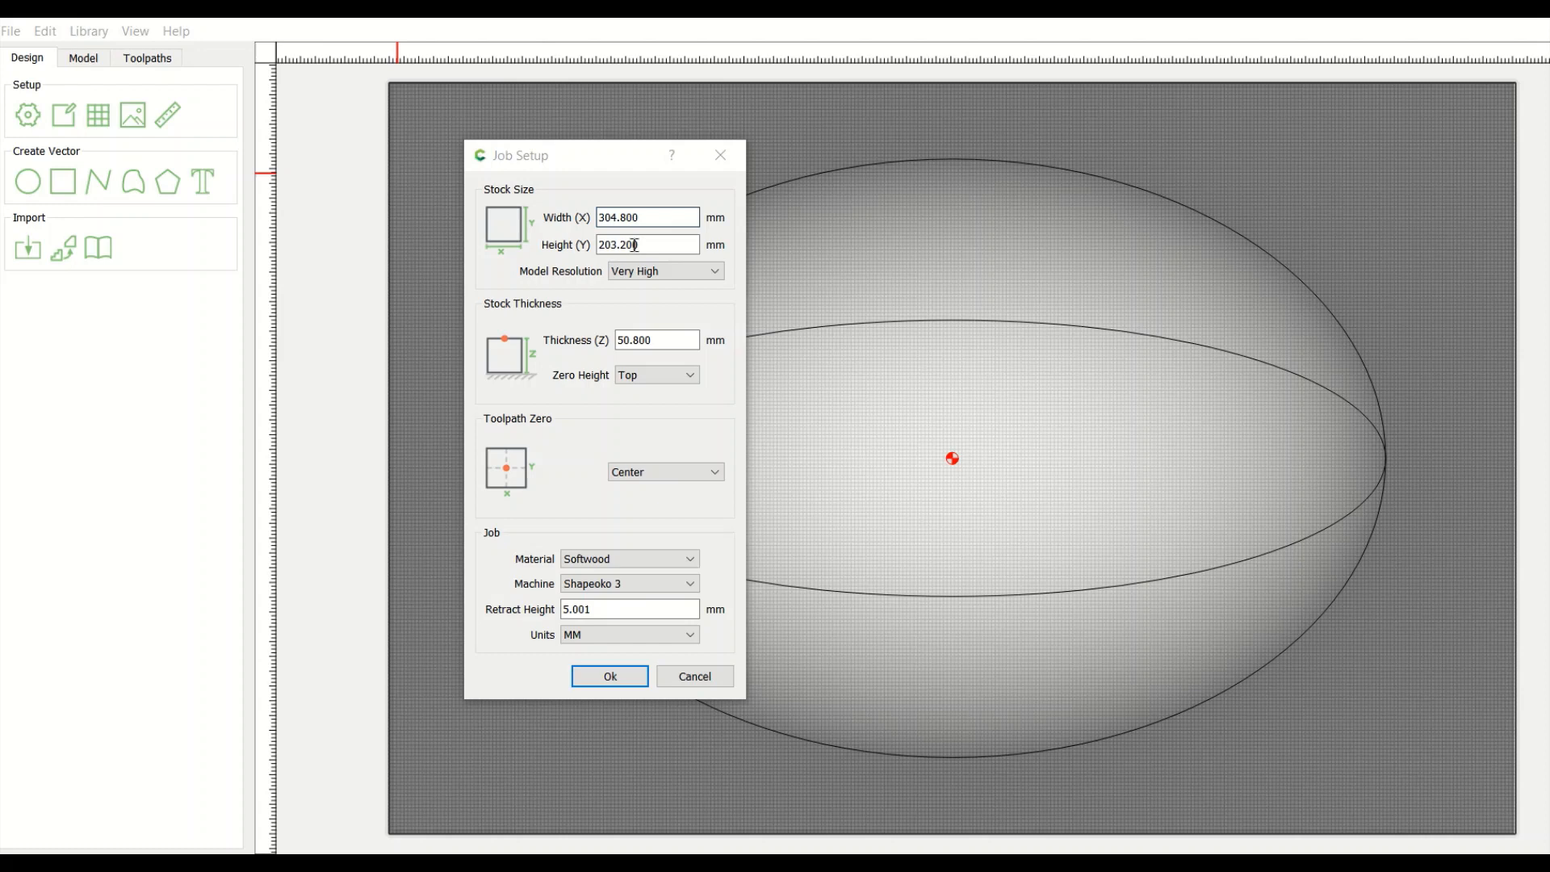
pyautogui.click(609, 676)
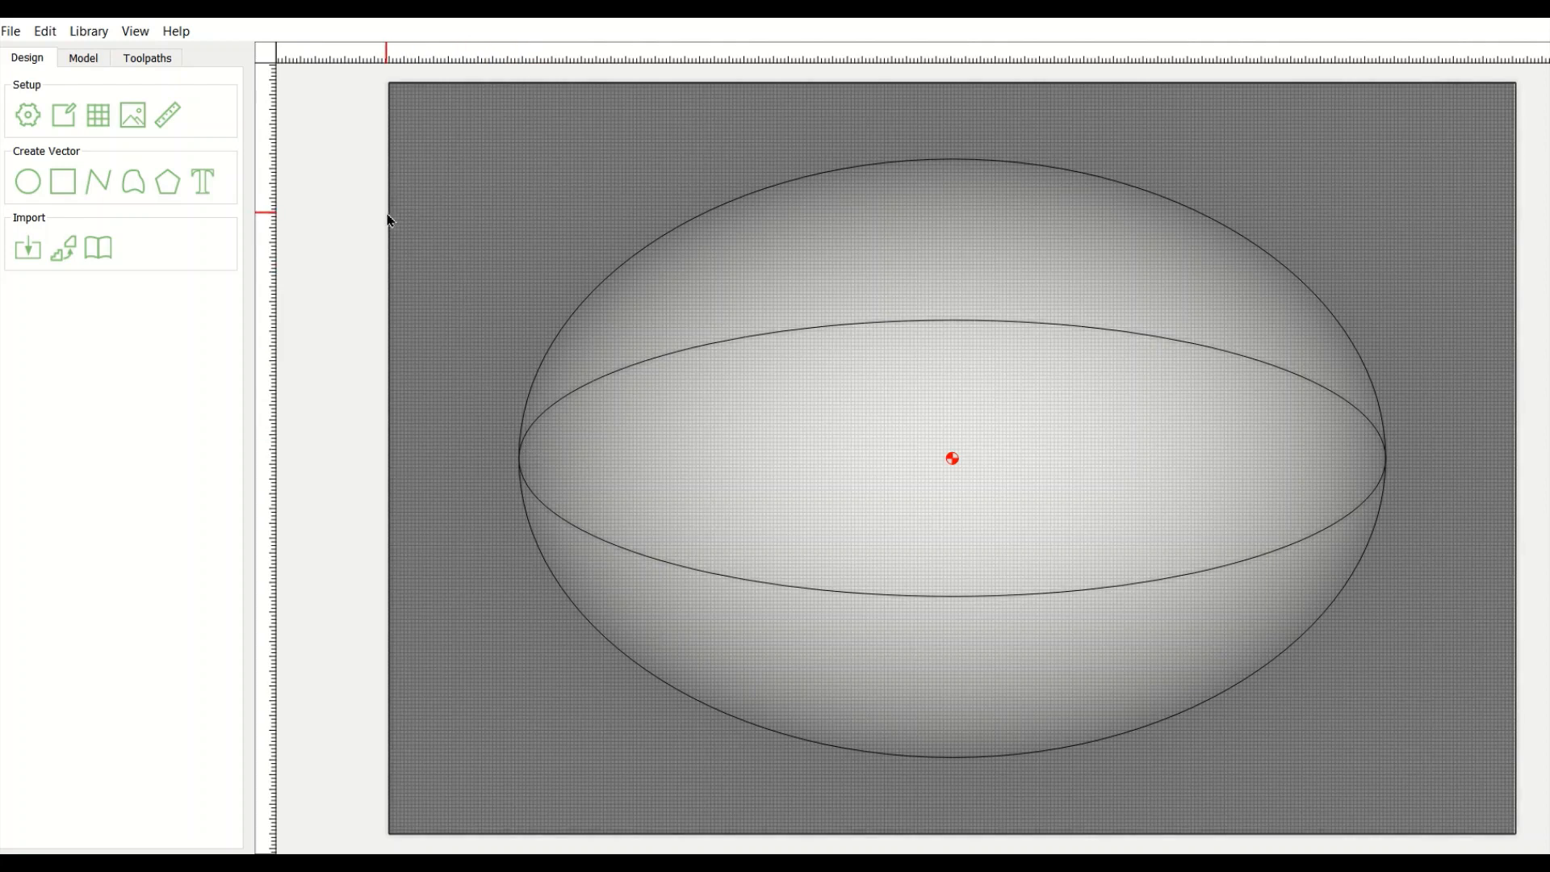
pyautogui.moveTo(689, 242)
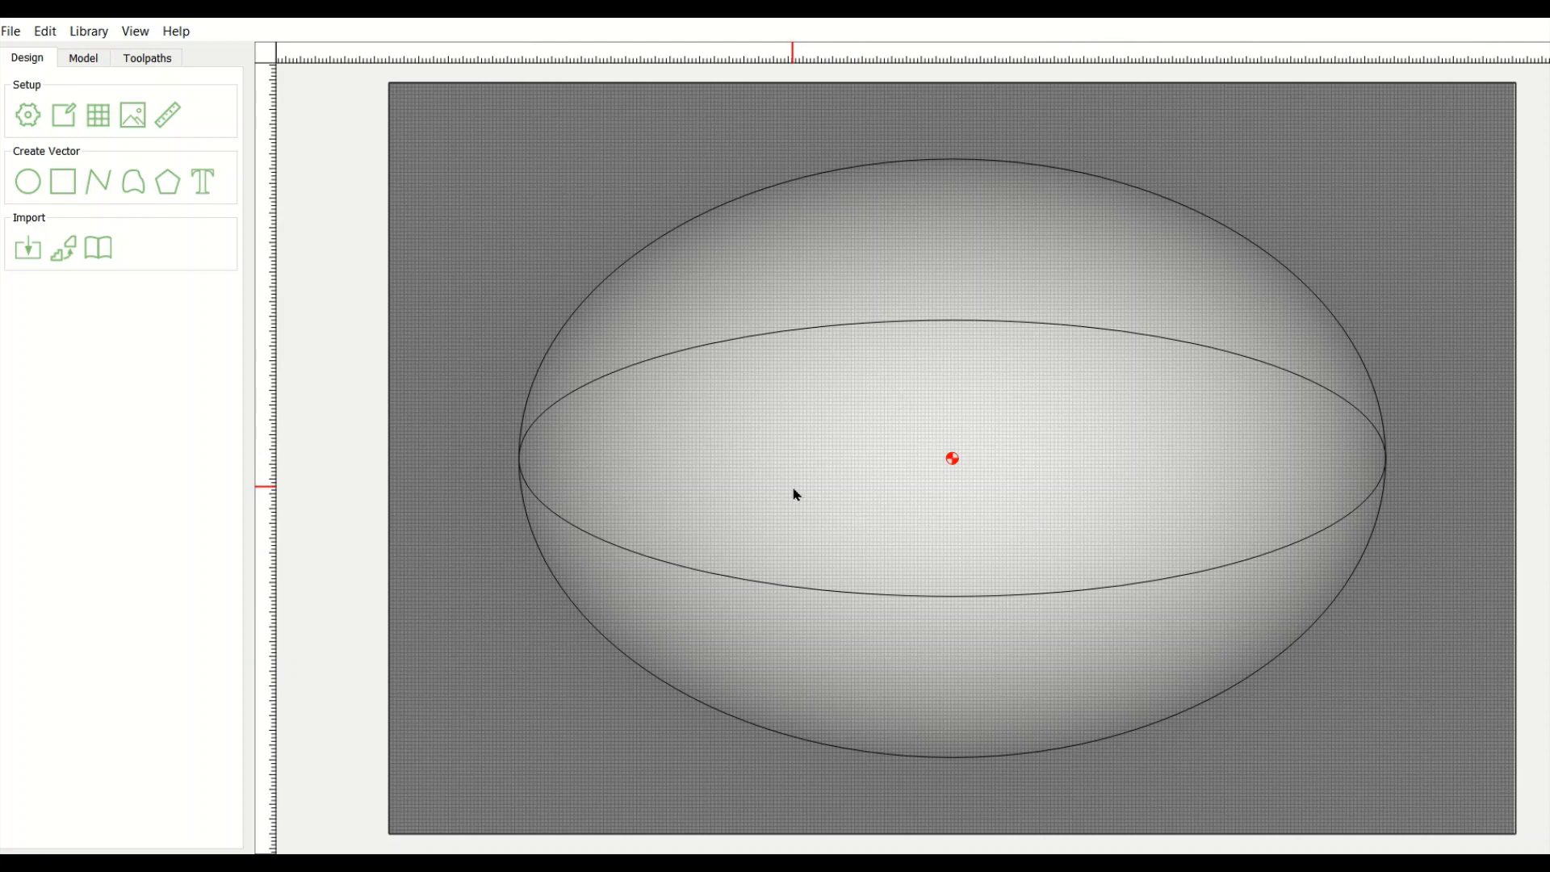
pyautogui.moveTo(411, 639)
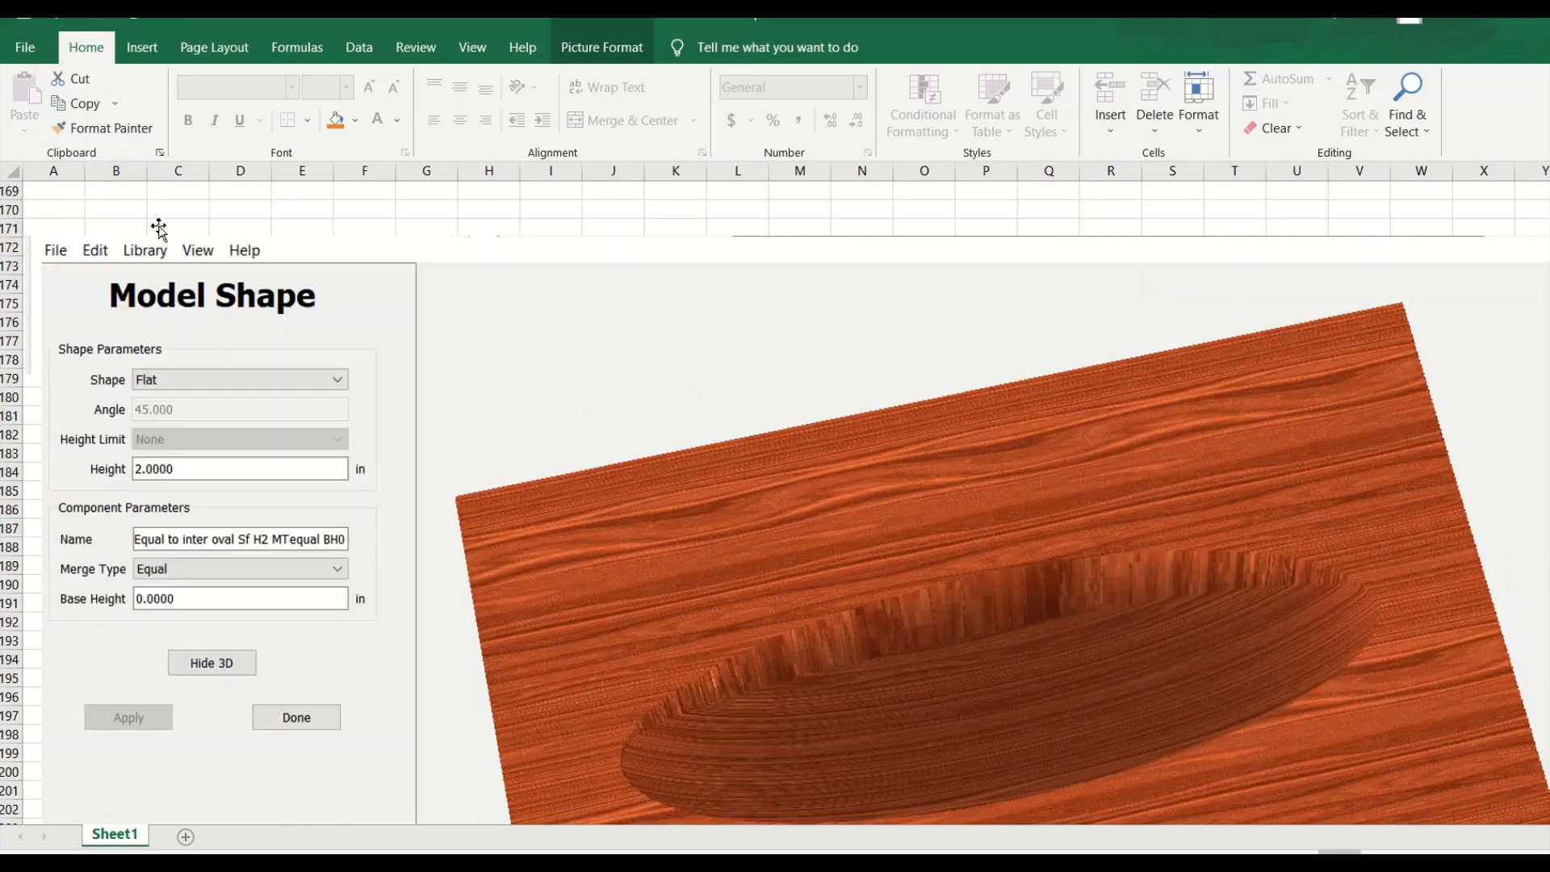
# Step: Scroll the worksheet to the plain beech block view listing base and outer oval components
pyautogui.click(211, 662)
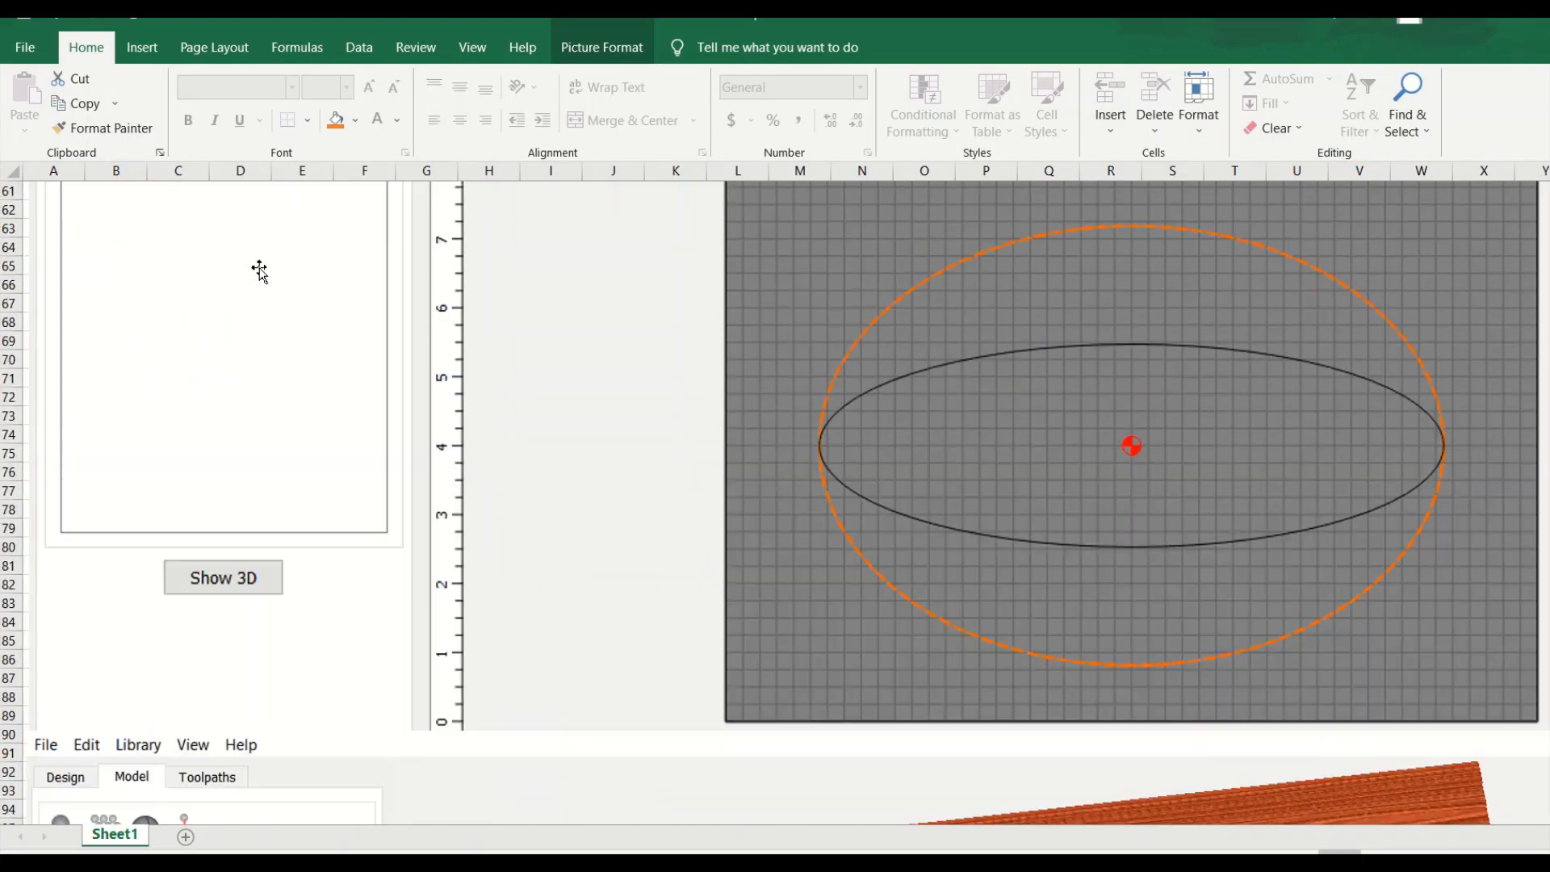
pyautogui.click(222, 578)
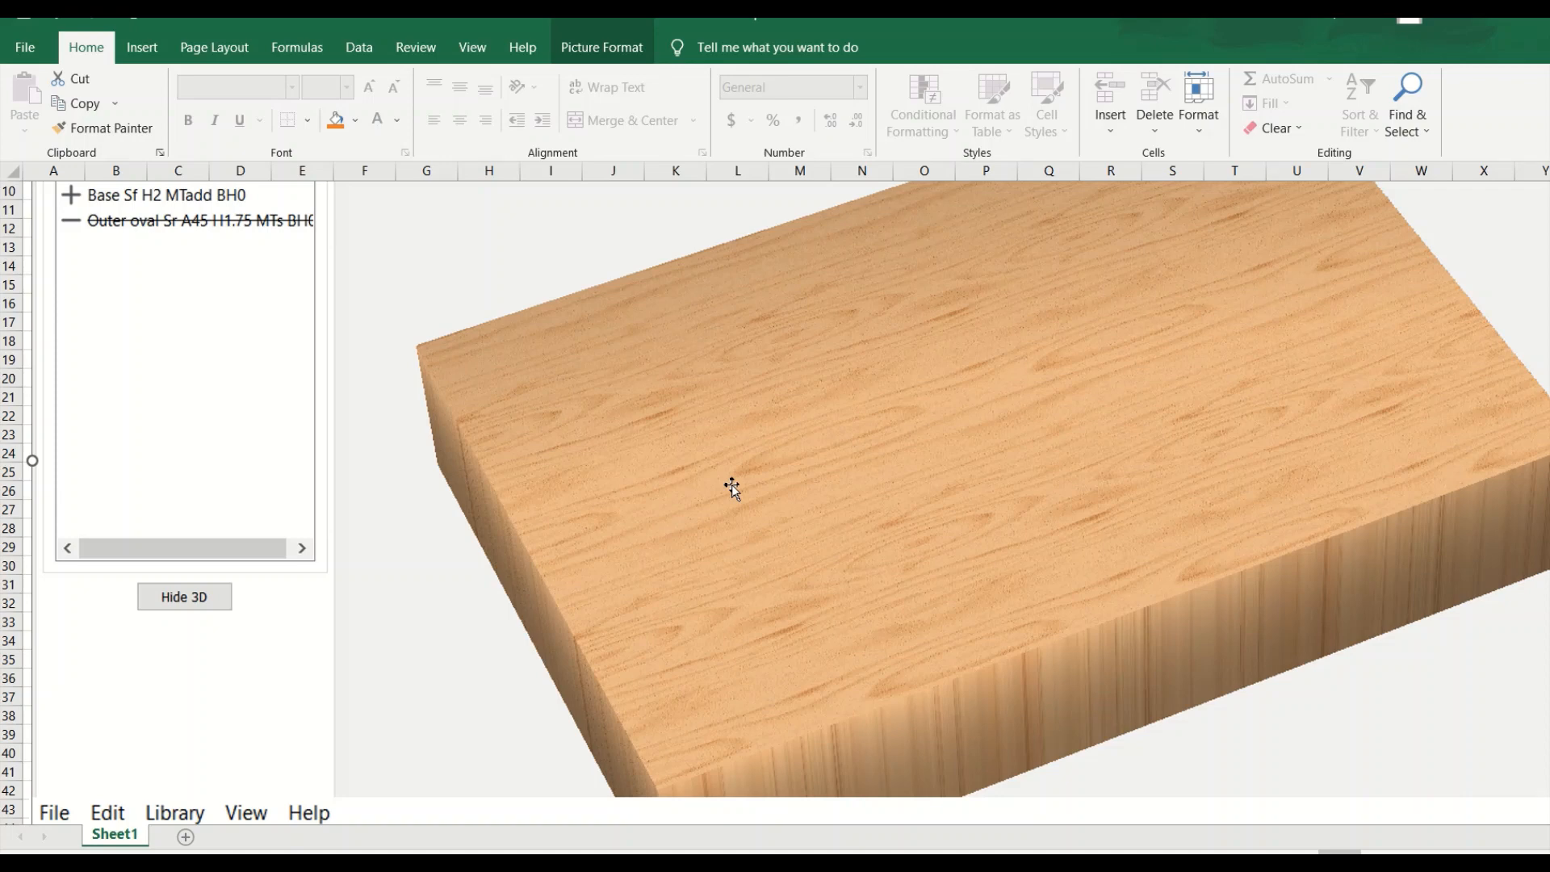
pyautogui.press('alt')
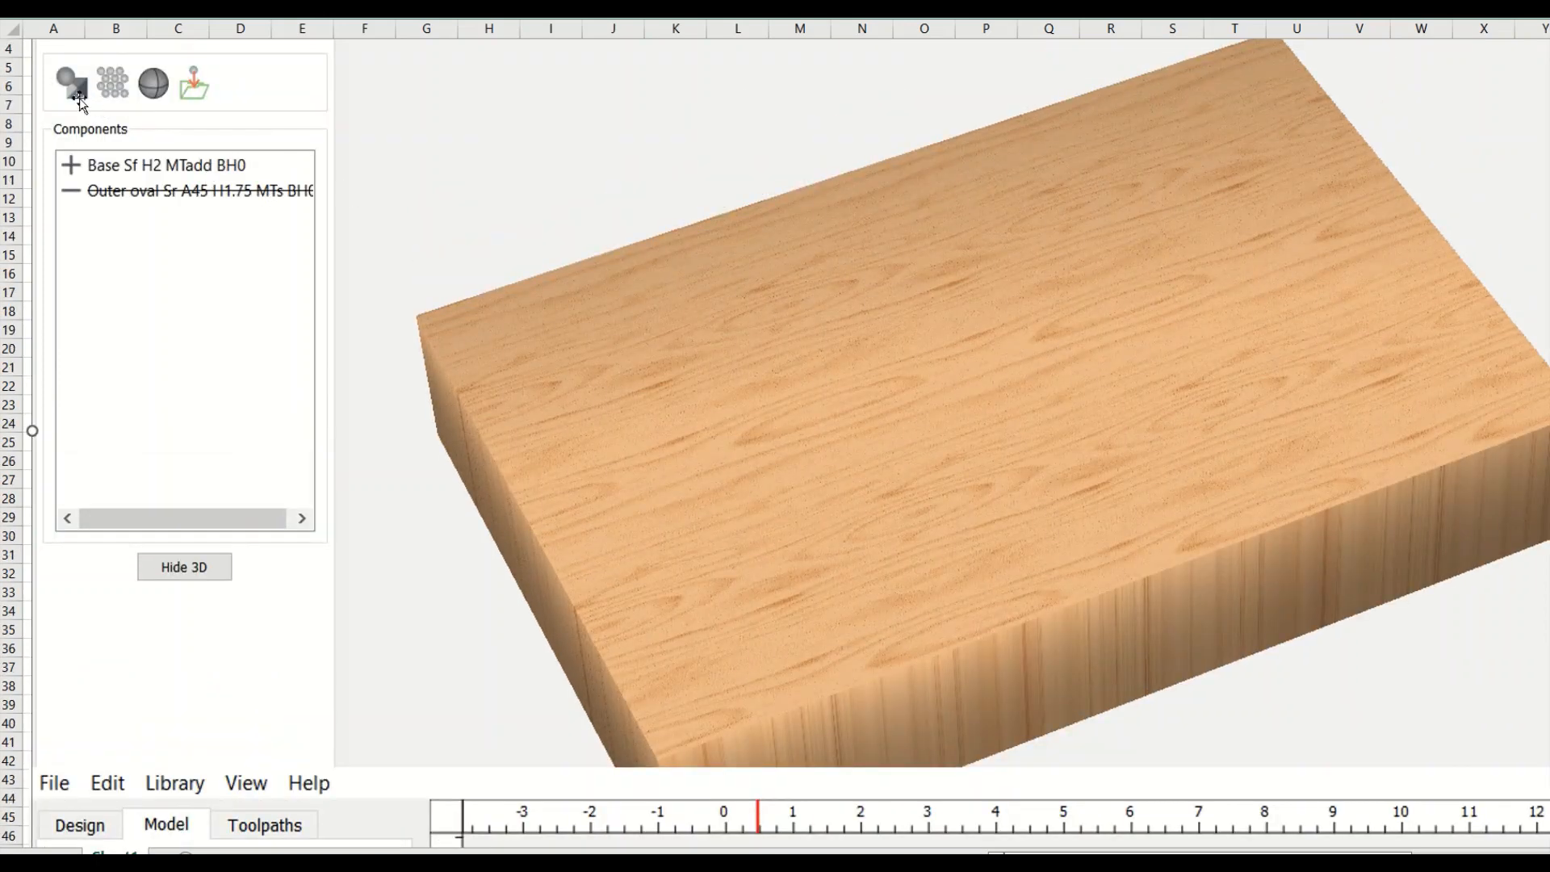
pyautogui.moveTo(94, 141)
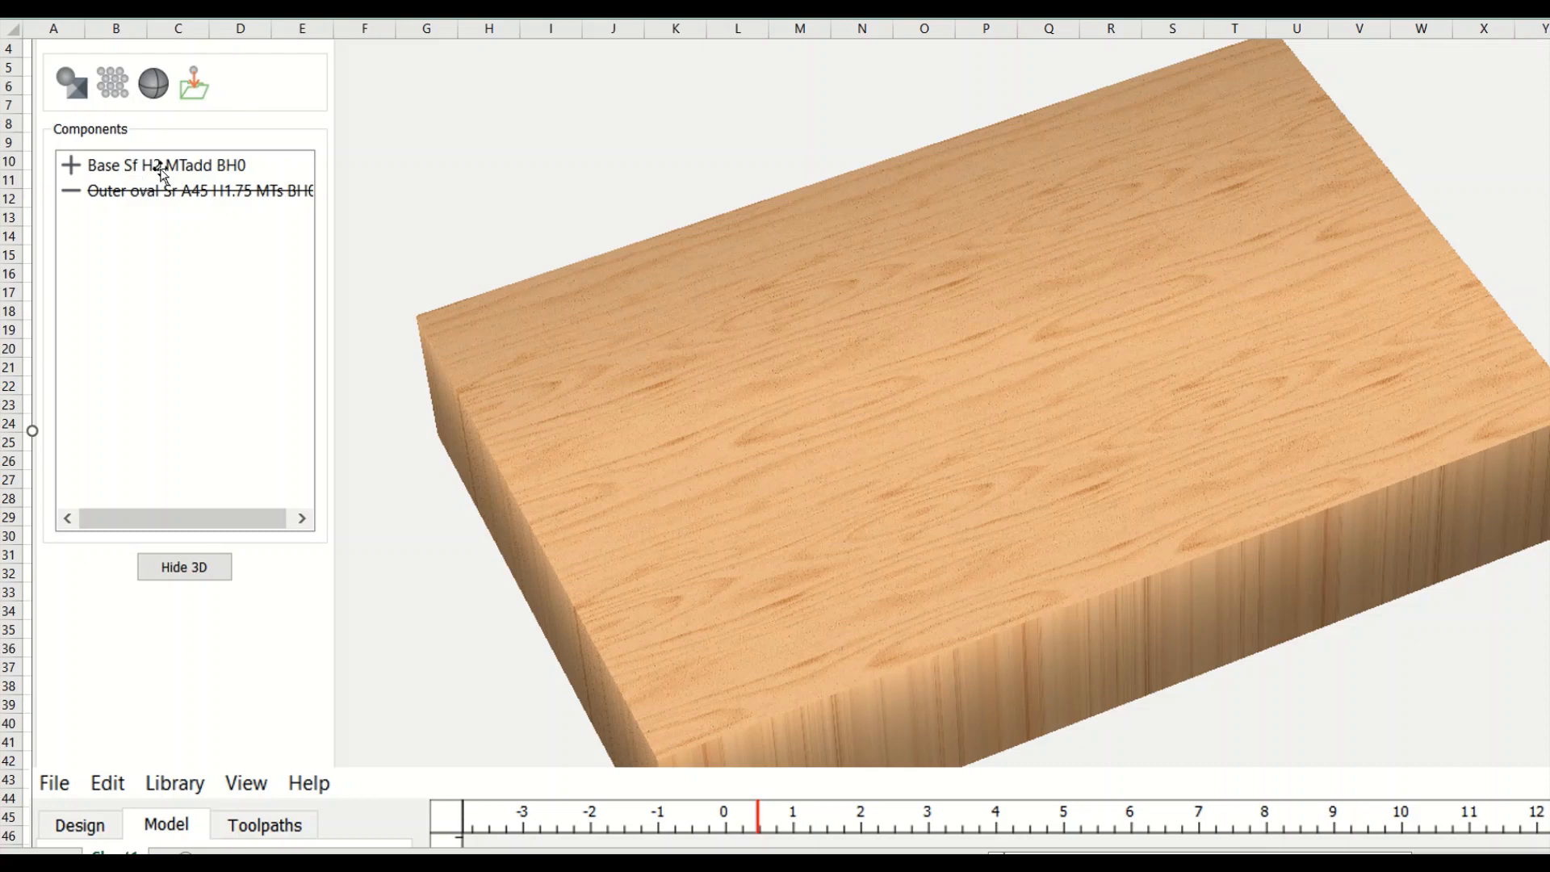
pyautogui.moveTo(109, 176)
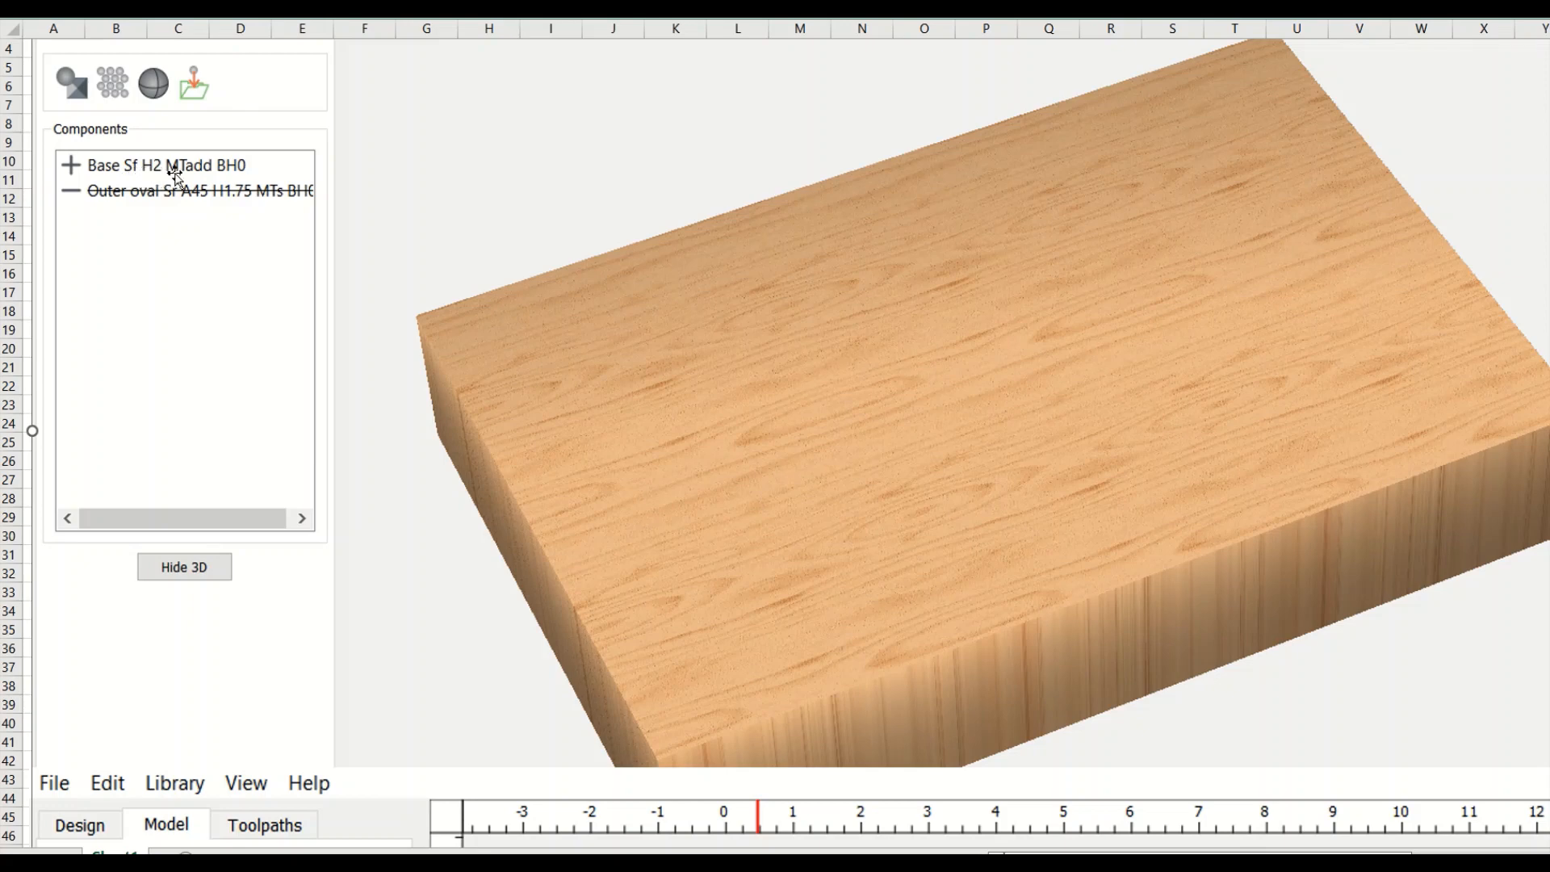
pyautogui.moveTo(223, 179)
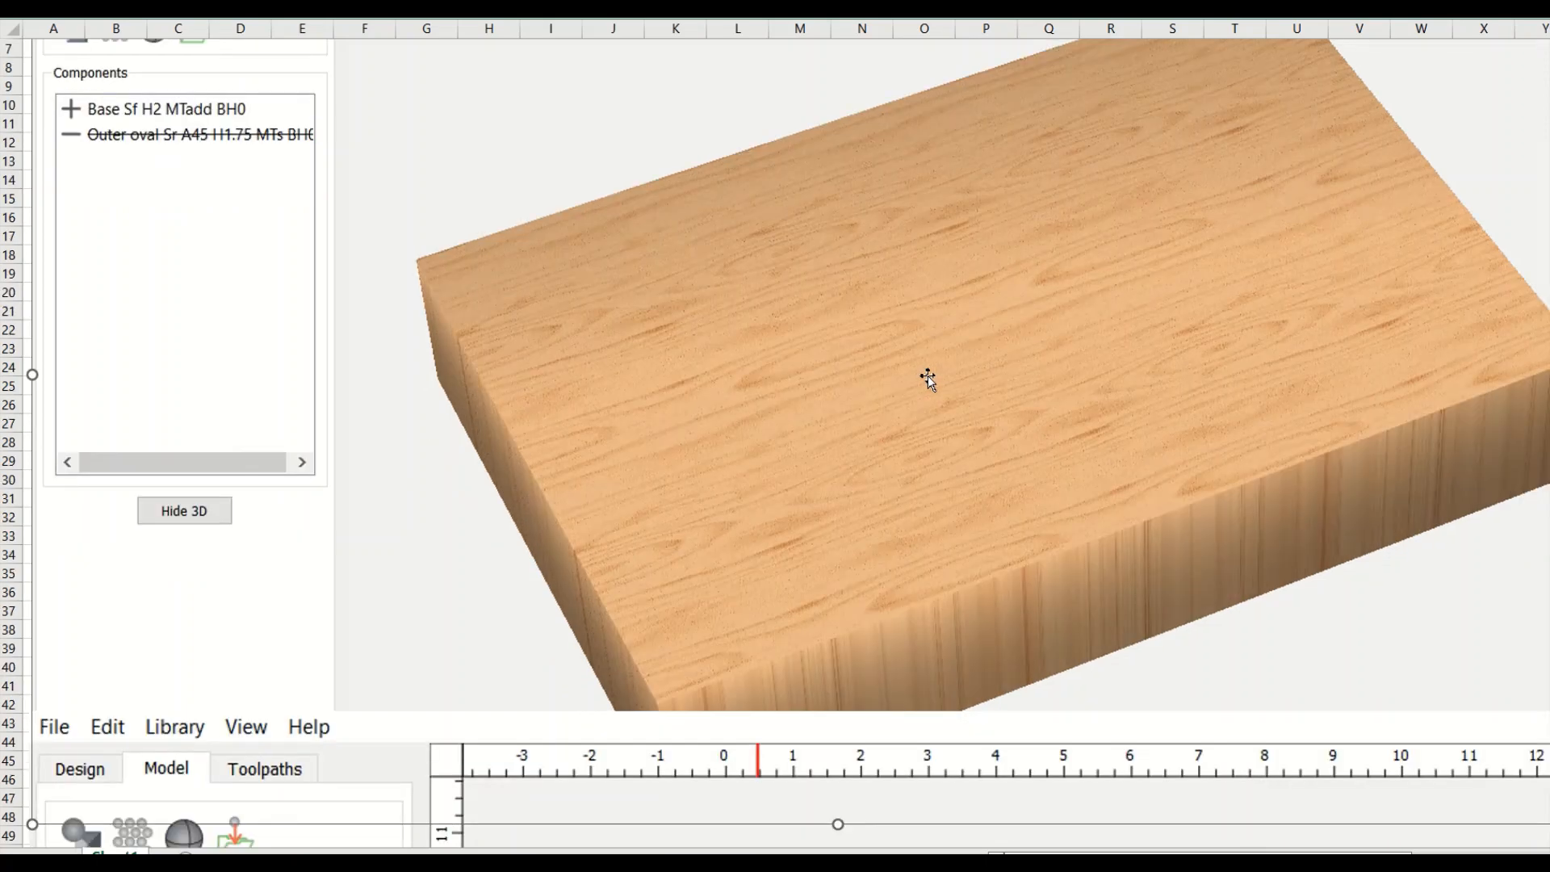
pyautogui.moveTo(1084, 314)
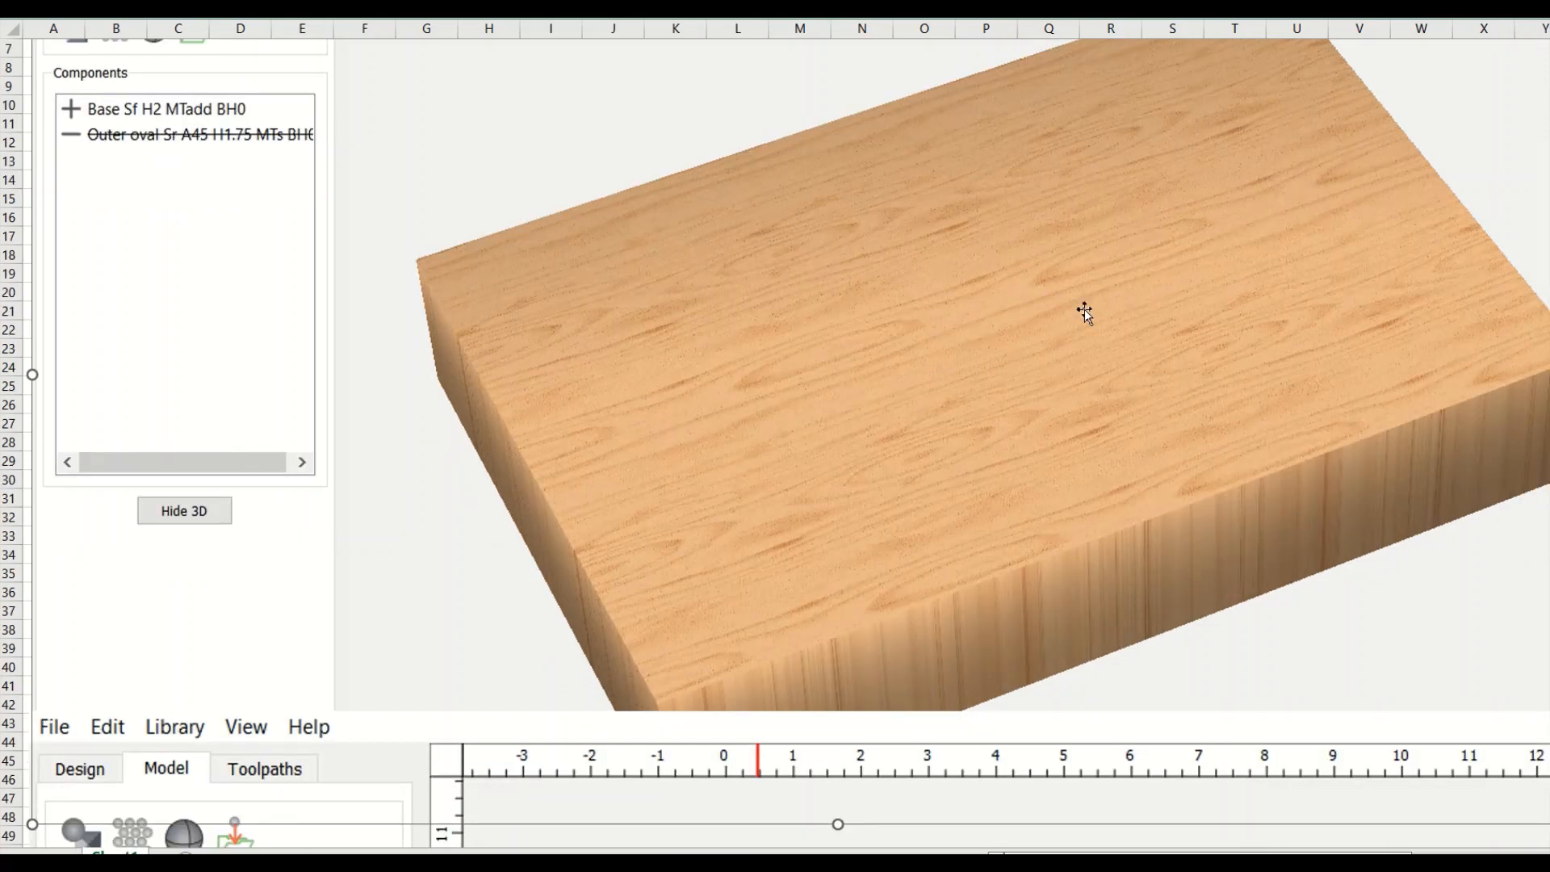
# Step: Review the Base and outer oval components and preview the shallow bowl in 3D
pyautogui.click(184, 510)
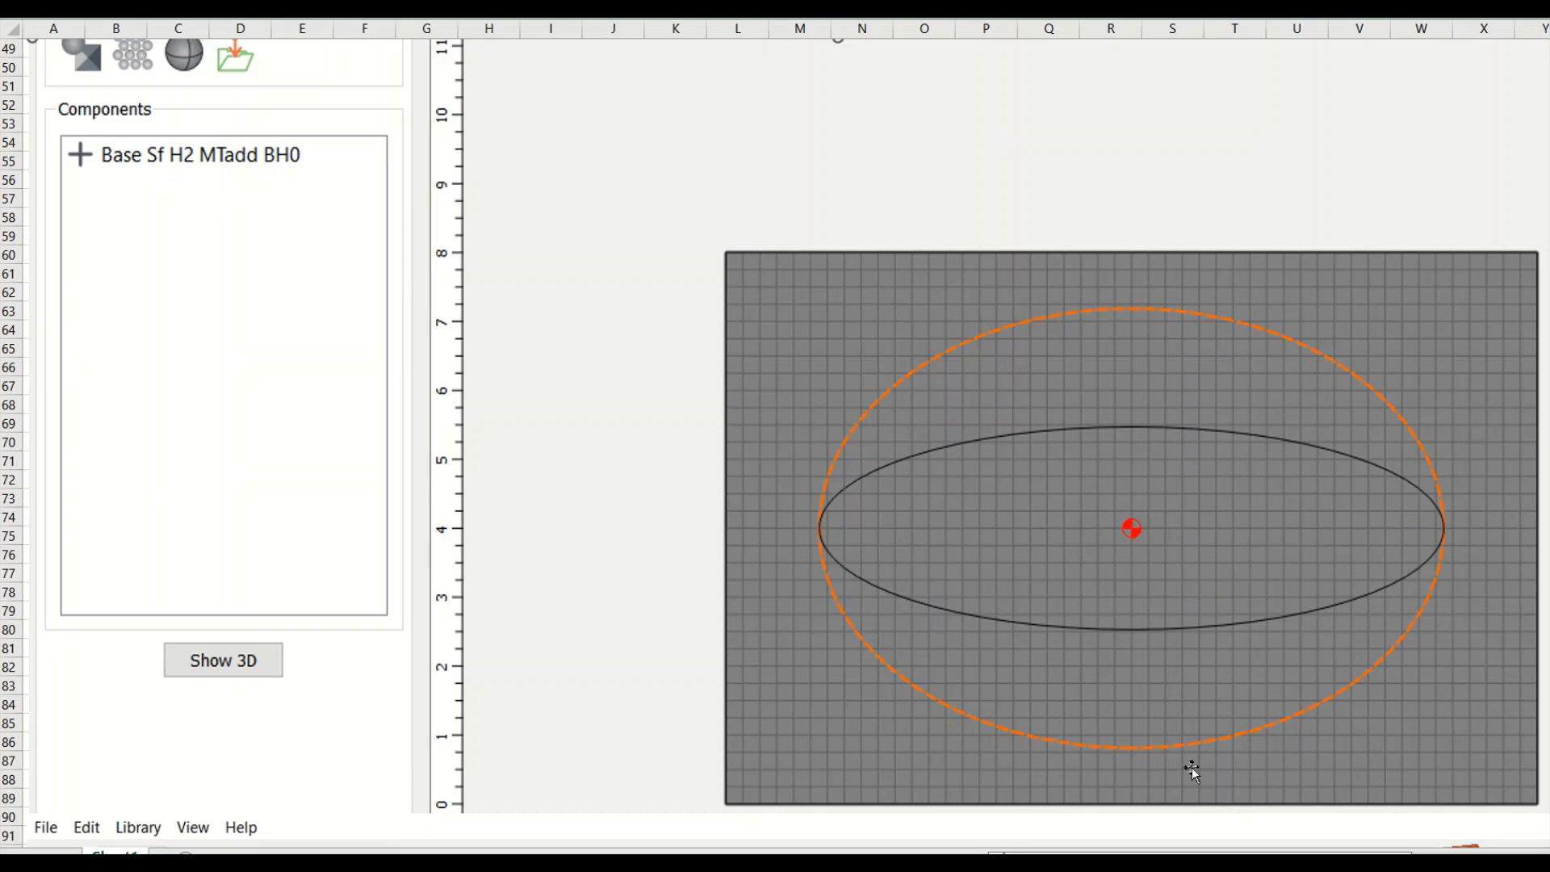
pyautogui.moveTo(870, 571)
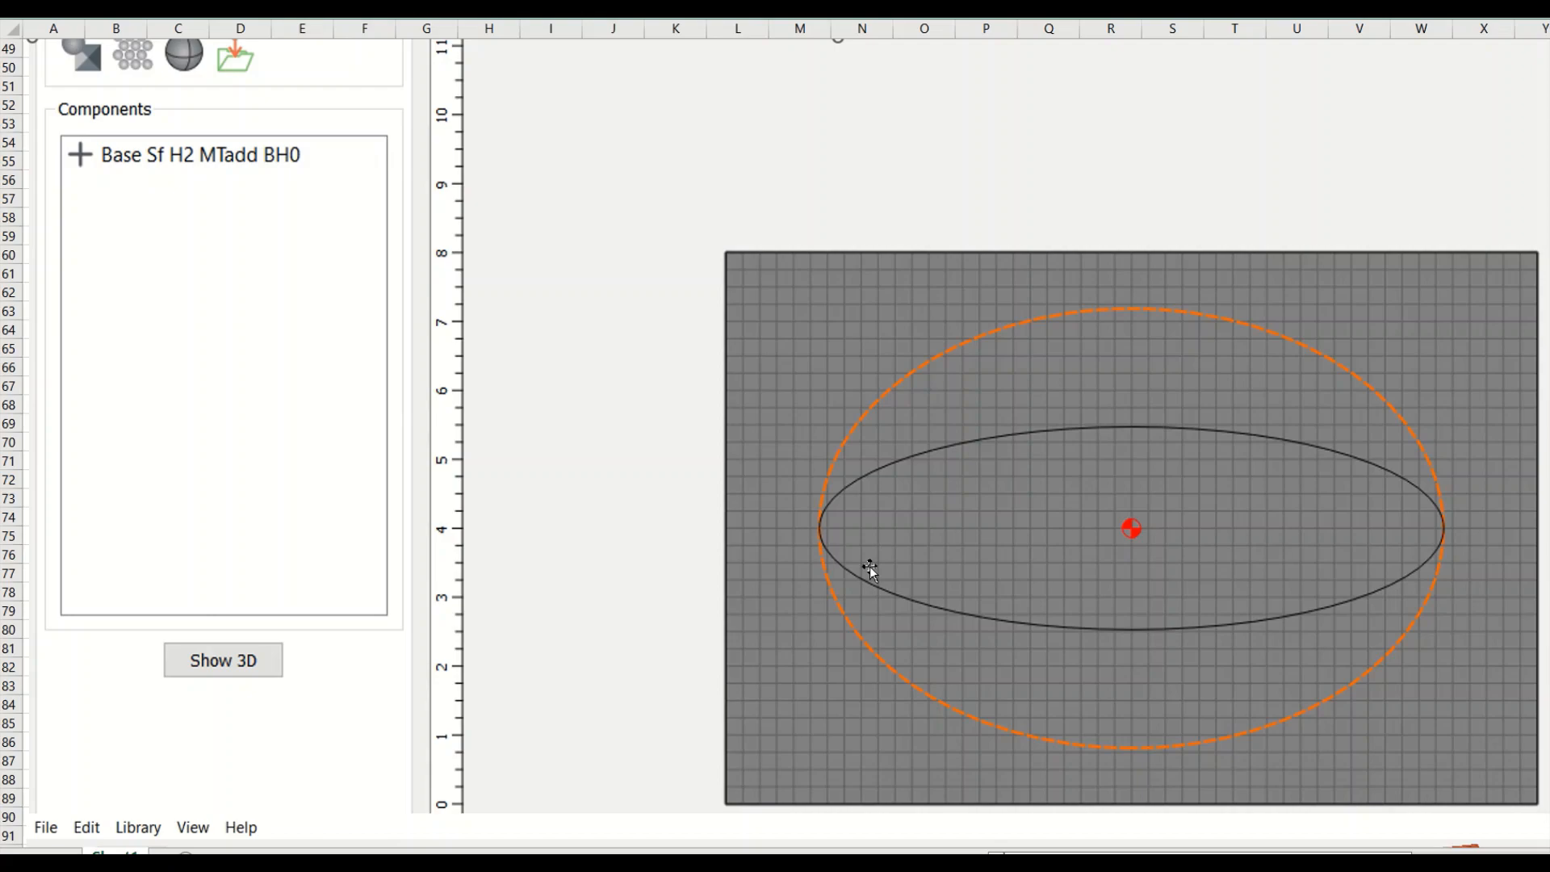
pyautogui.click(221, 660)
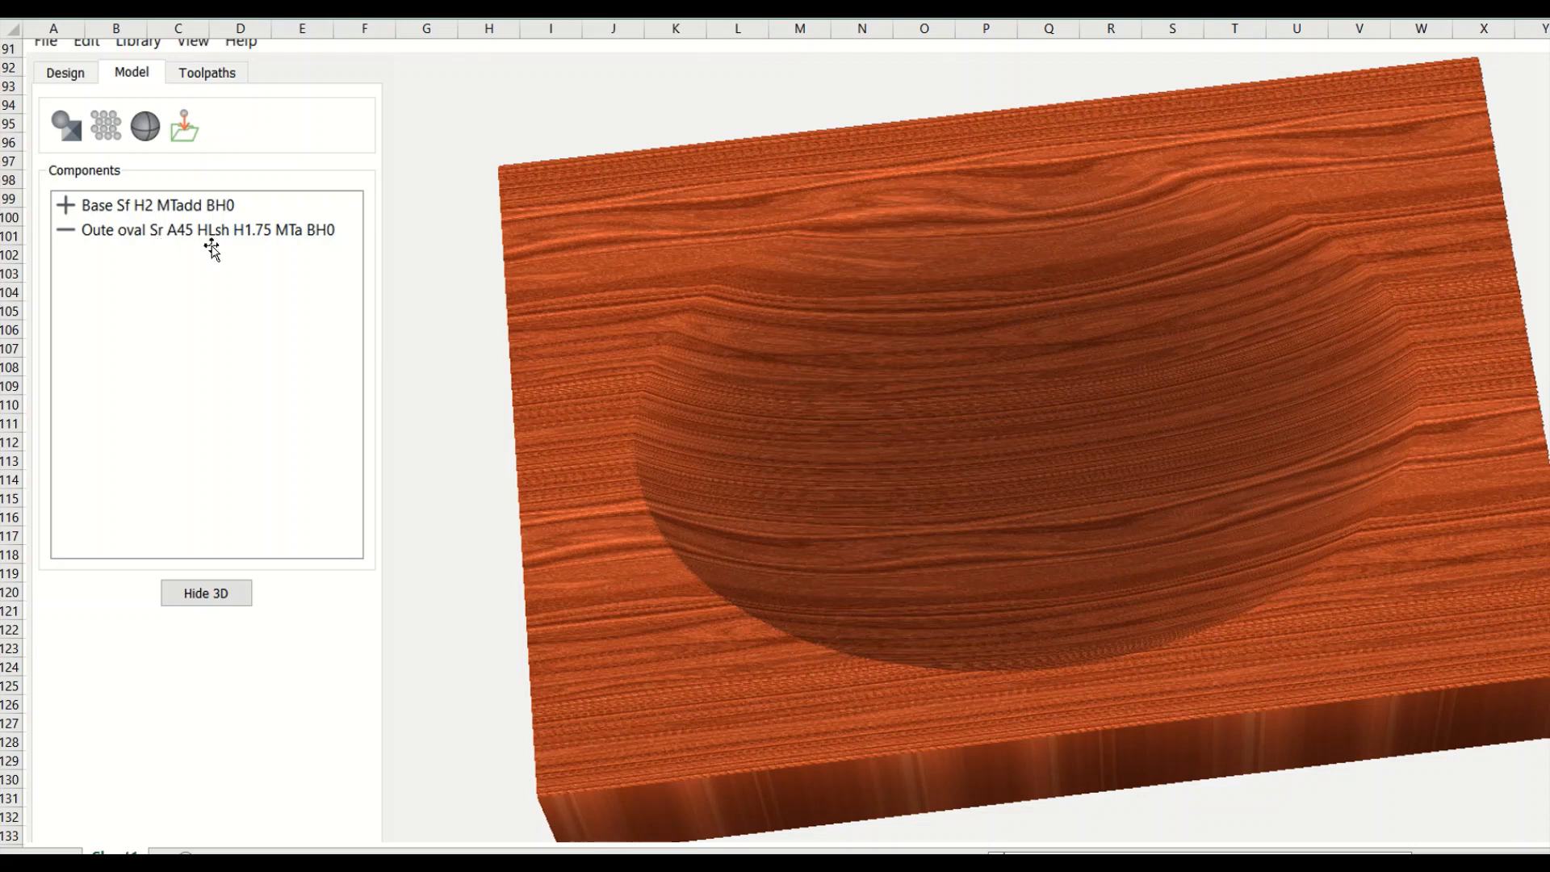
pyautogui.moveTo(235, 249)
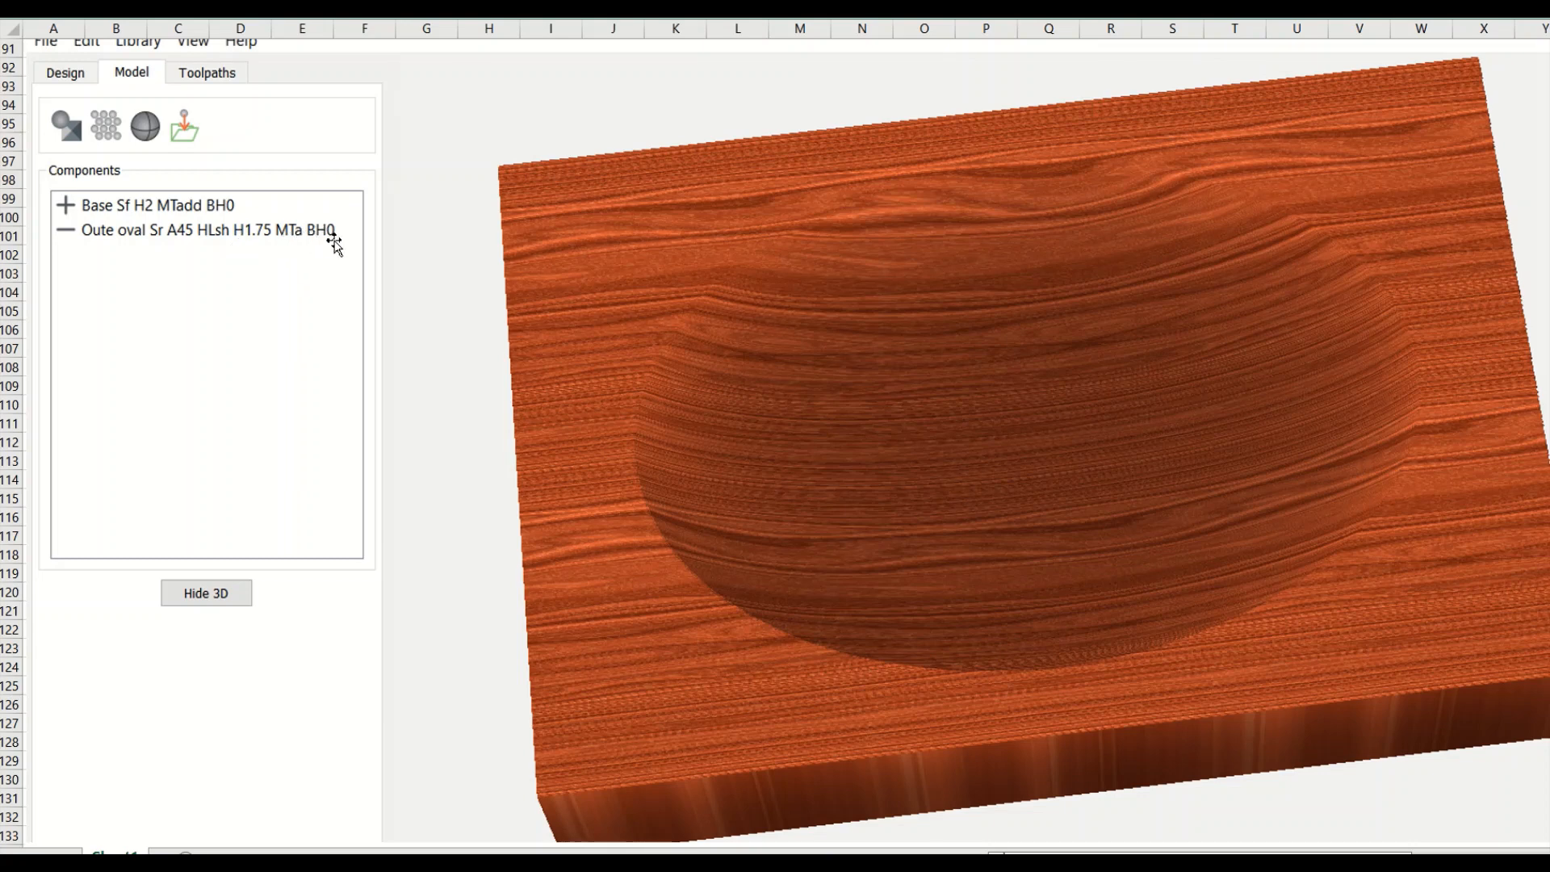
pyautogui.moveTo(781, 414)
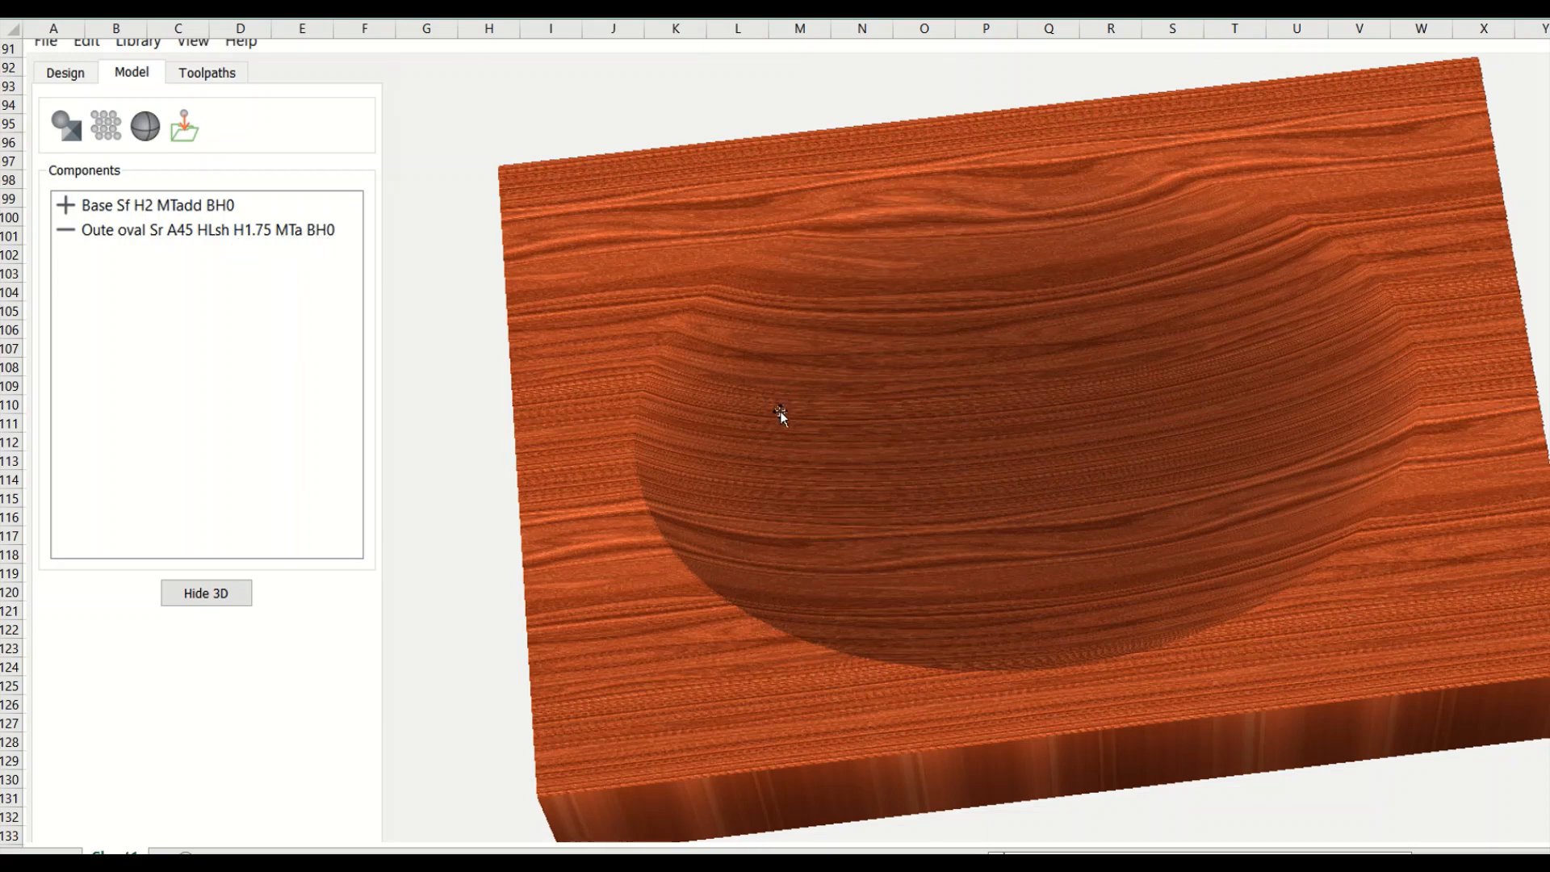
pyautogui.moveTo(396, 315)
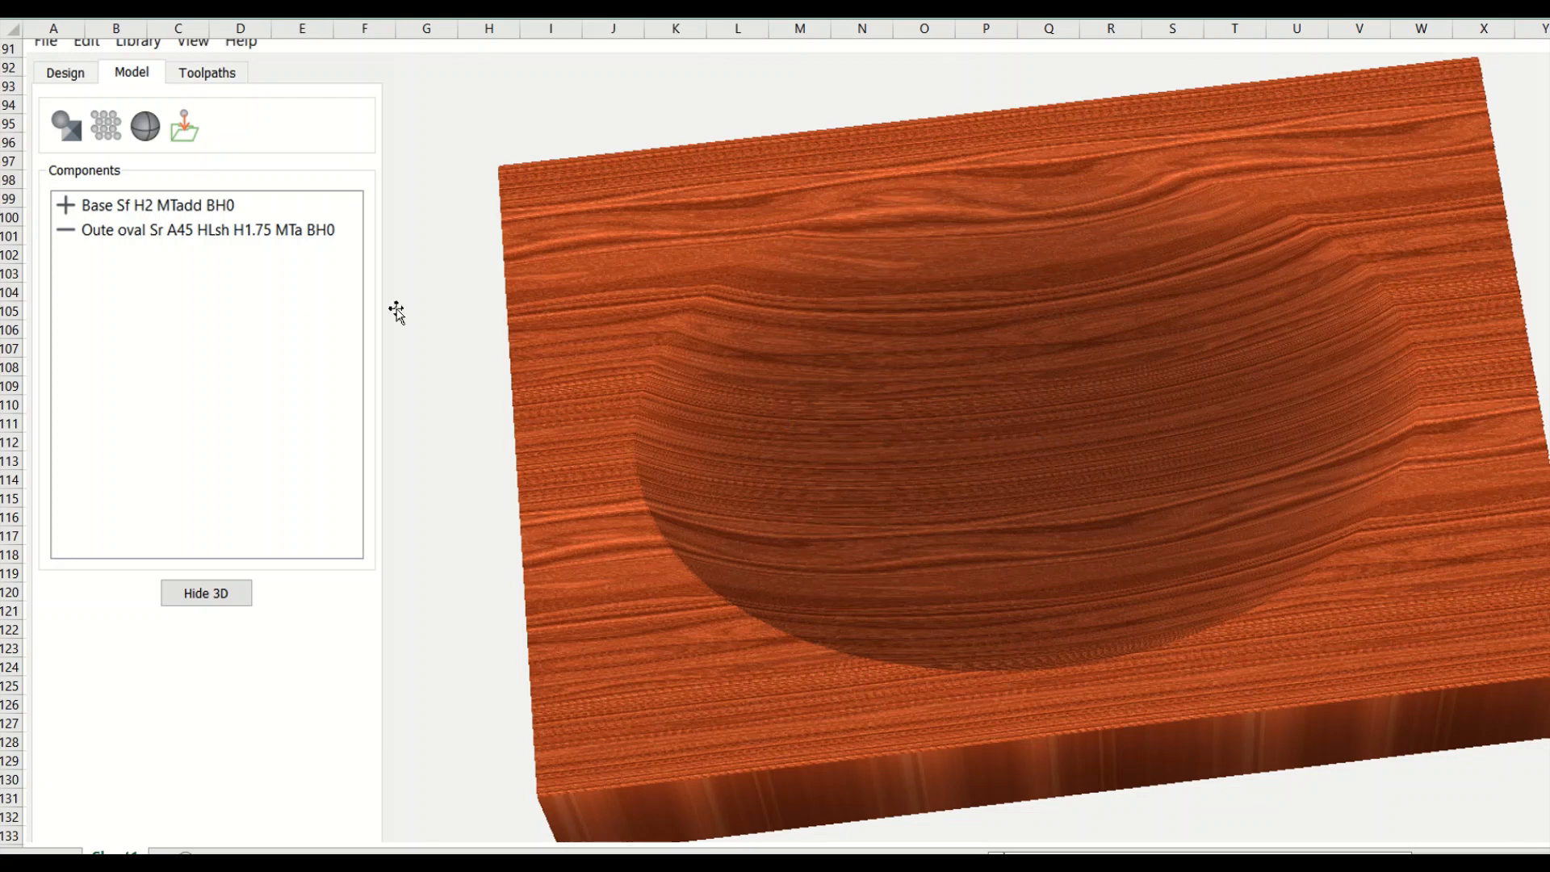
pyautogui.moveTo(670, 565)
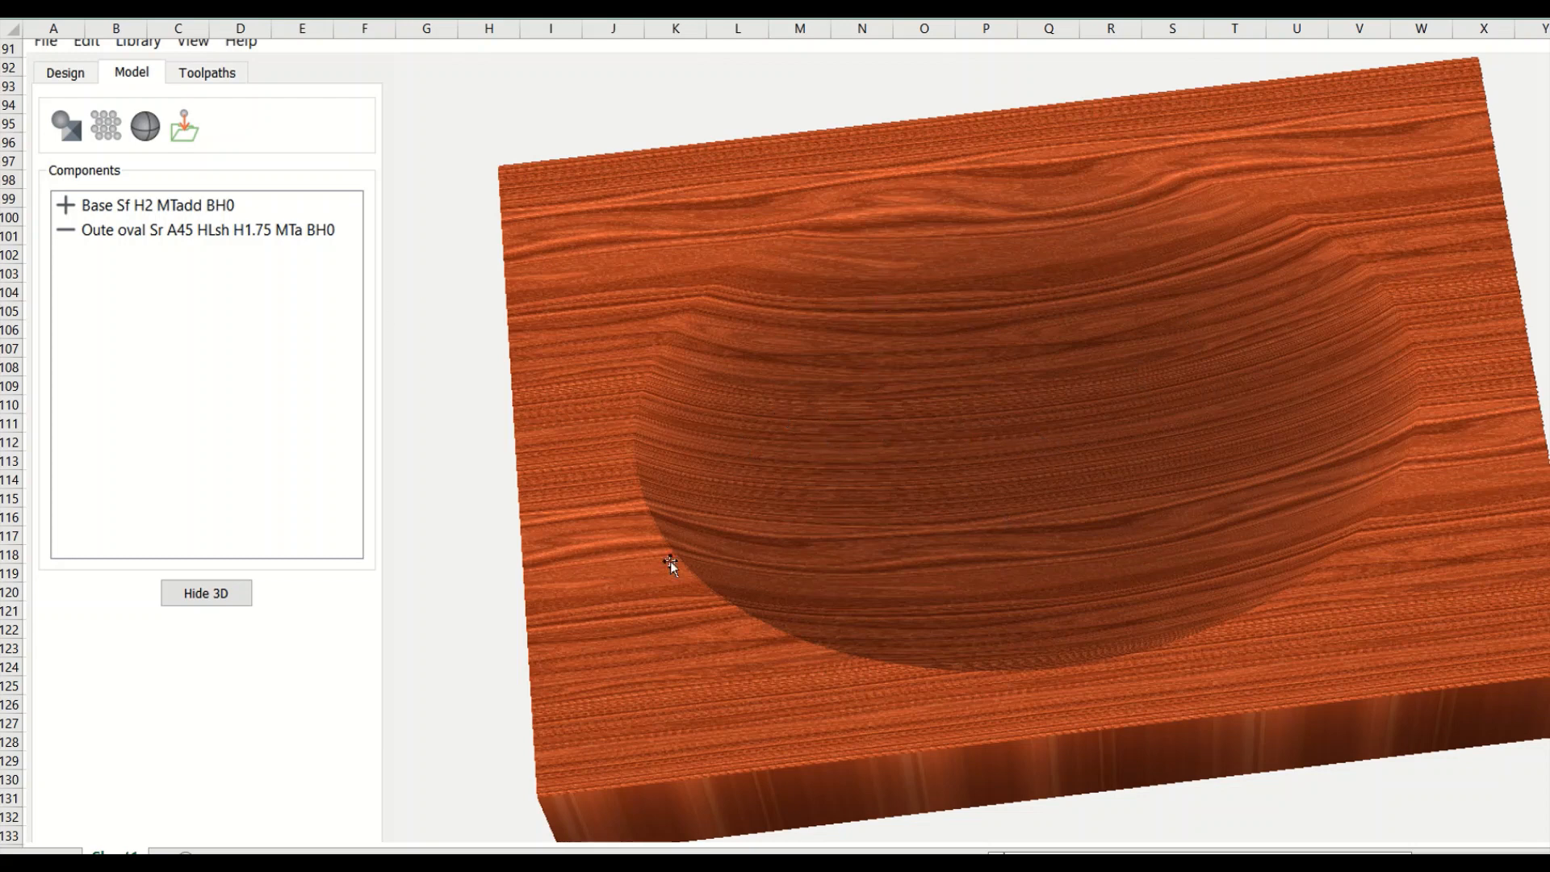
pyautogui.moveTo(540, 443)
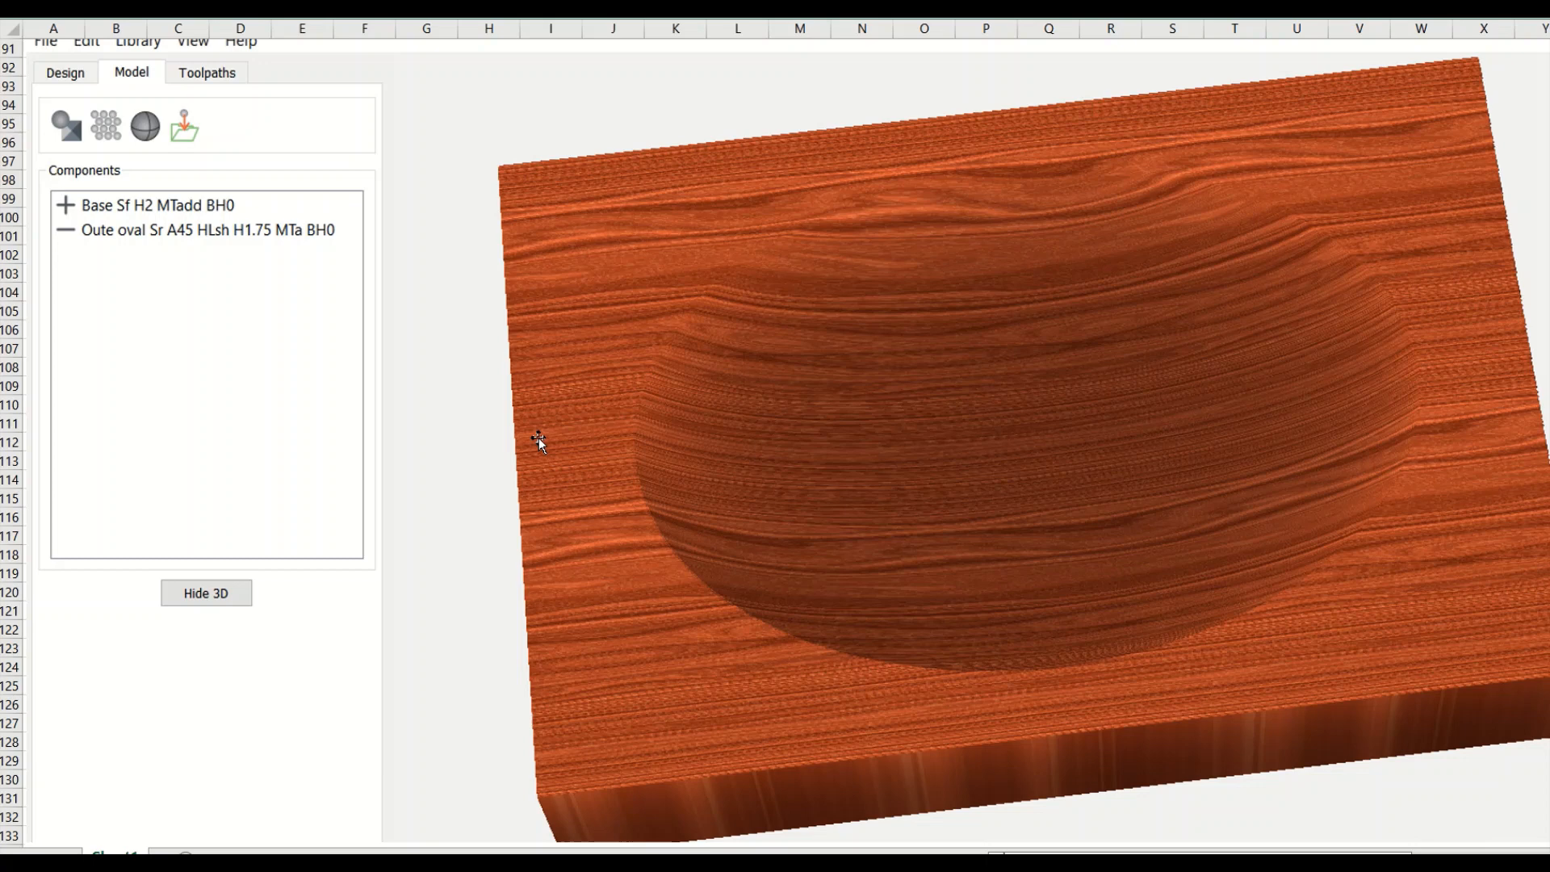
pyautogui.moveTo(610, 470)
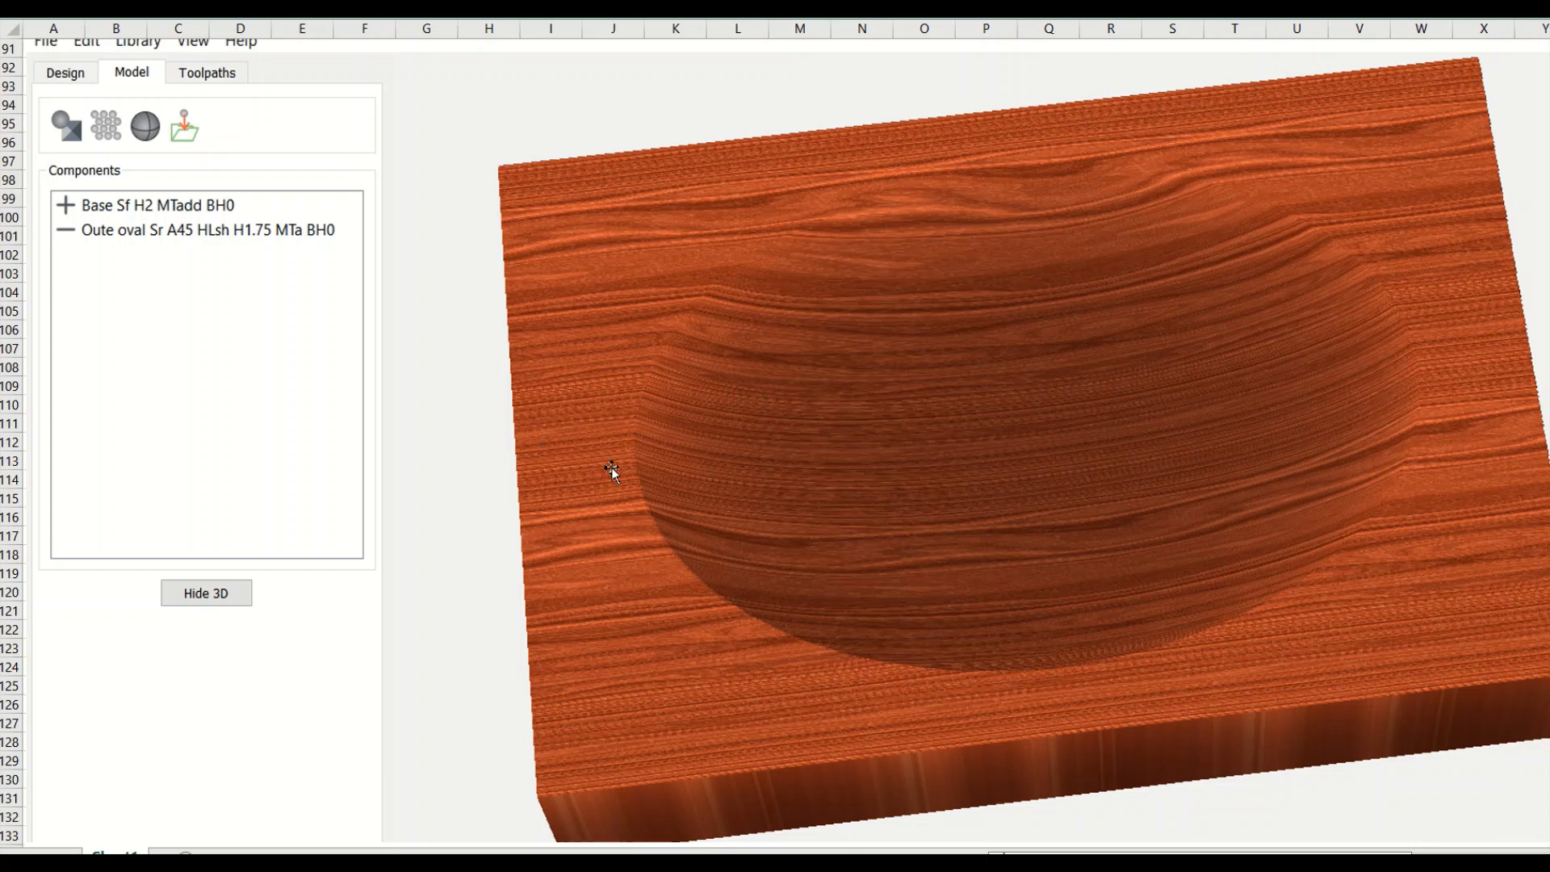
pyautogui.moveTo(628, 360)
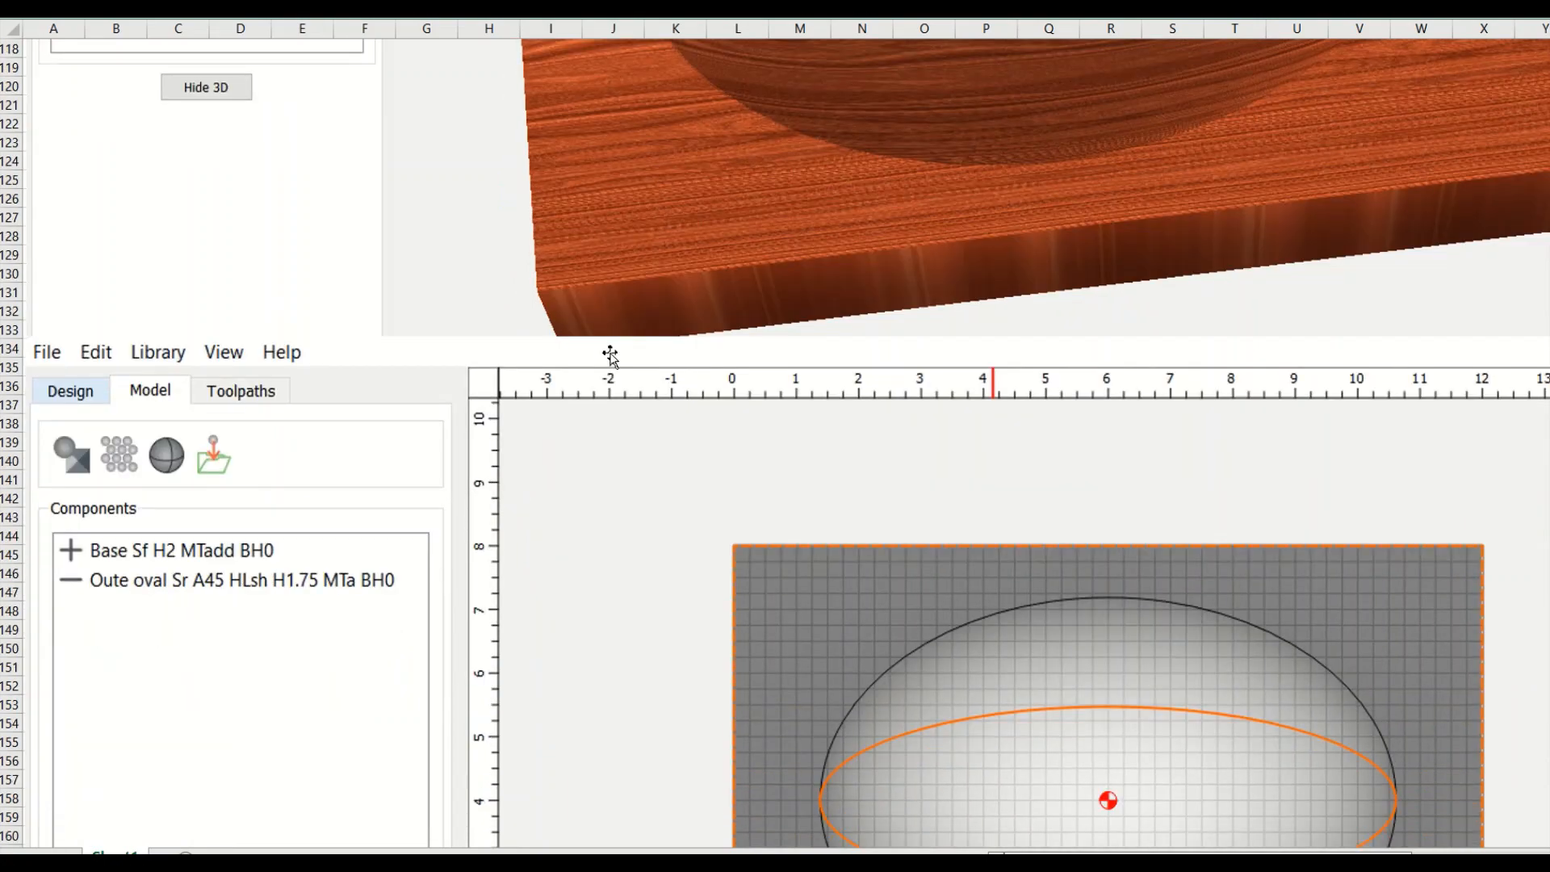
# Step: Define the inner oval as a Flat component, height 2.0, Merge Type Equal
pyautogui.click(205, 87)
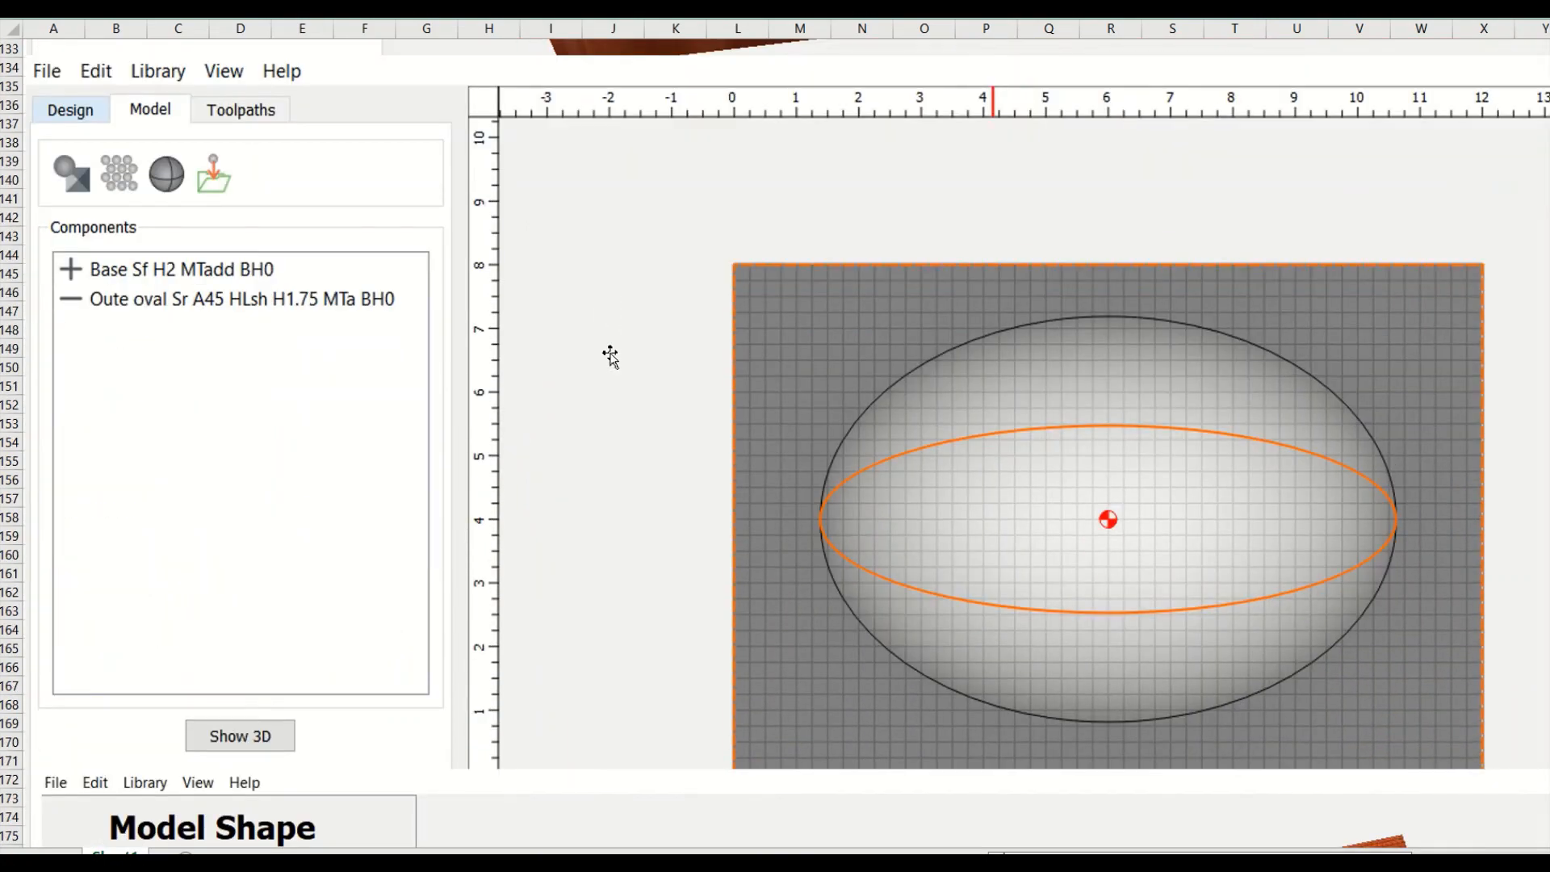
pyautogui.moveTo(1419, 511)
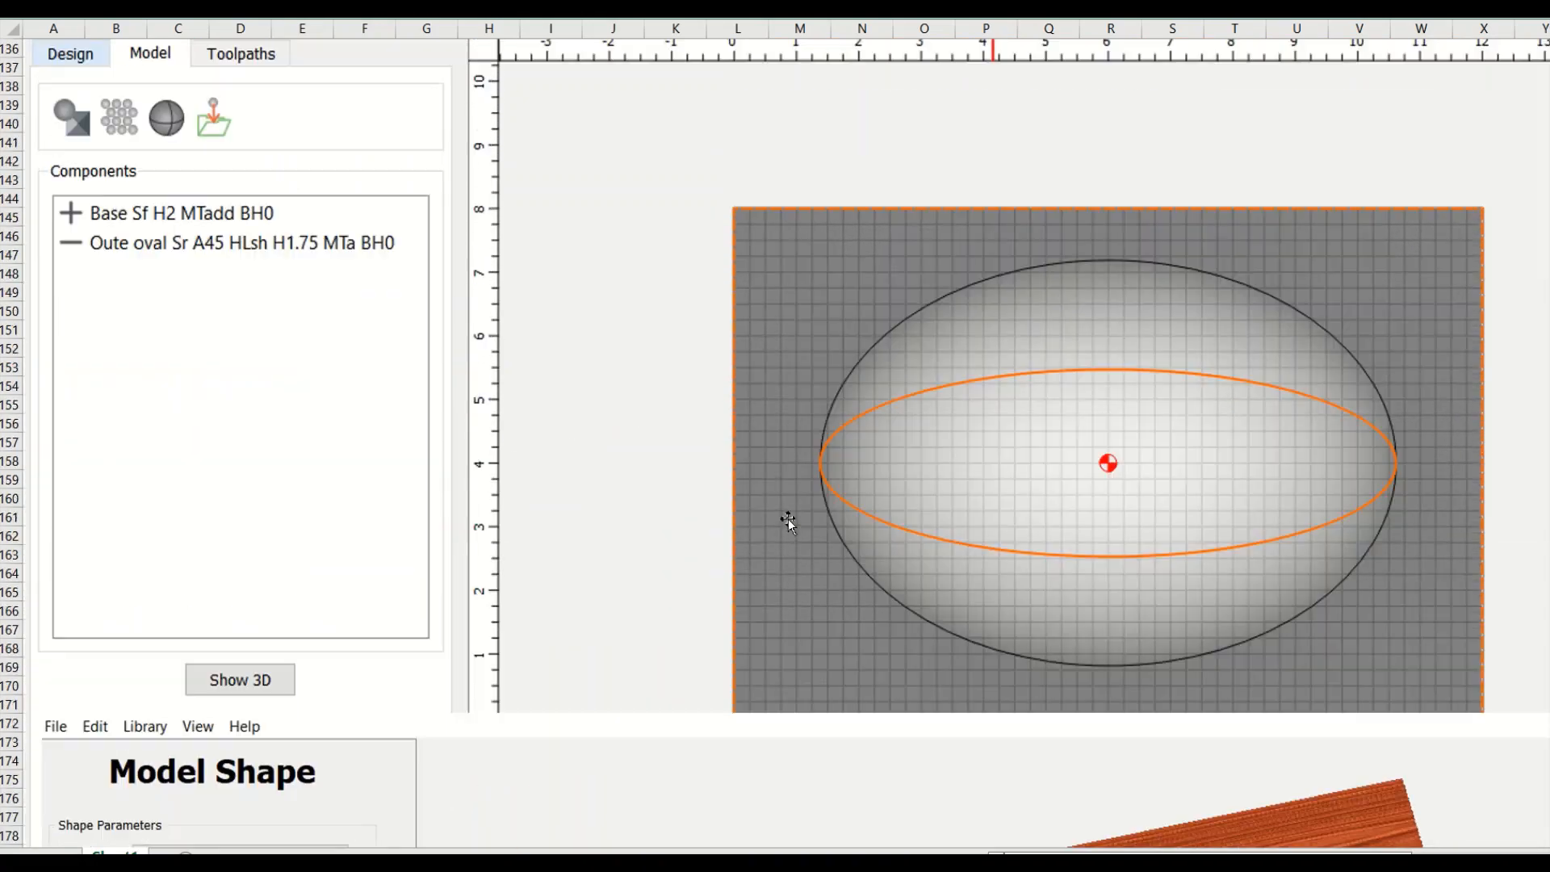
pyautogui.moveTo(956, 302)
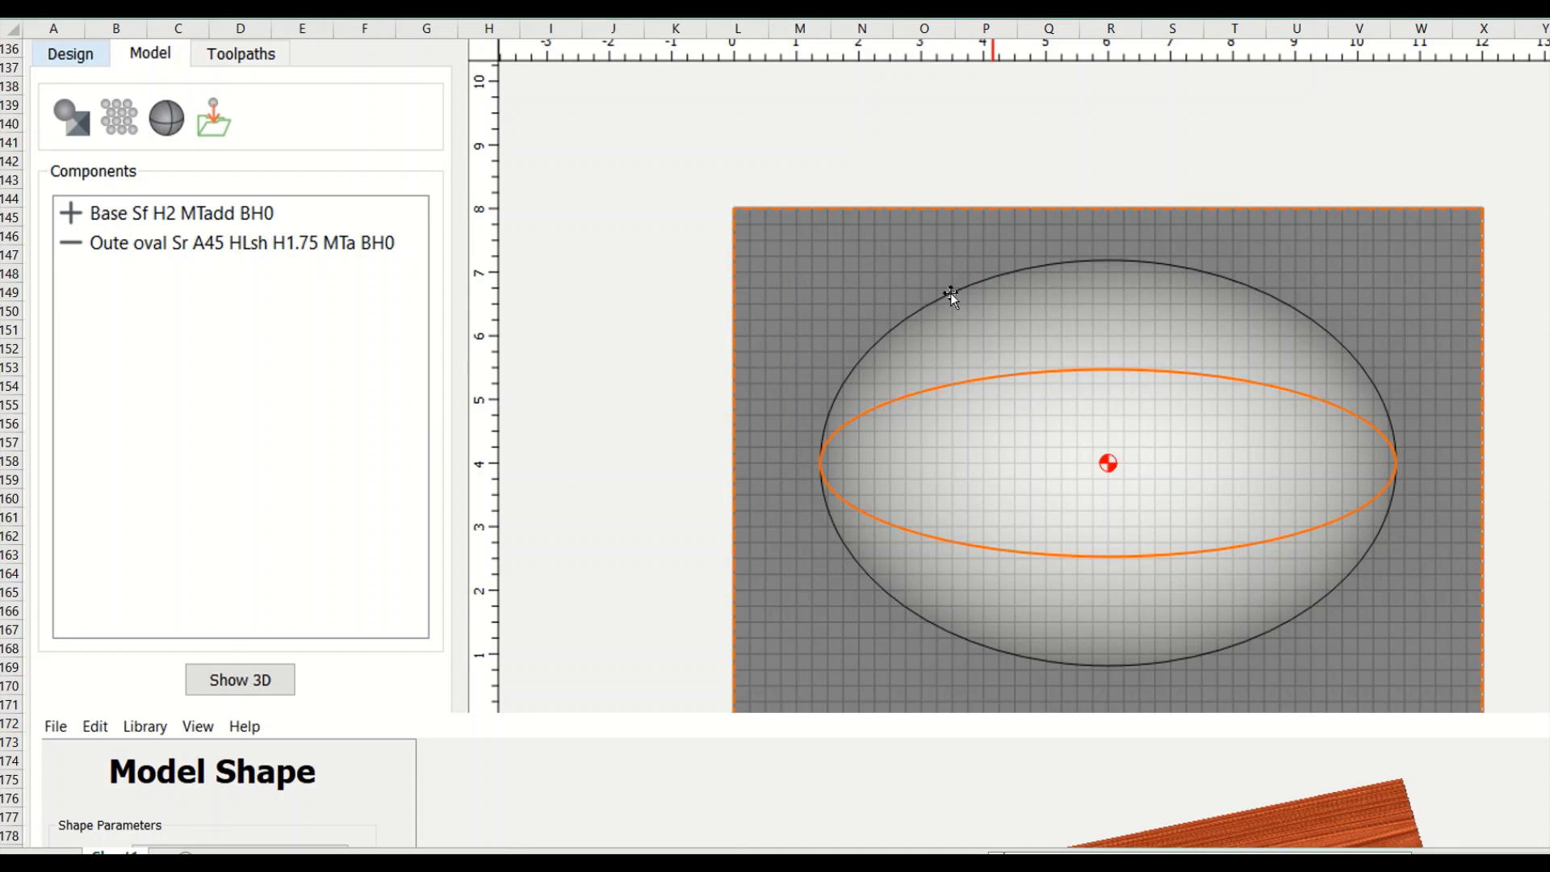
pyautogui.moveTo(974, 381)
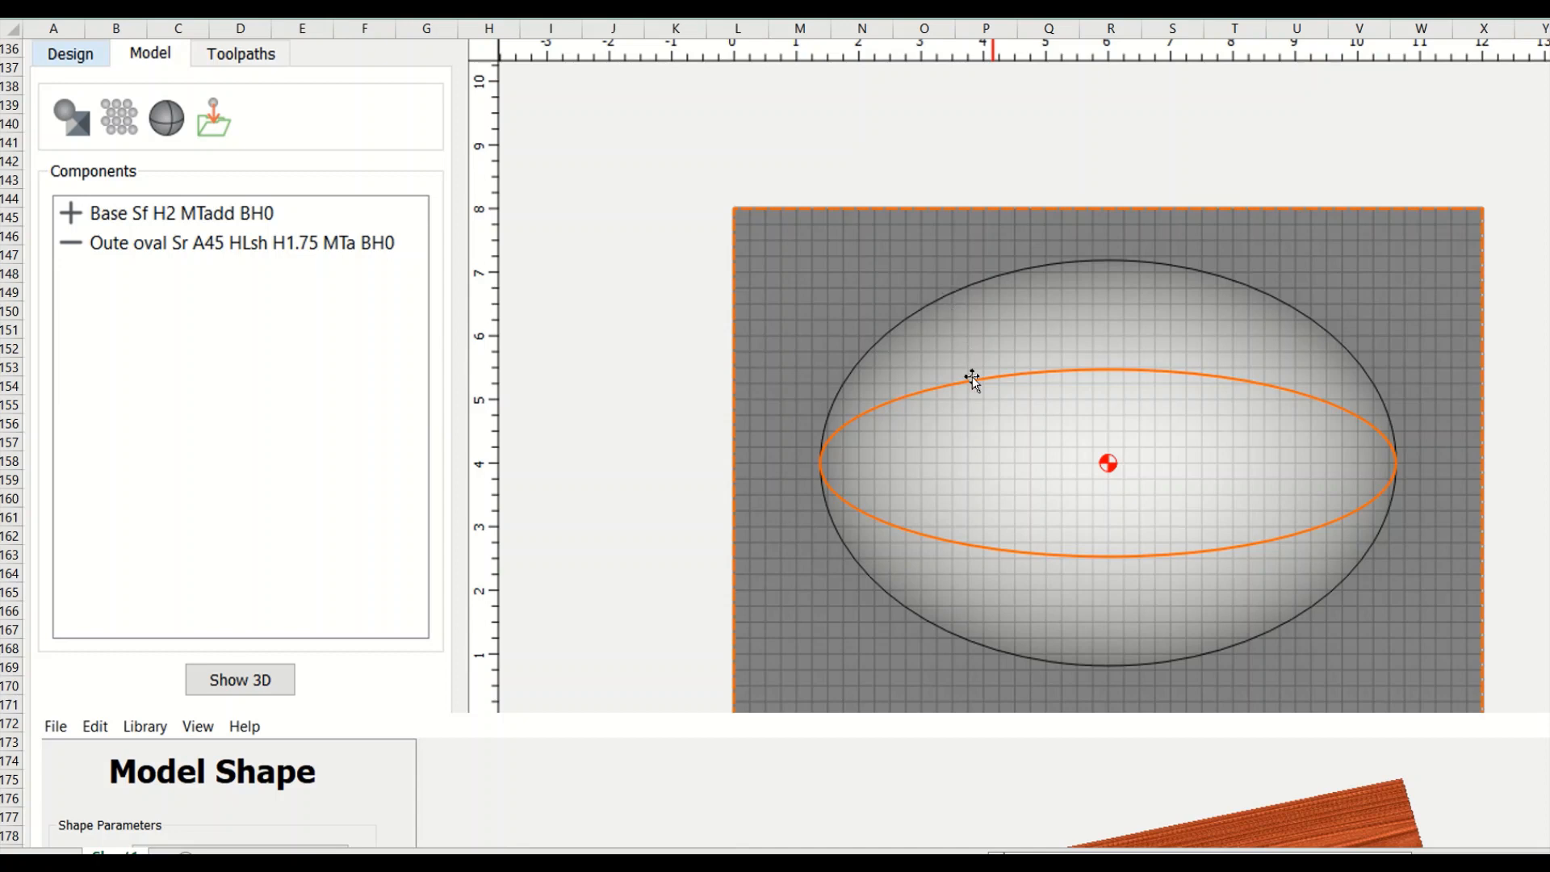
pyautogui.moveTo(746, 395)
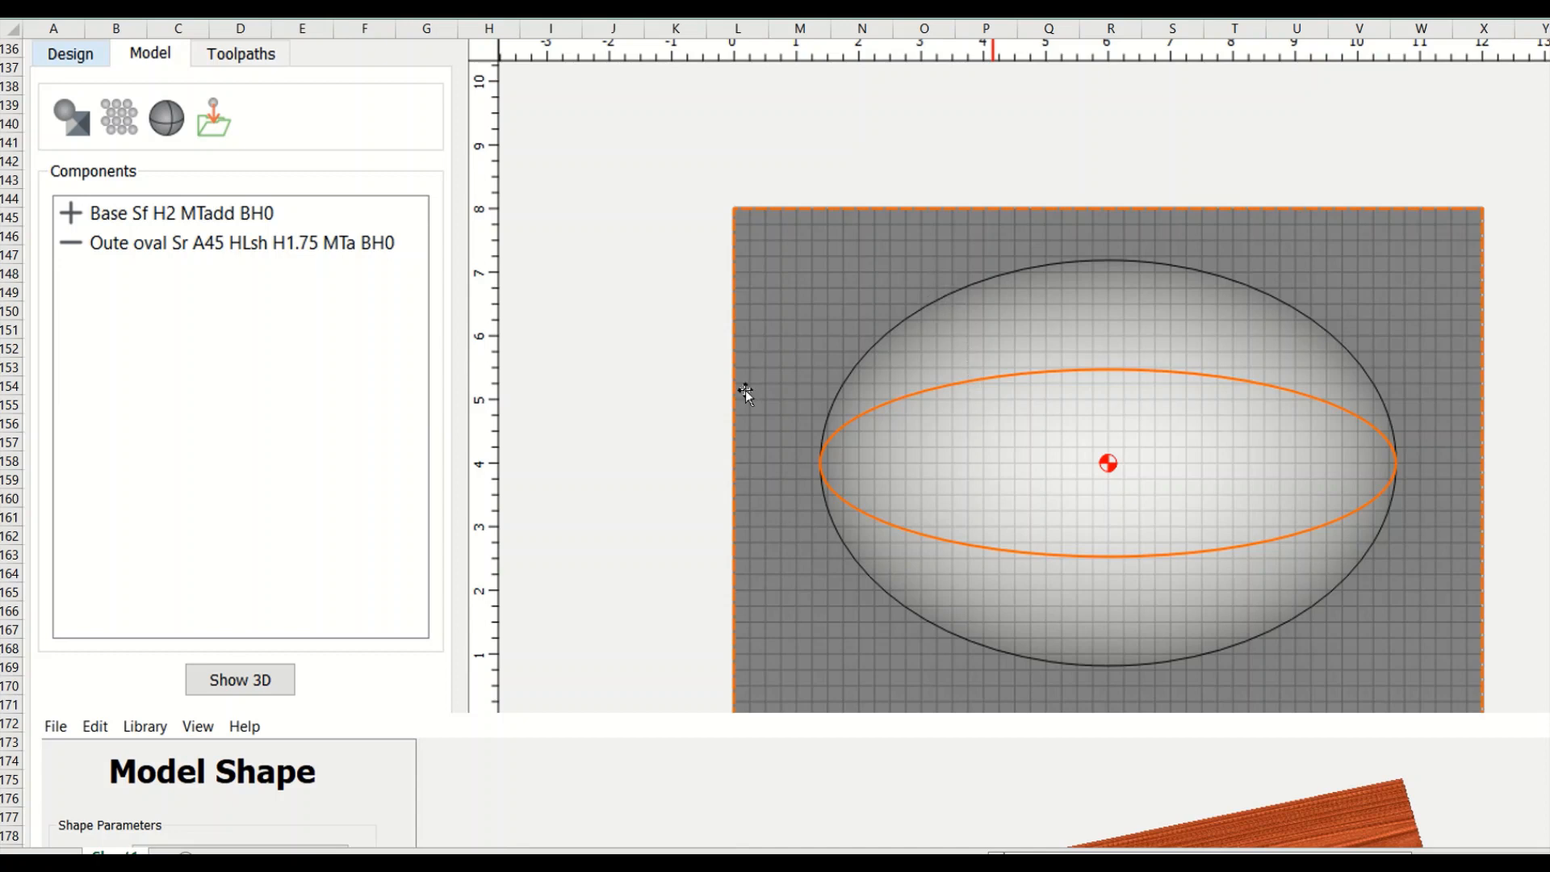
pyautogui.click(239, 680)
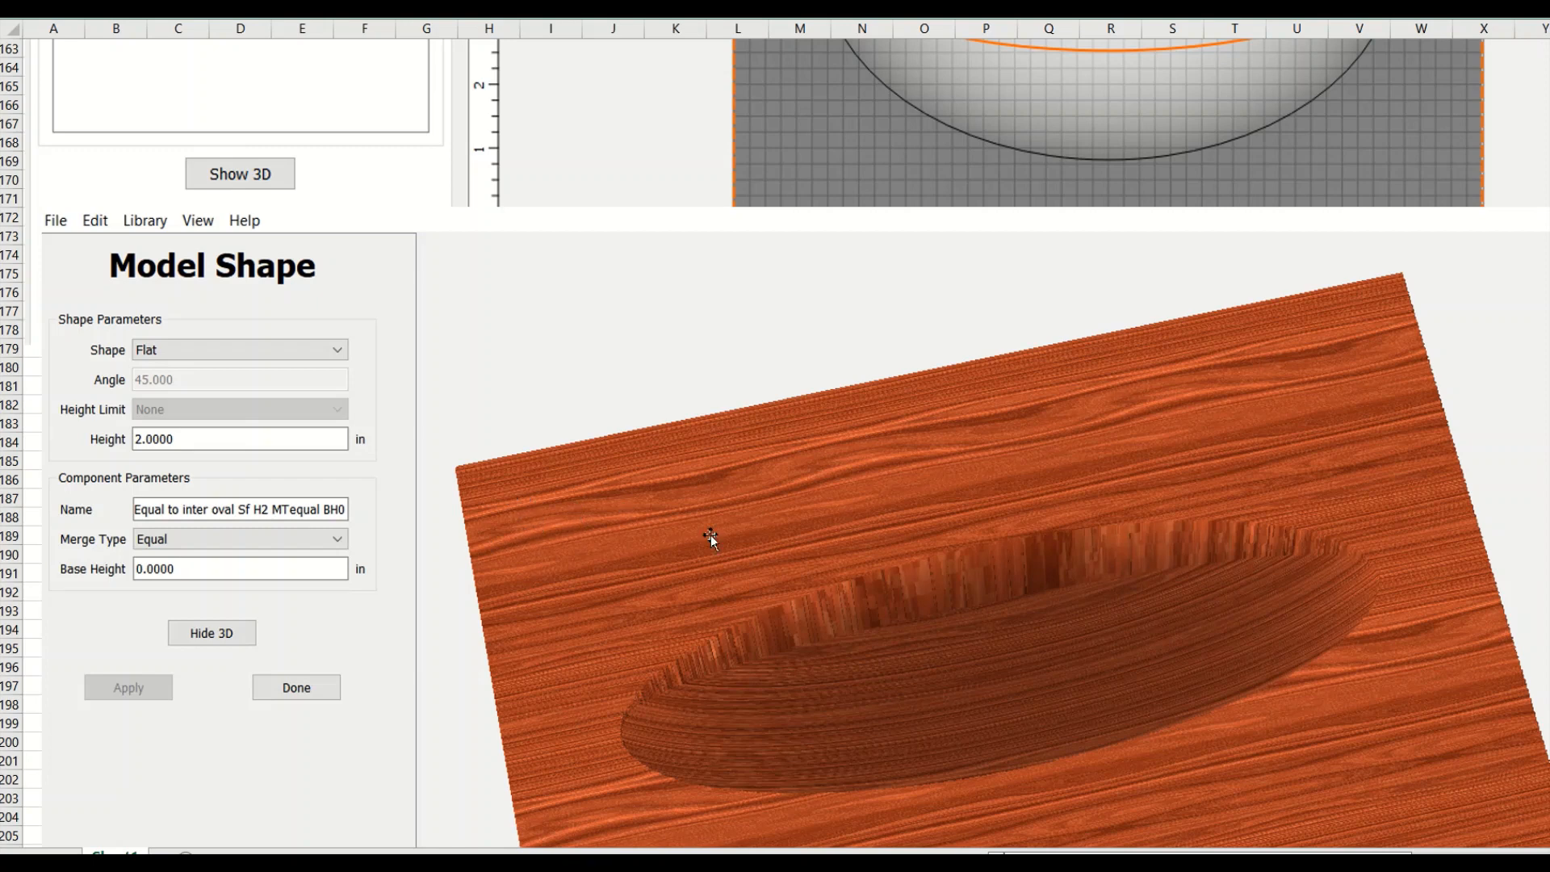
pyautogui.moveTo(605, 534)
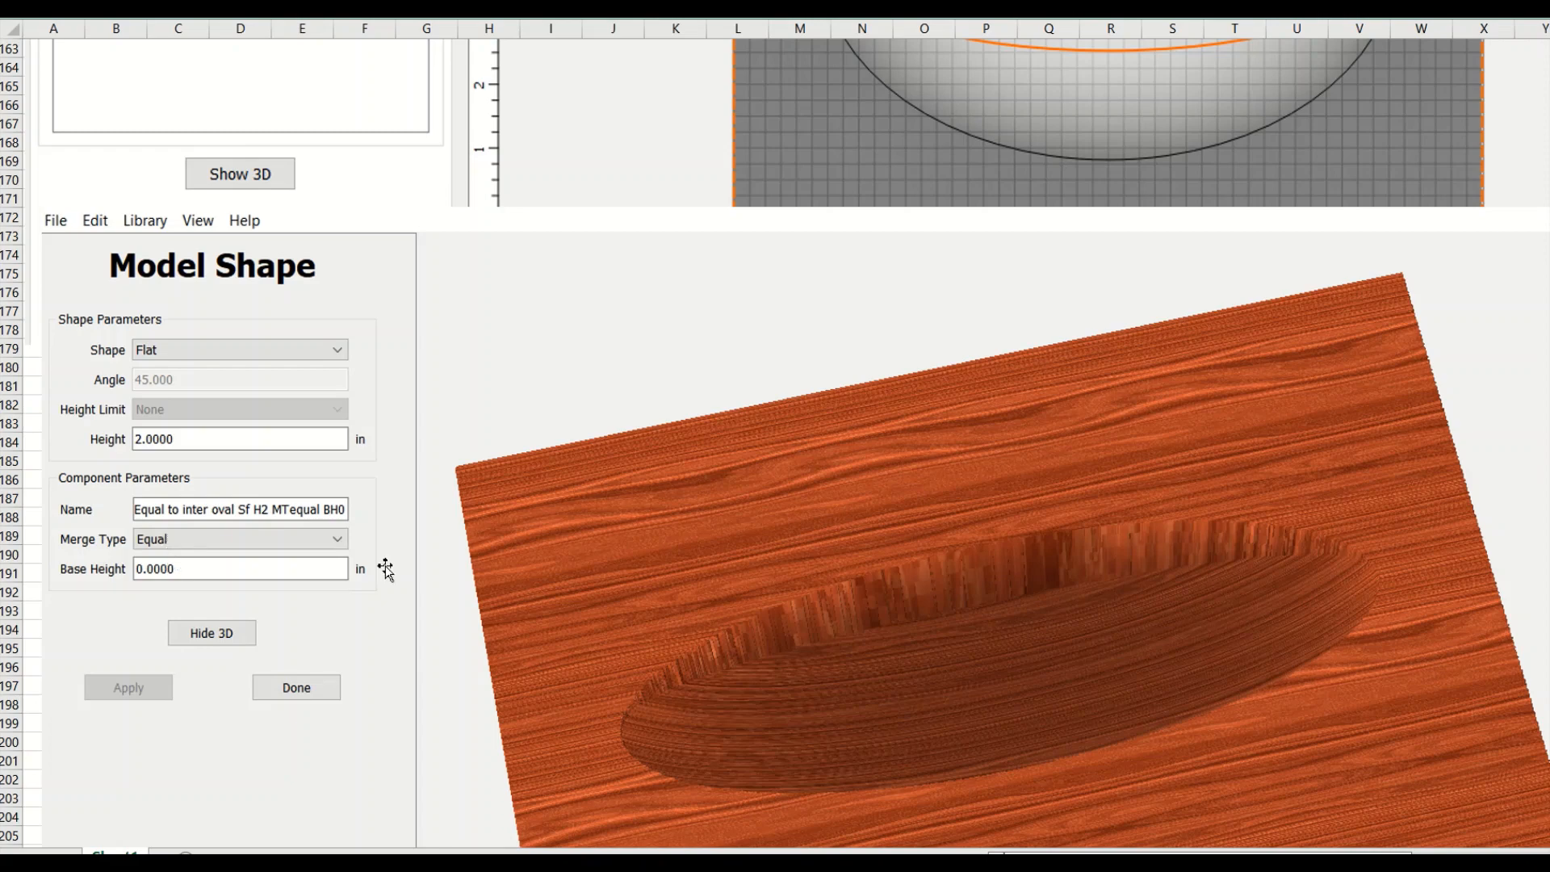
pyautogui.click(211, 633)
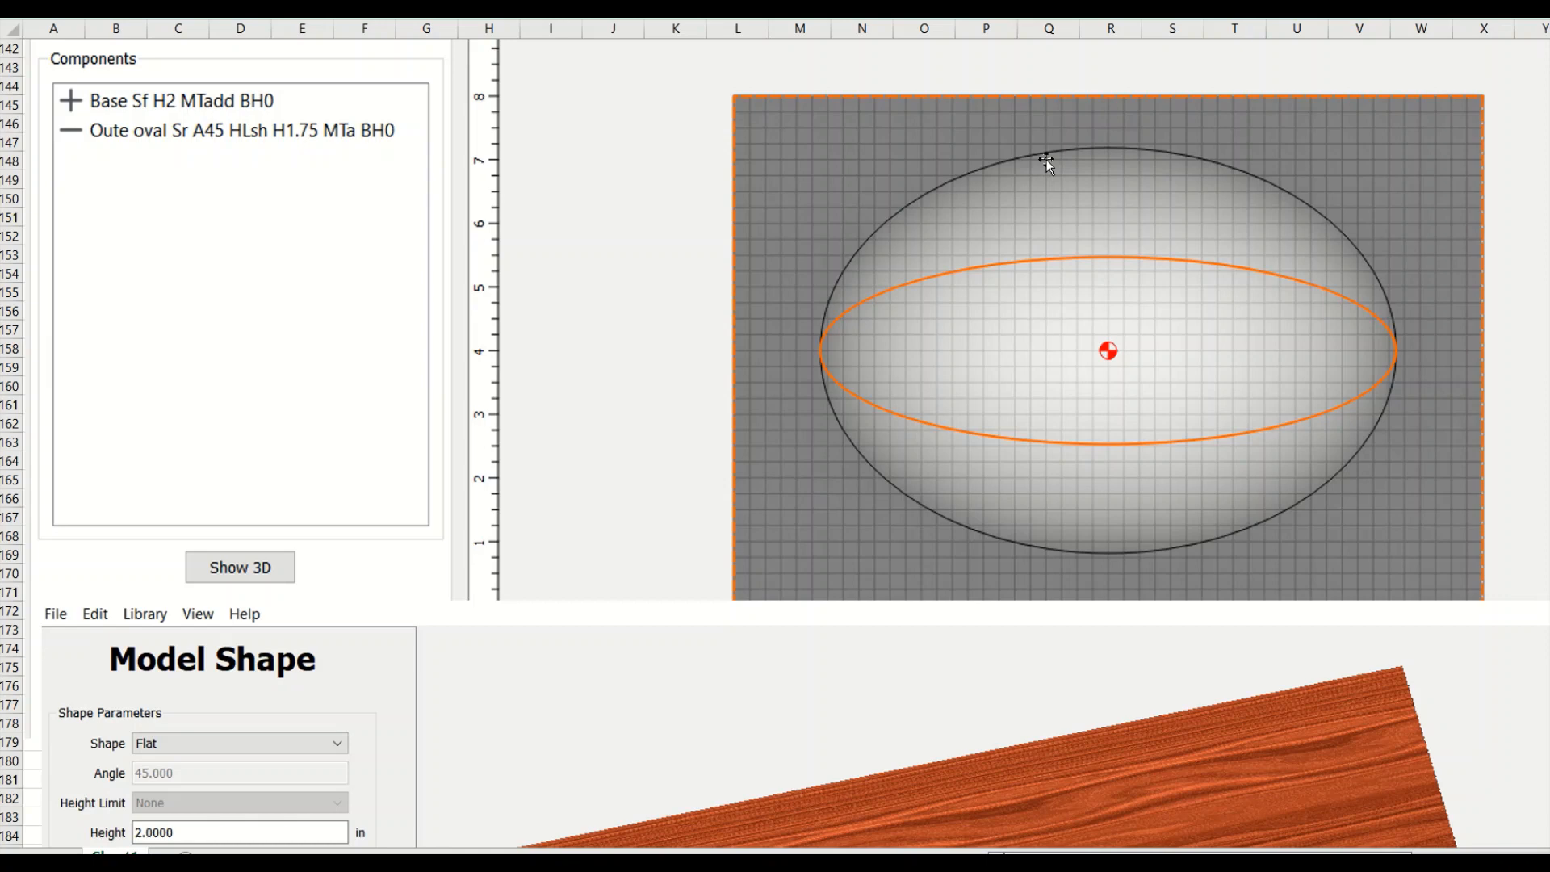
pyautogui.moveTo(931, 284)
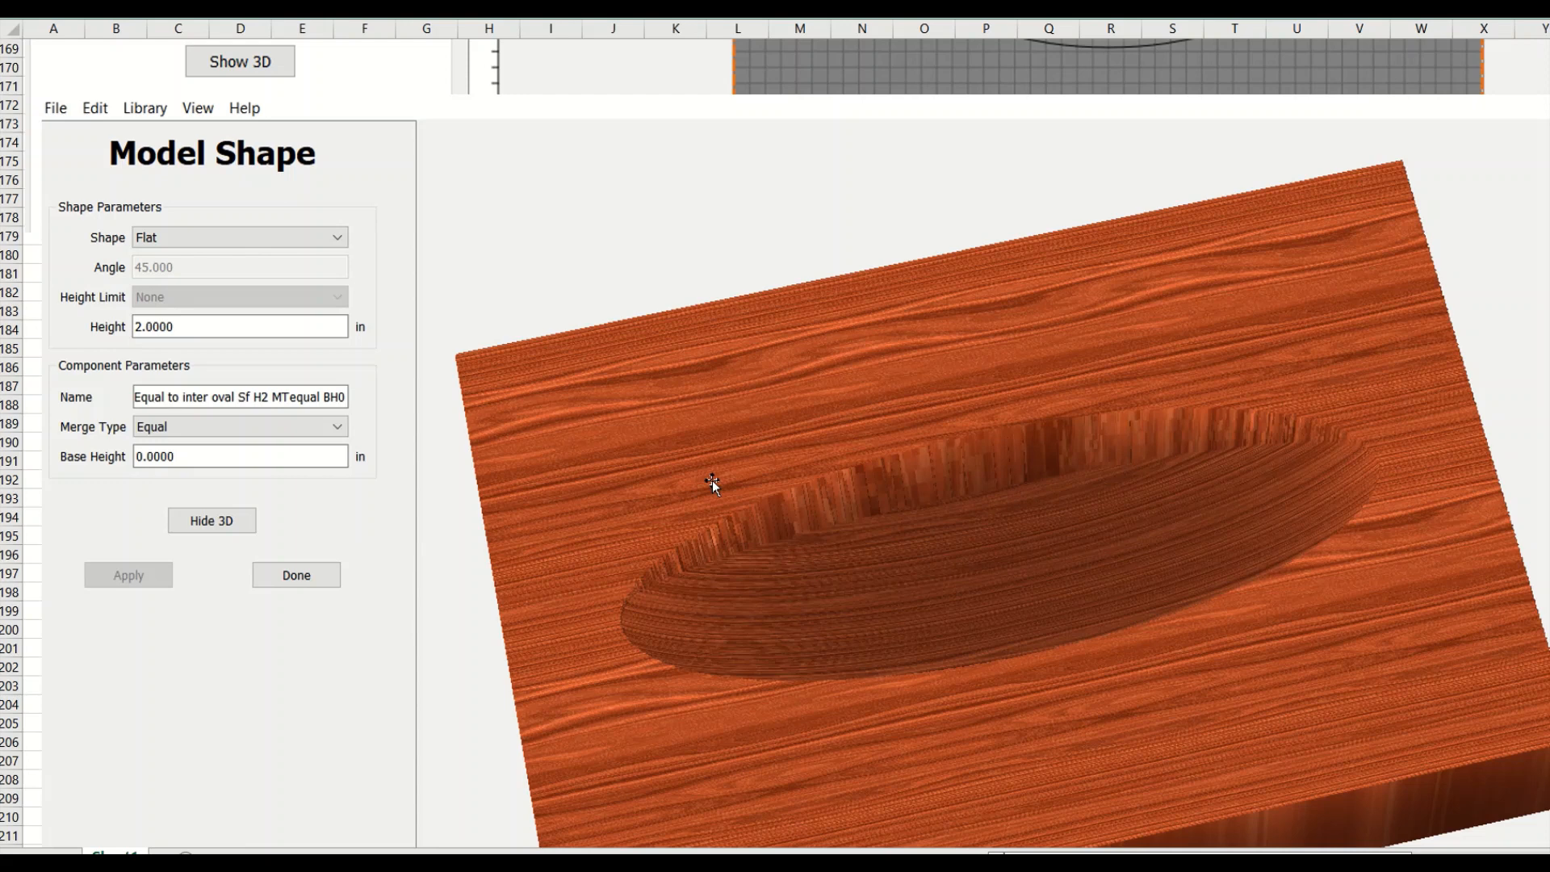
pyautogui.moveTo(989, 439)
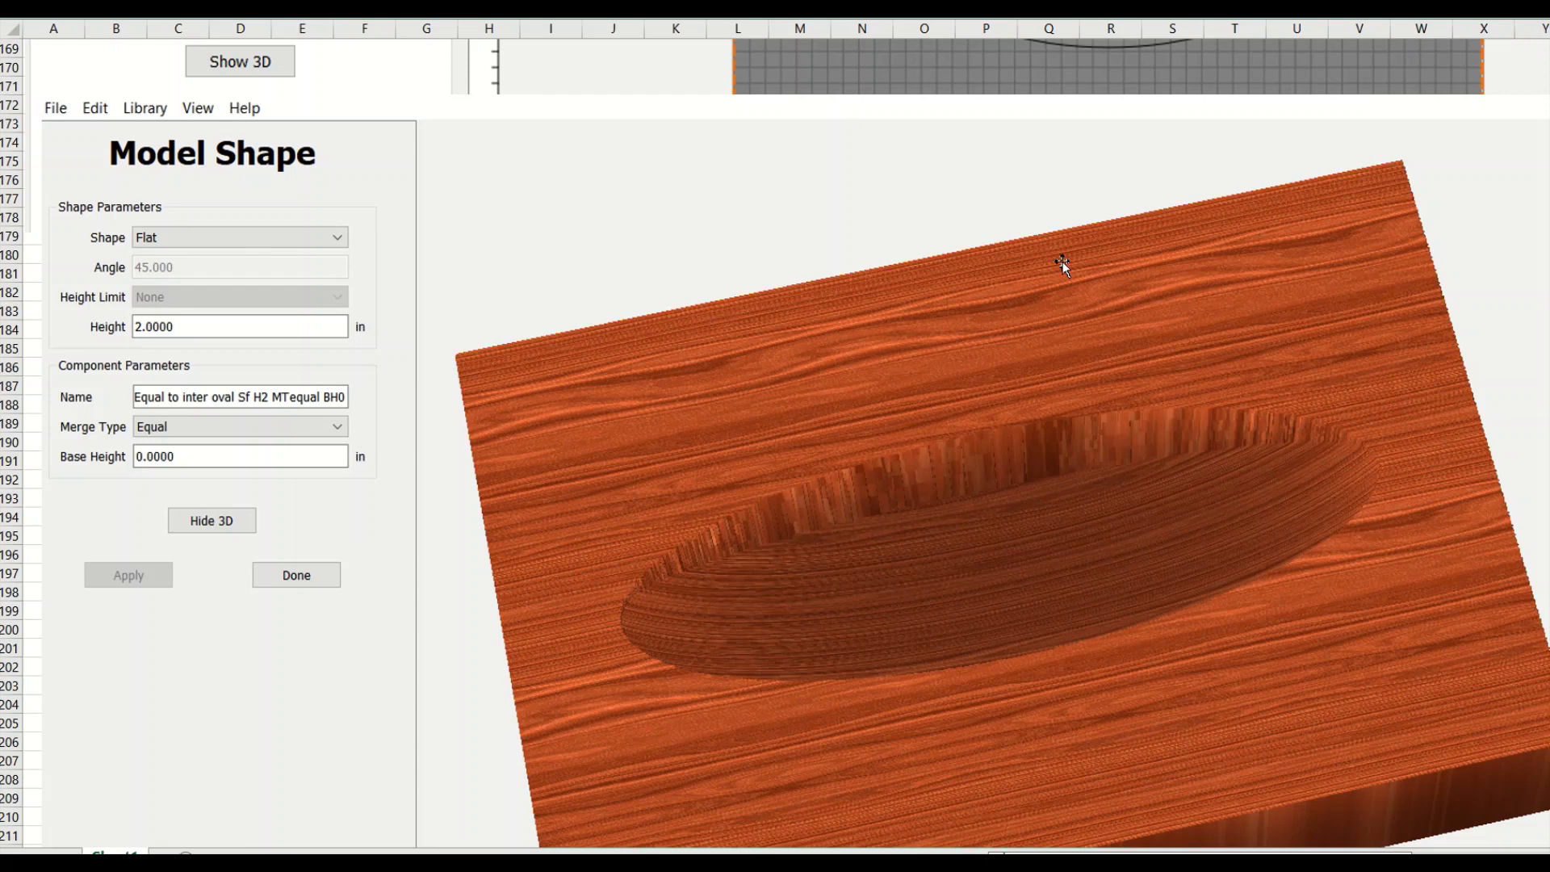
pyautogui.moveTo(1232, 394)
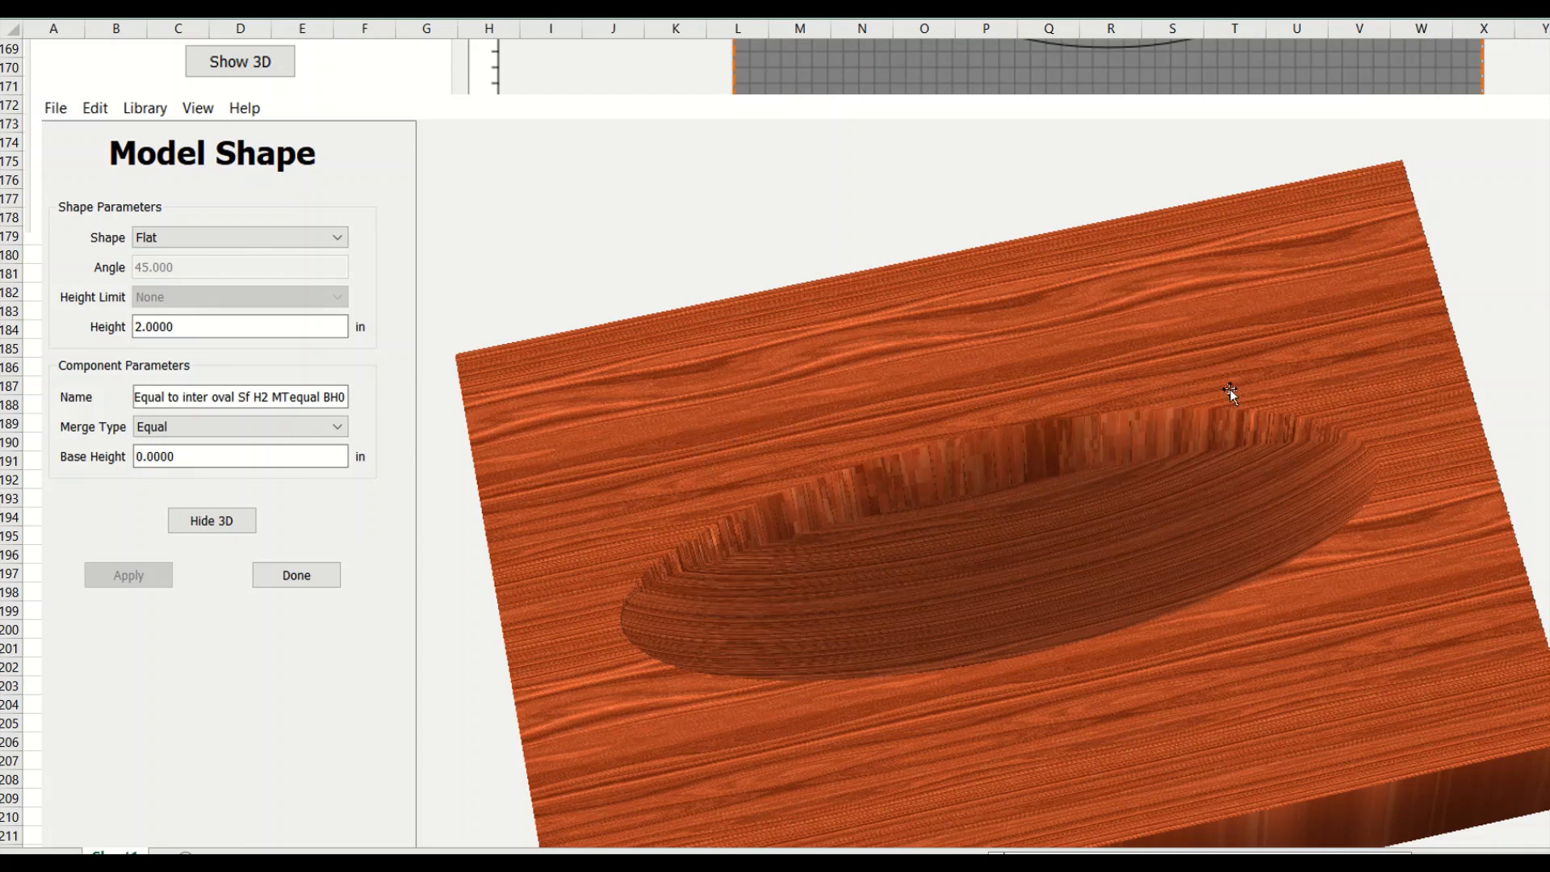
pyautogui.moveTo(746, 414)
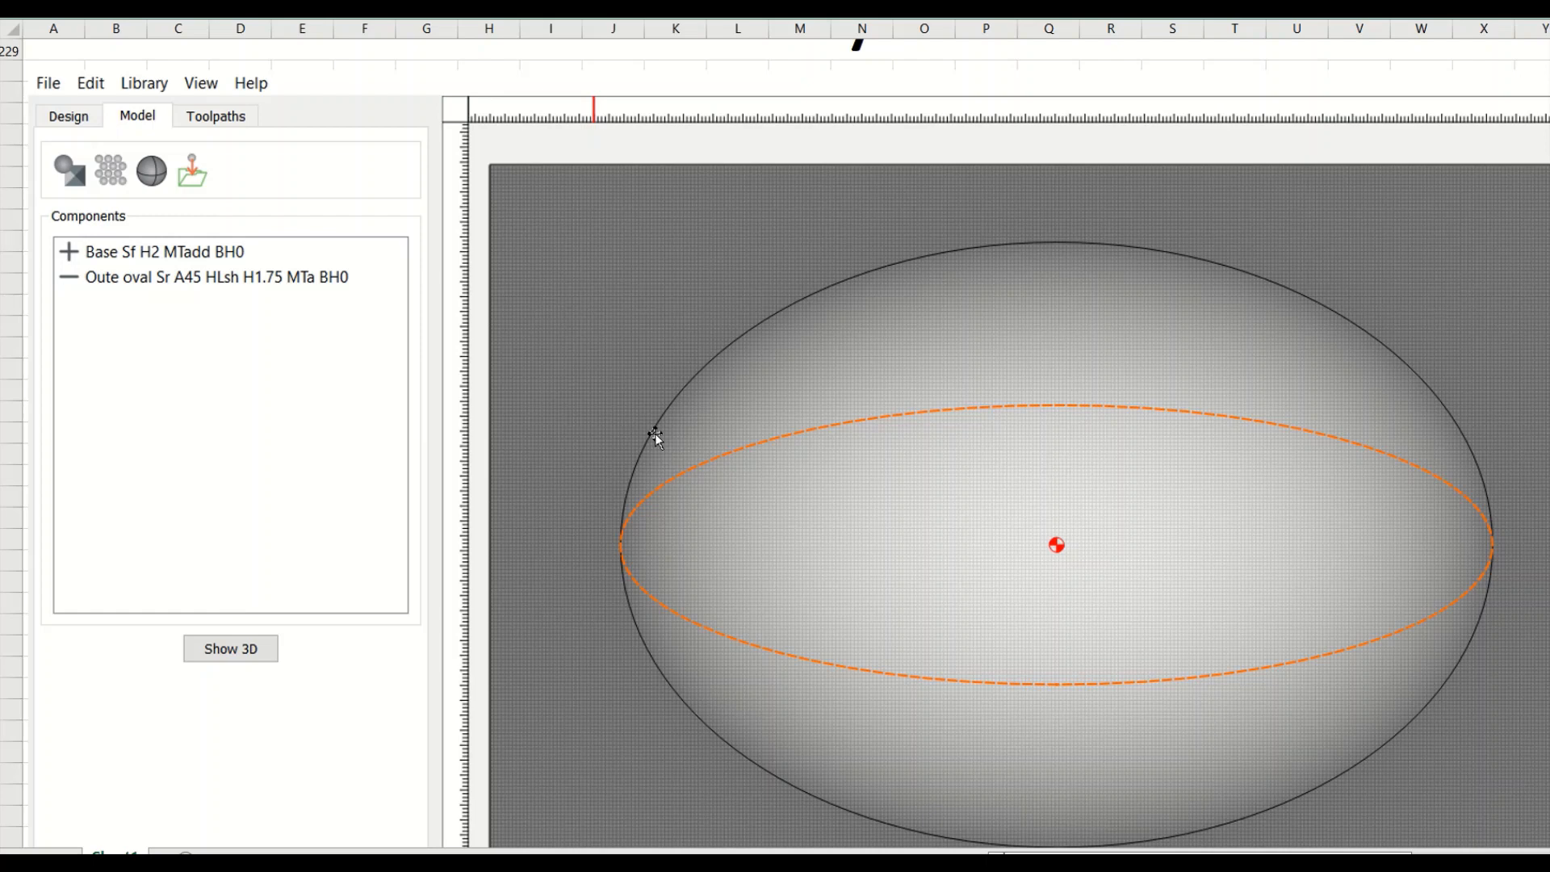
pyautogui.moveTo(742, 318)
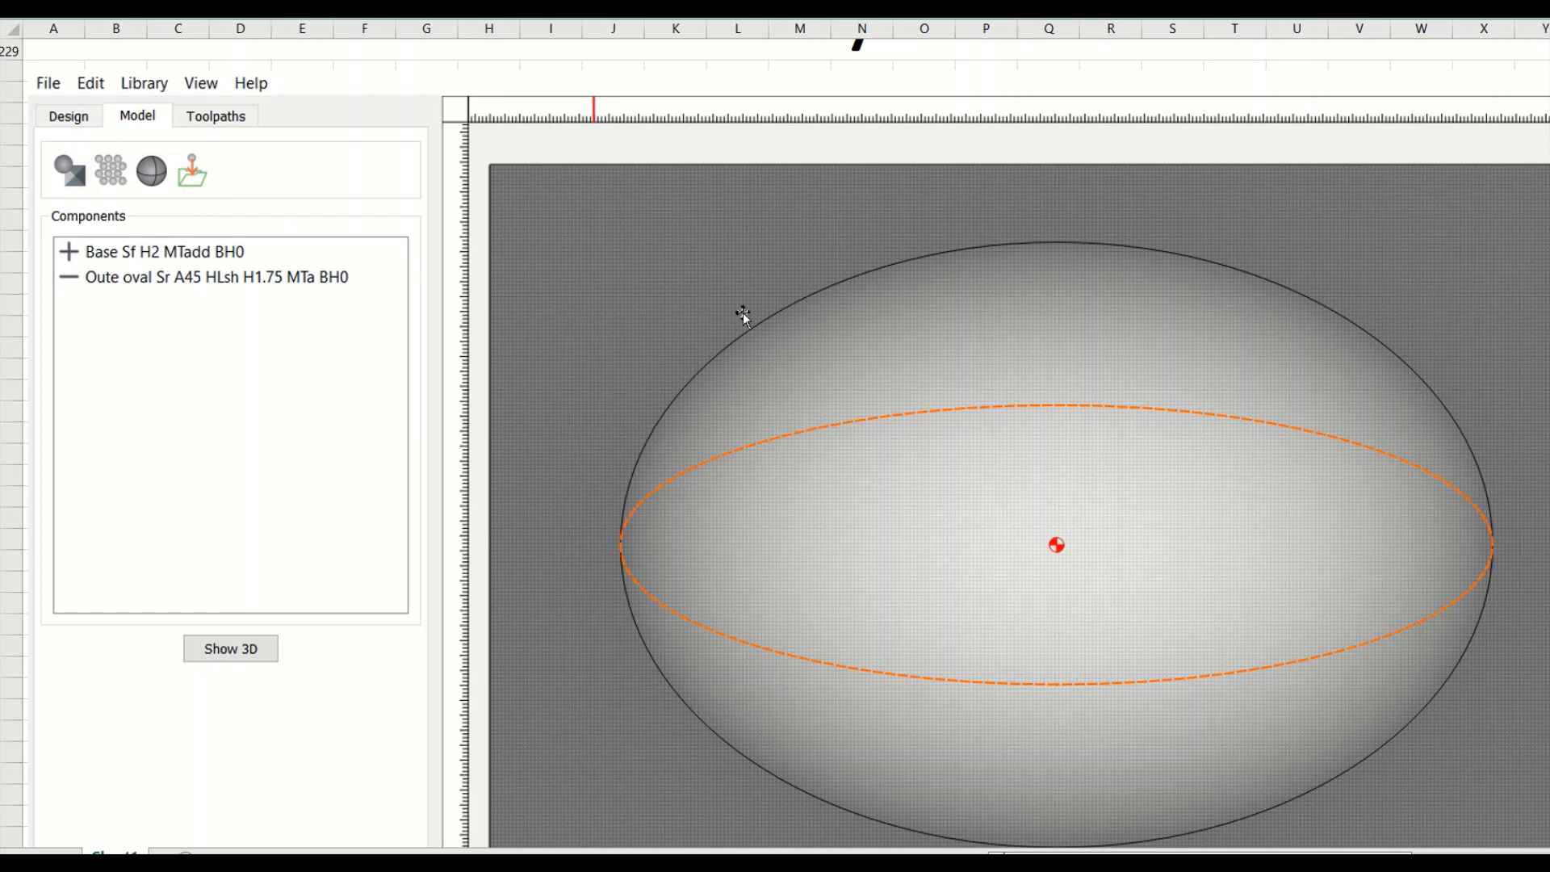
pyautogui.moveTo(1162, 526)
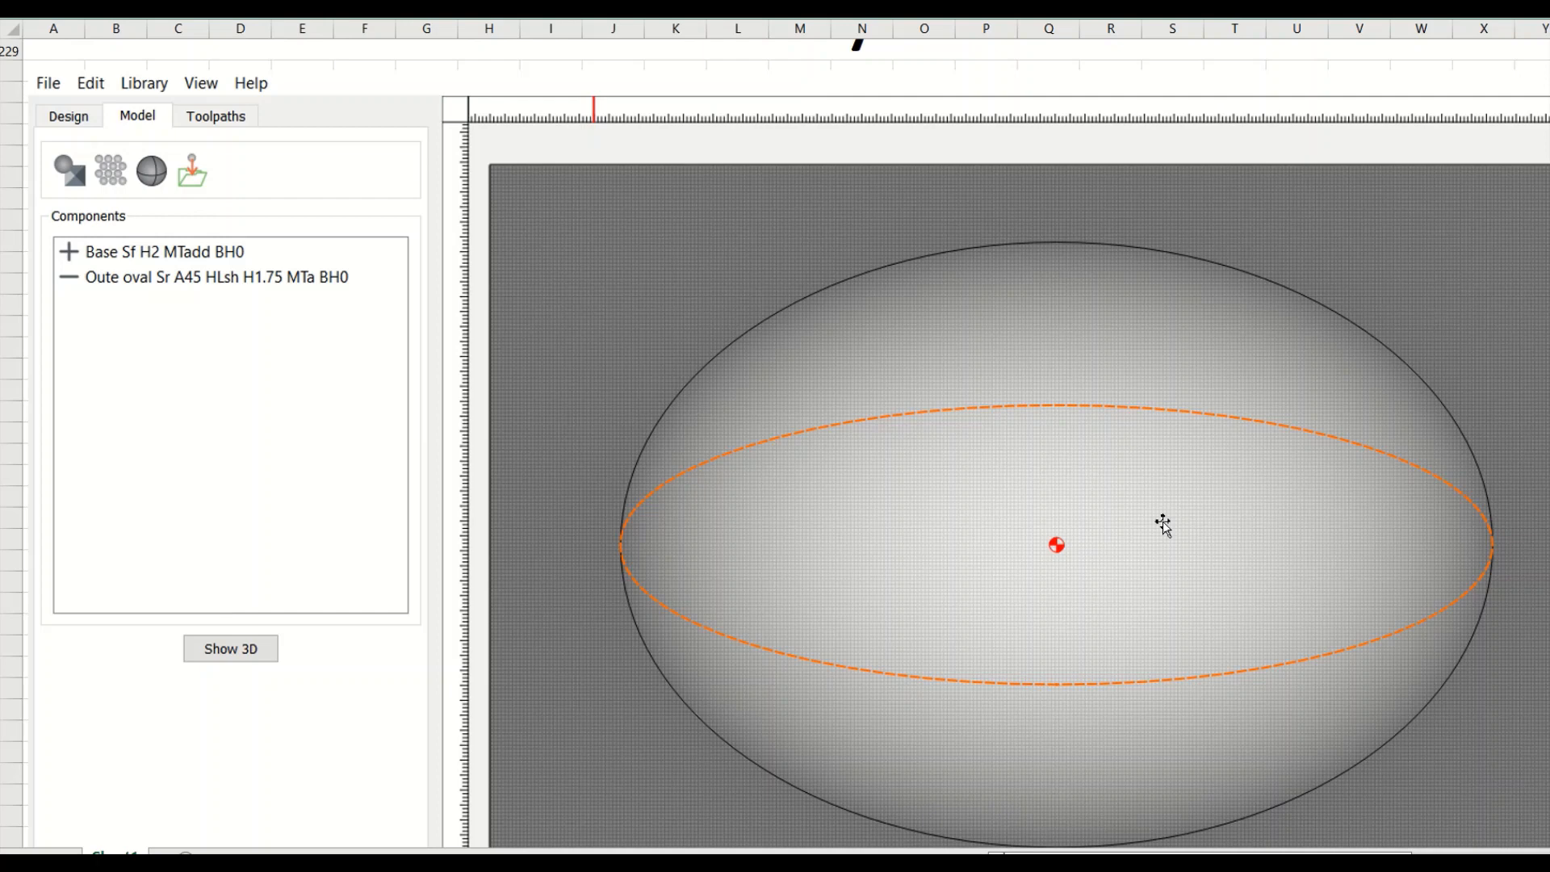
pyautogui.moveTo(862, 272)
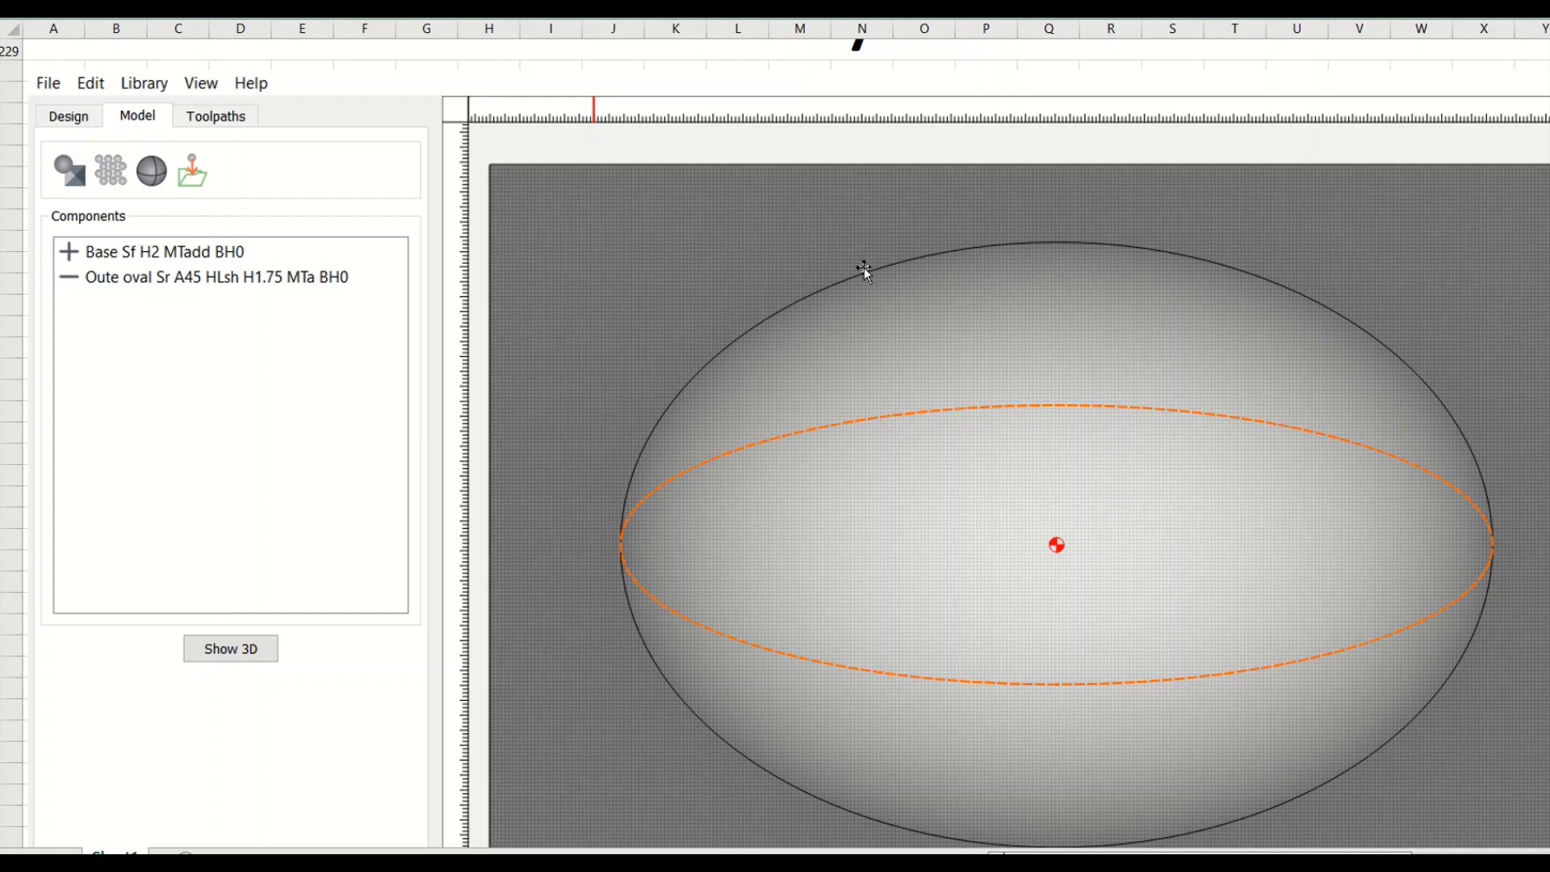
pyautogui.moveTo(589, 336)
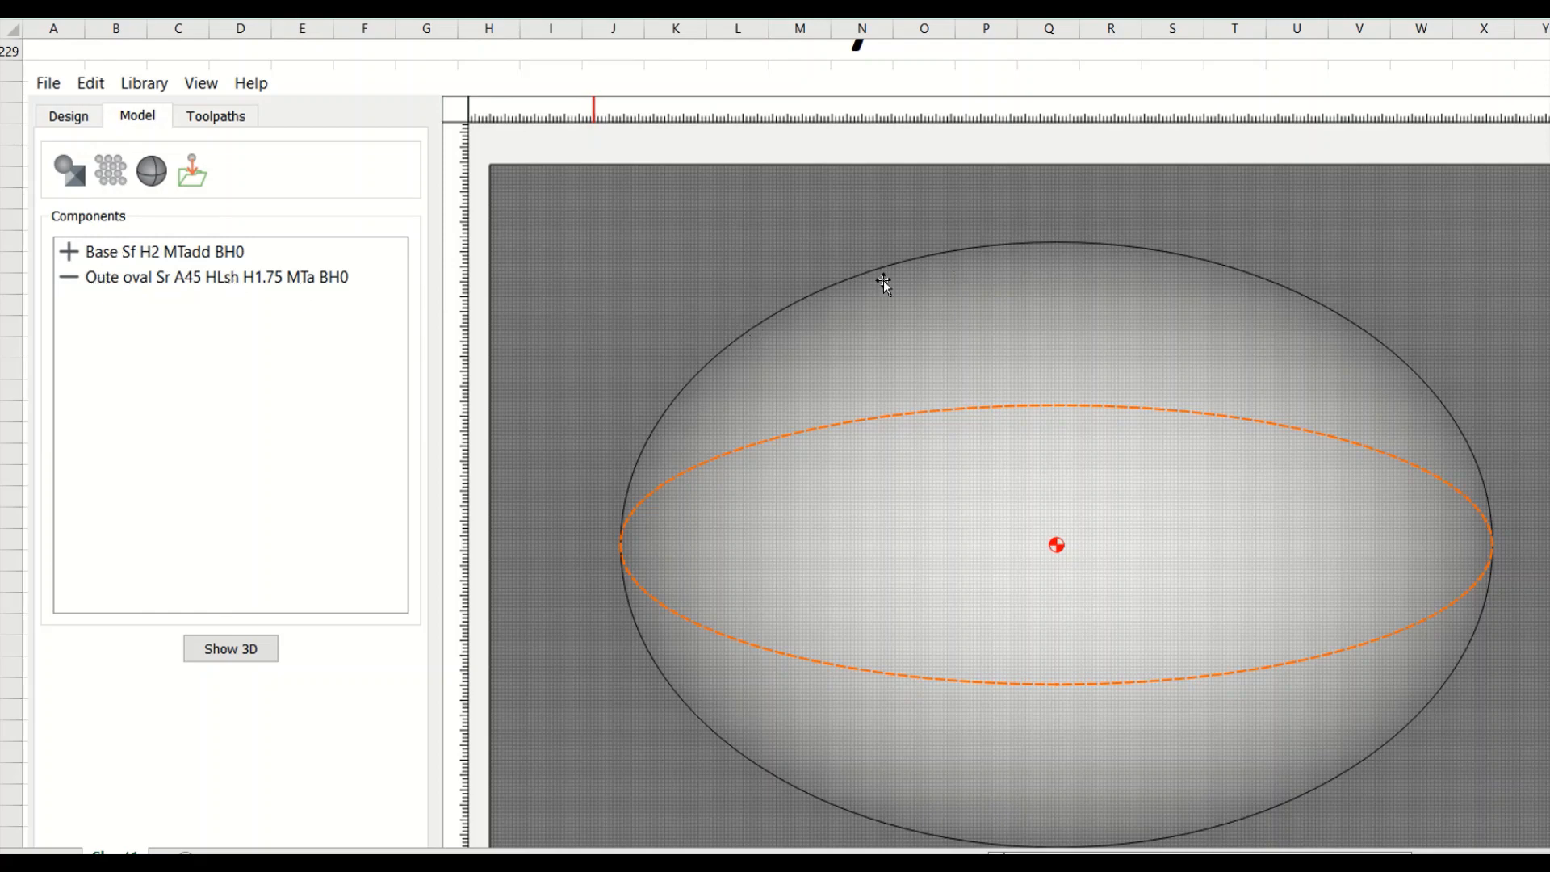
# Step: Show the beech simulation of the gently sloped oval bowl
pyautogui.click(230, 649)
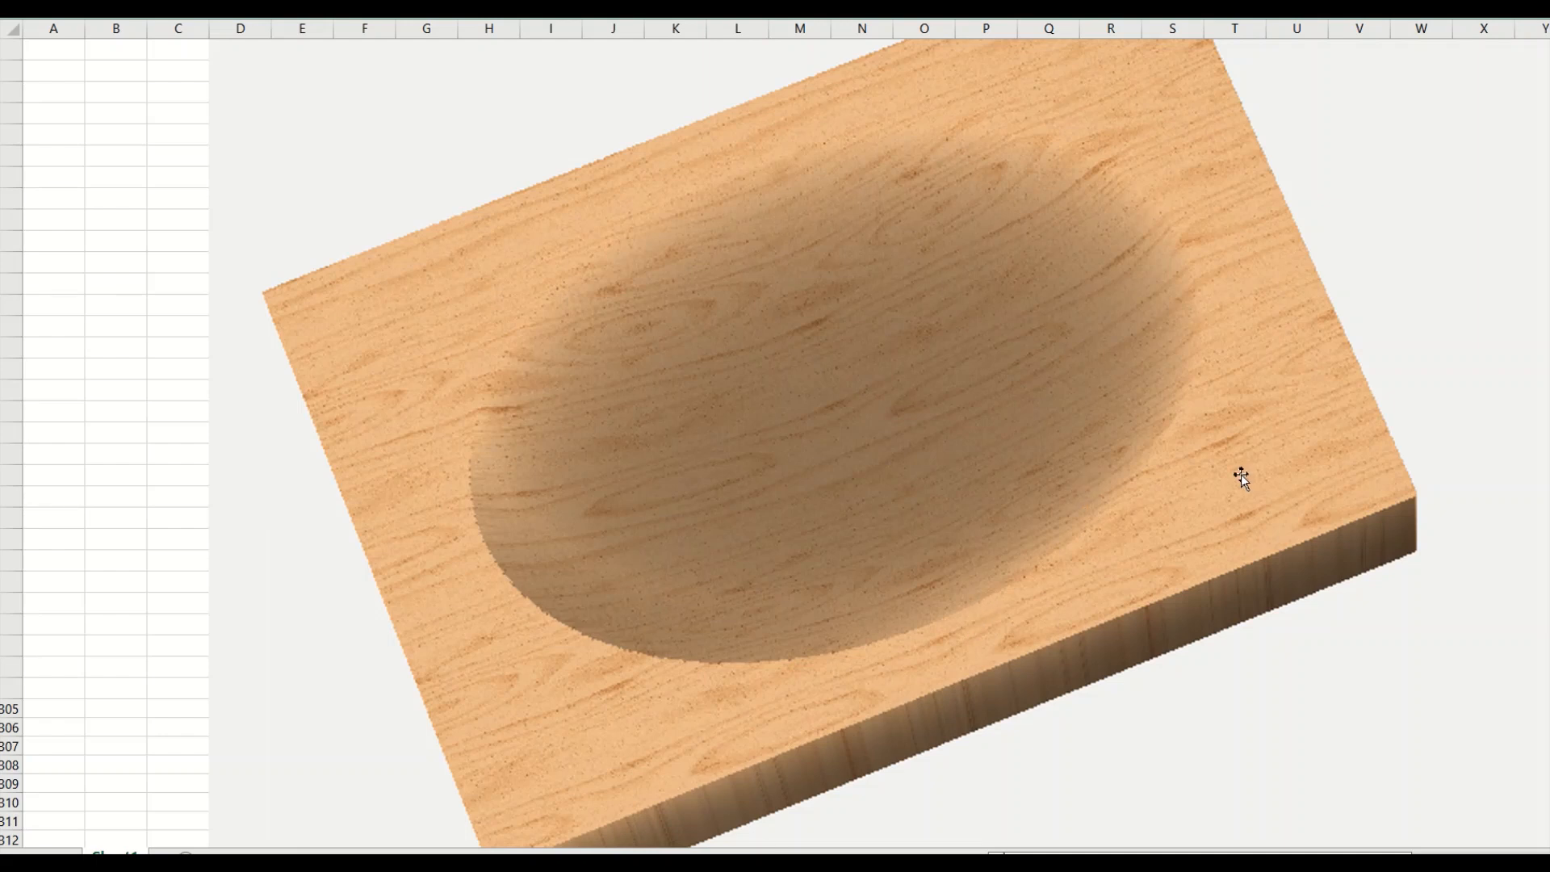
pyautogui.moveTo(962, 460)
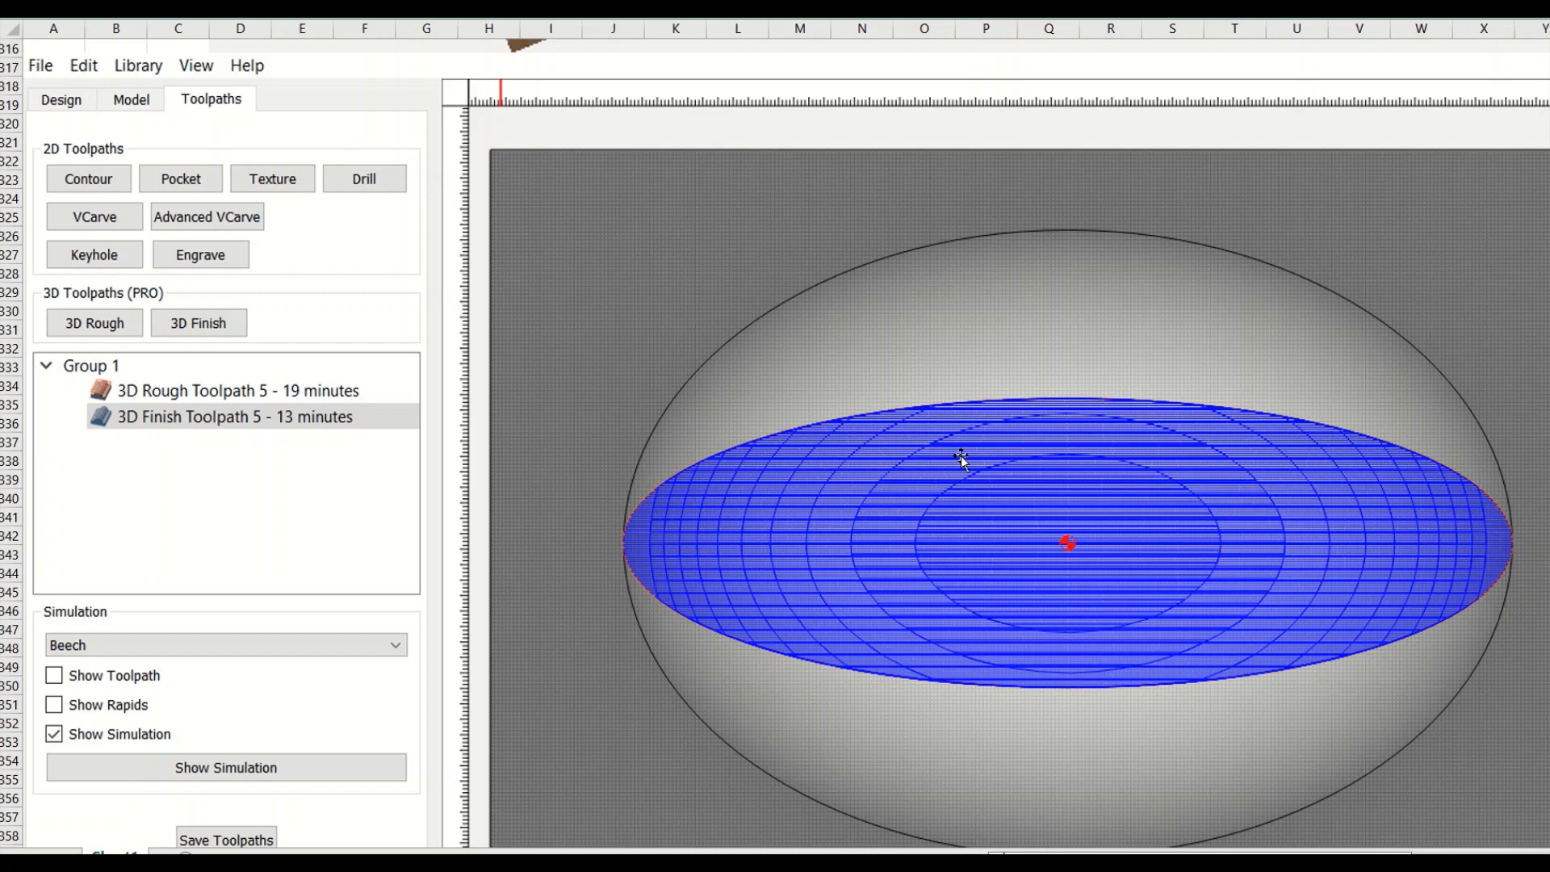
pyautogui.moveTo(293, 349)
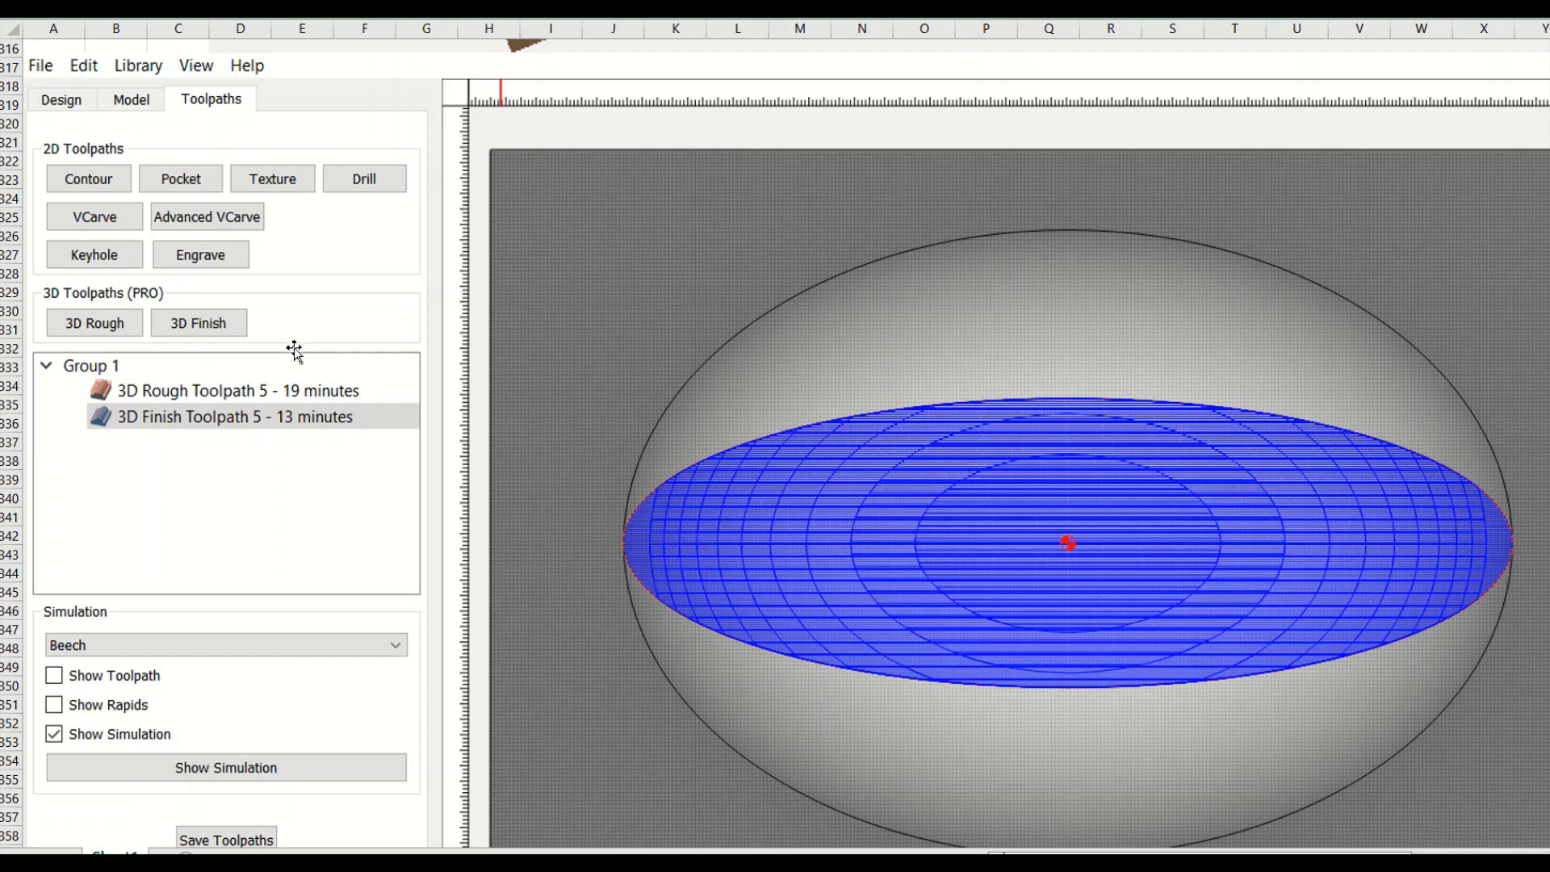
pyautogui.moveTo(226, 159)
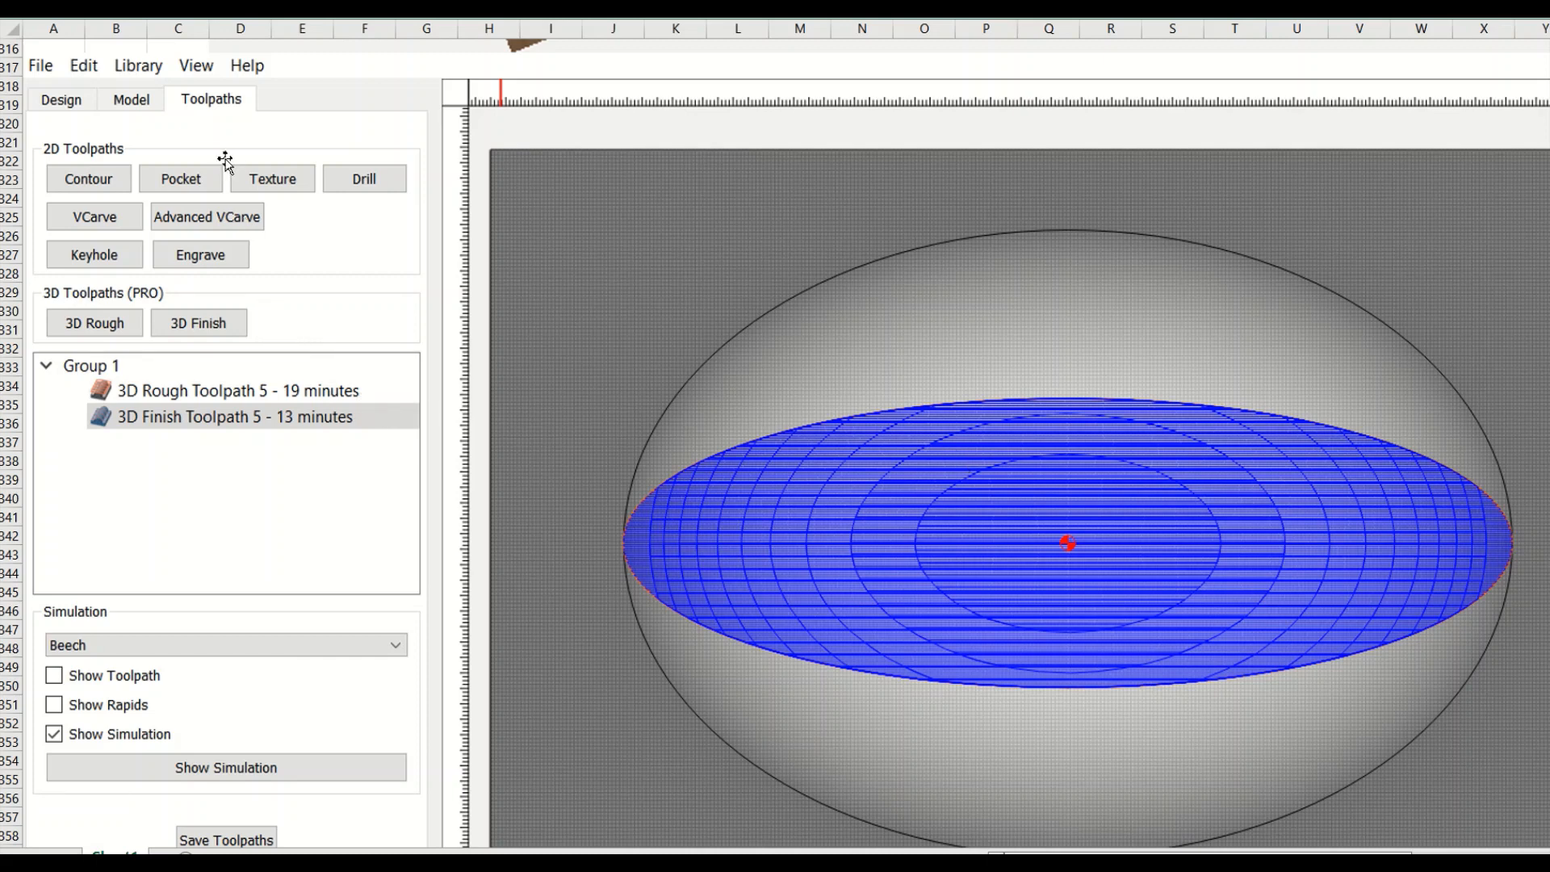
pyautogui.moveTo(764, 568)
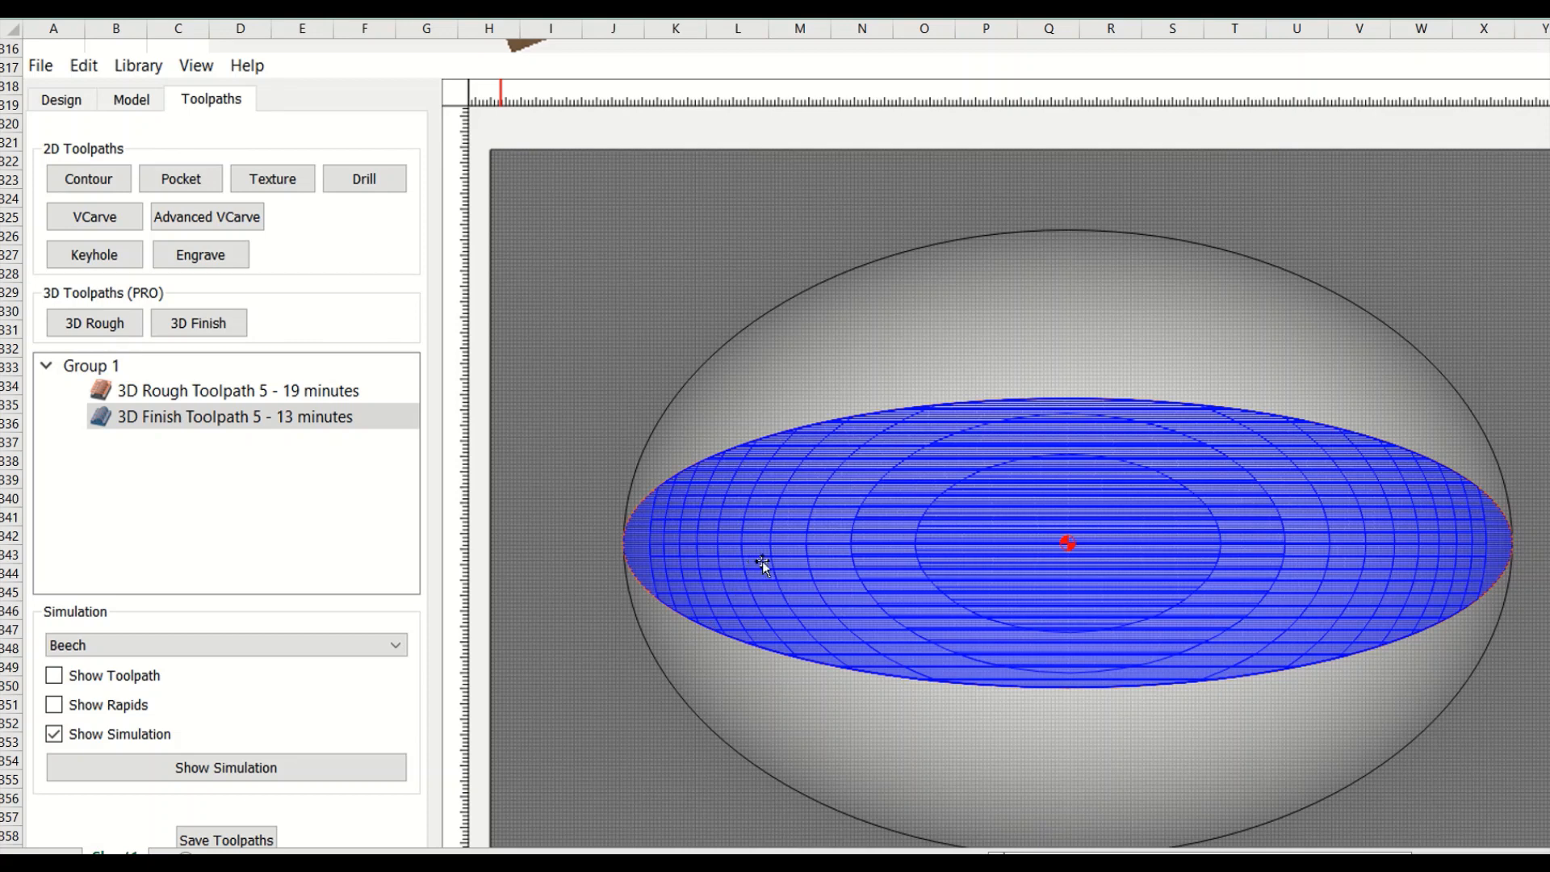
pyautogui.moveTo(996, 689)
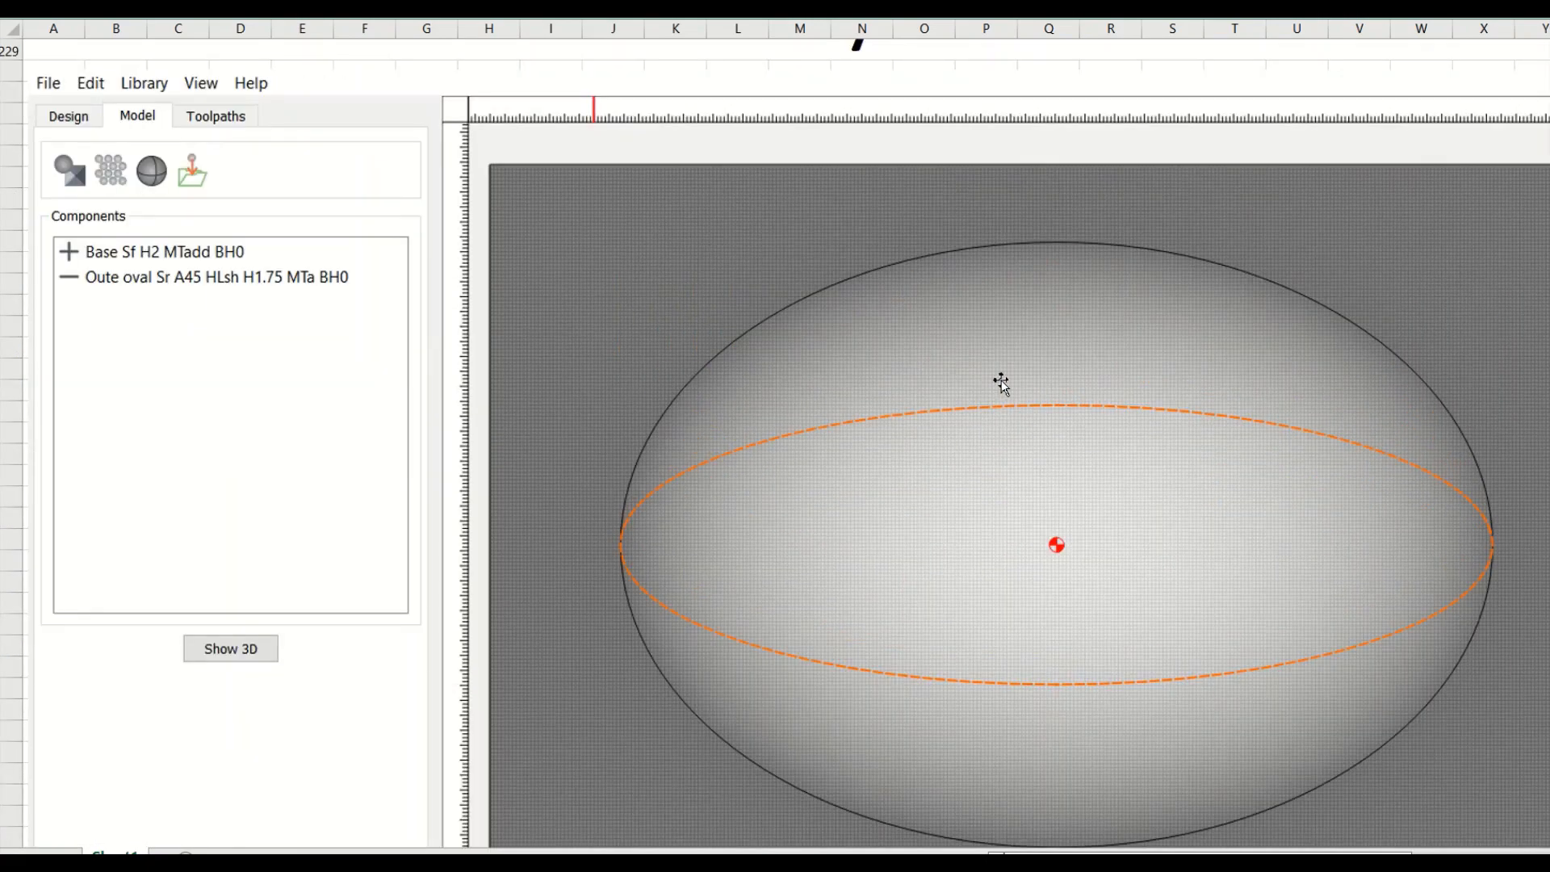
# Step: Enable Beech simulation for the 19-minute rough and 13-minute finish toolpaths
pyautogui.scroll(-3)
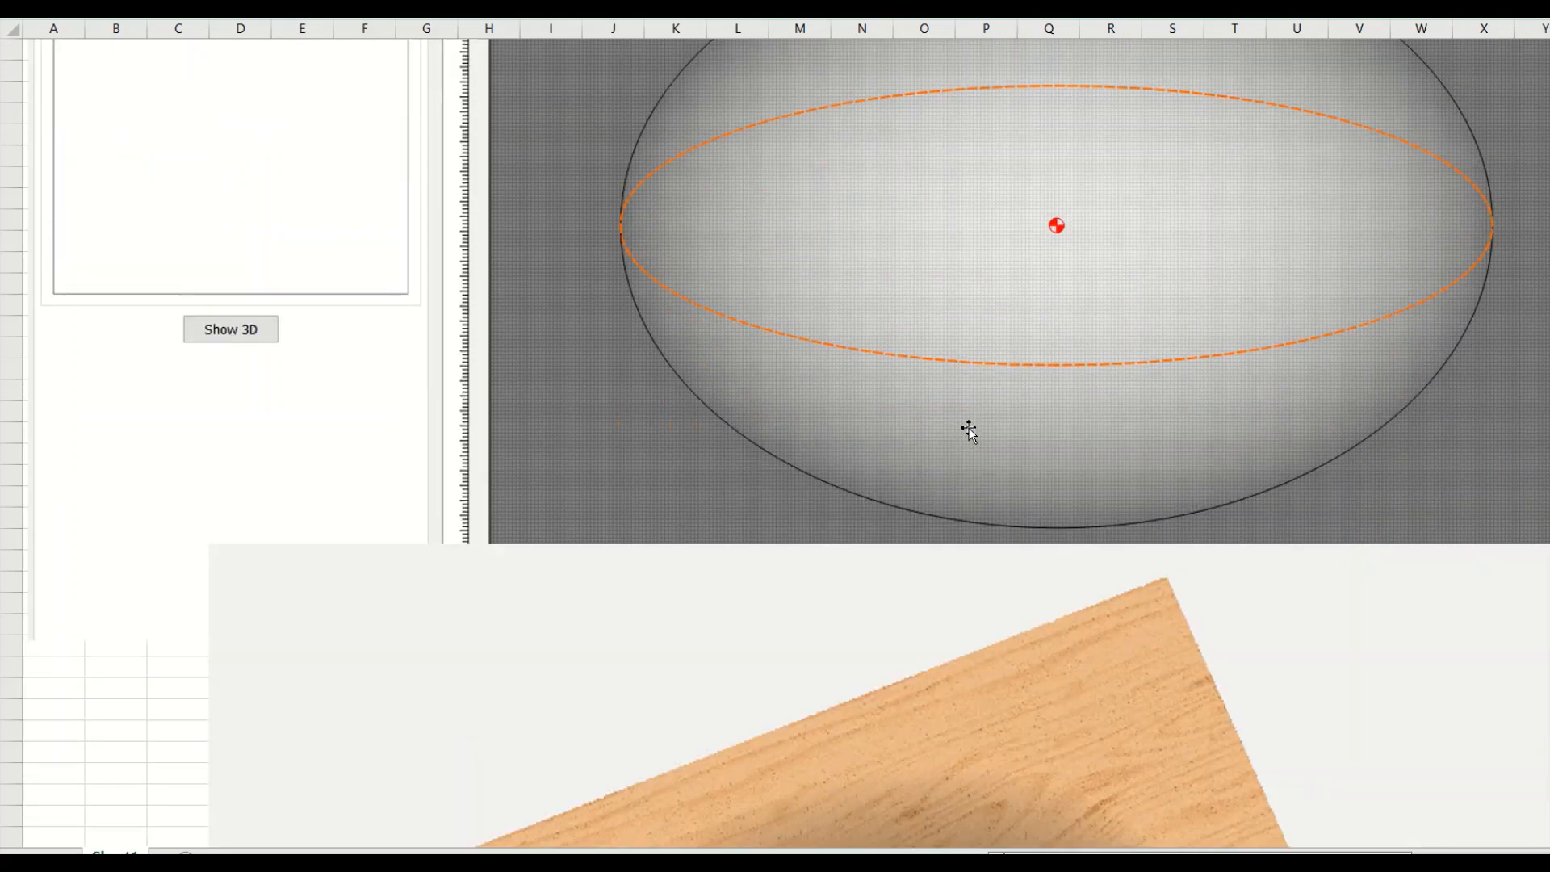
pyautogui.click(231, 329)
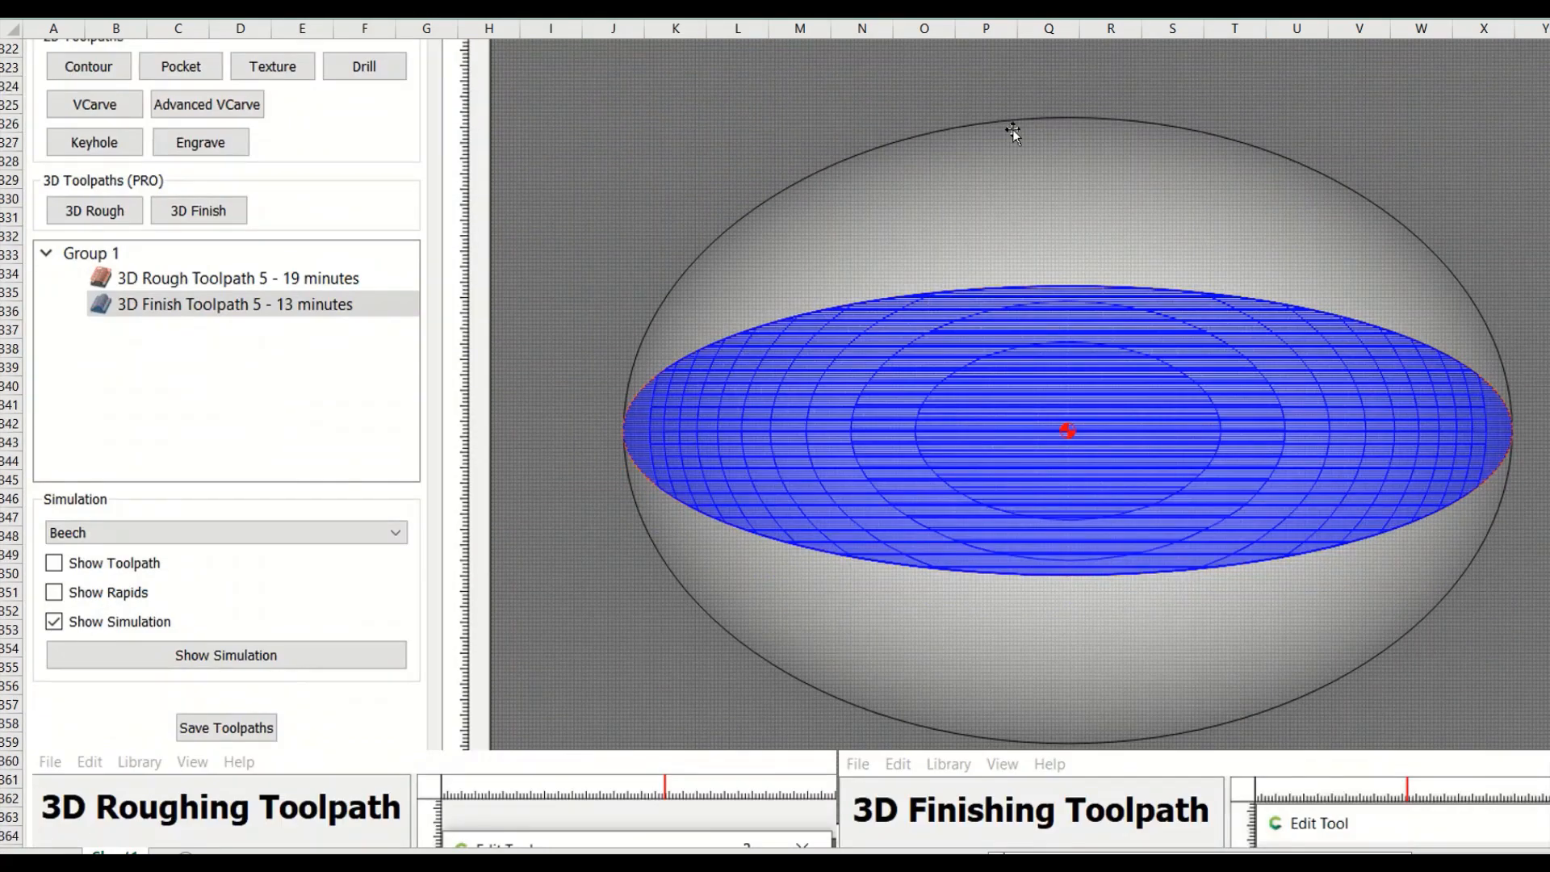
pyautogui.moveTo(1005, 223)
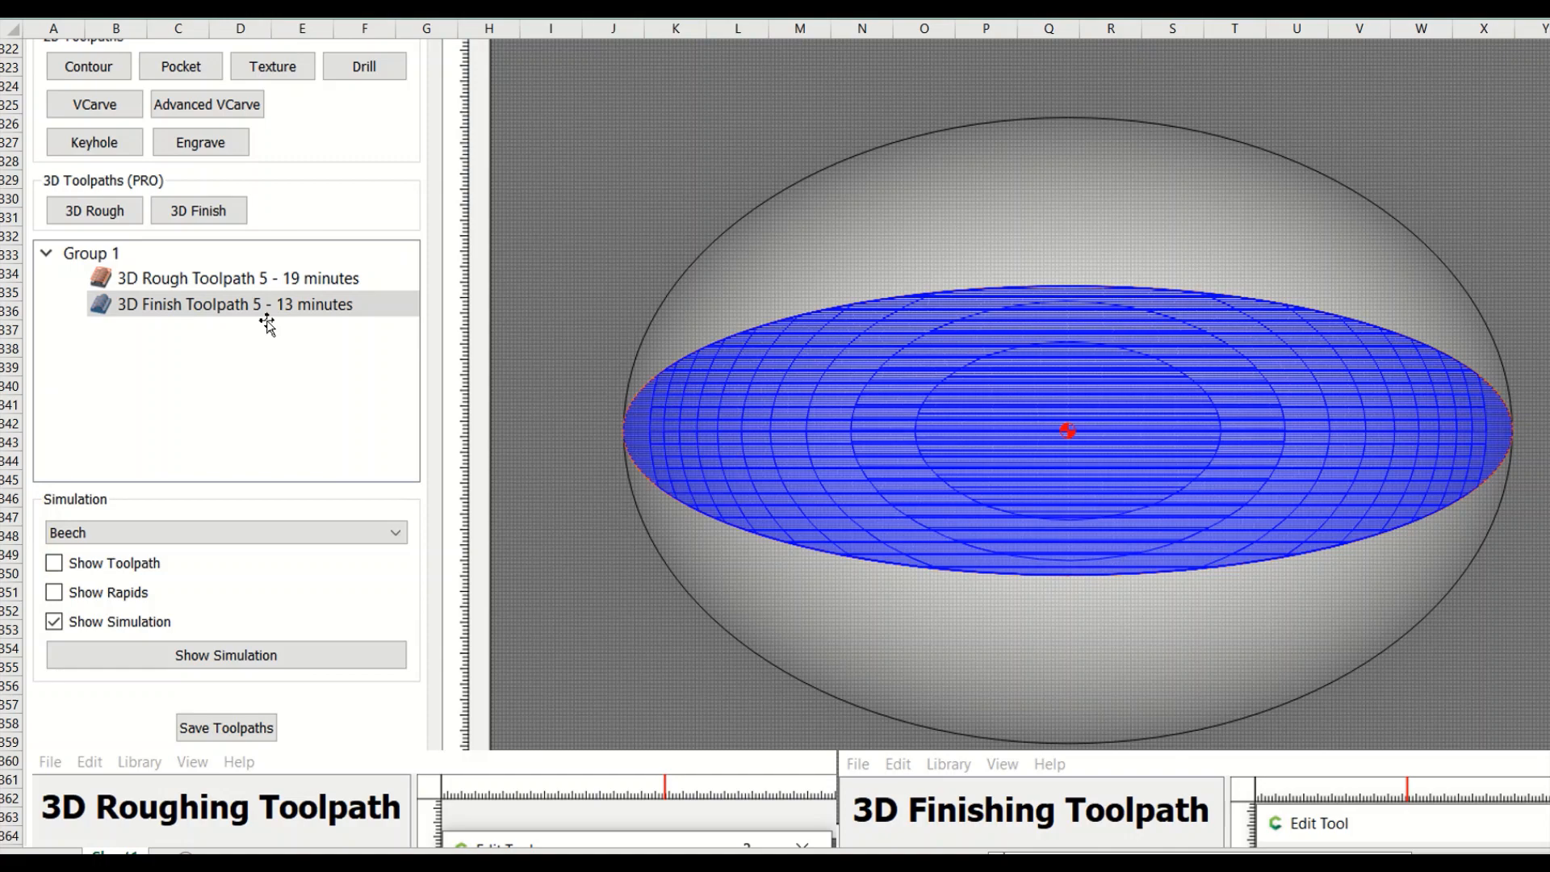
pyautogui.moveTo(325, 287)
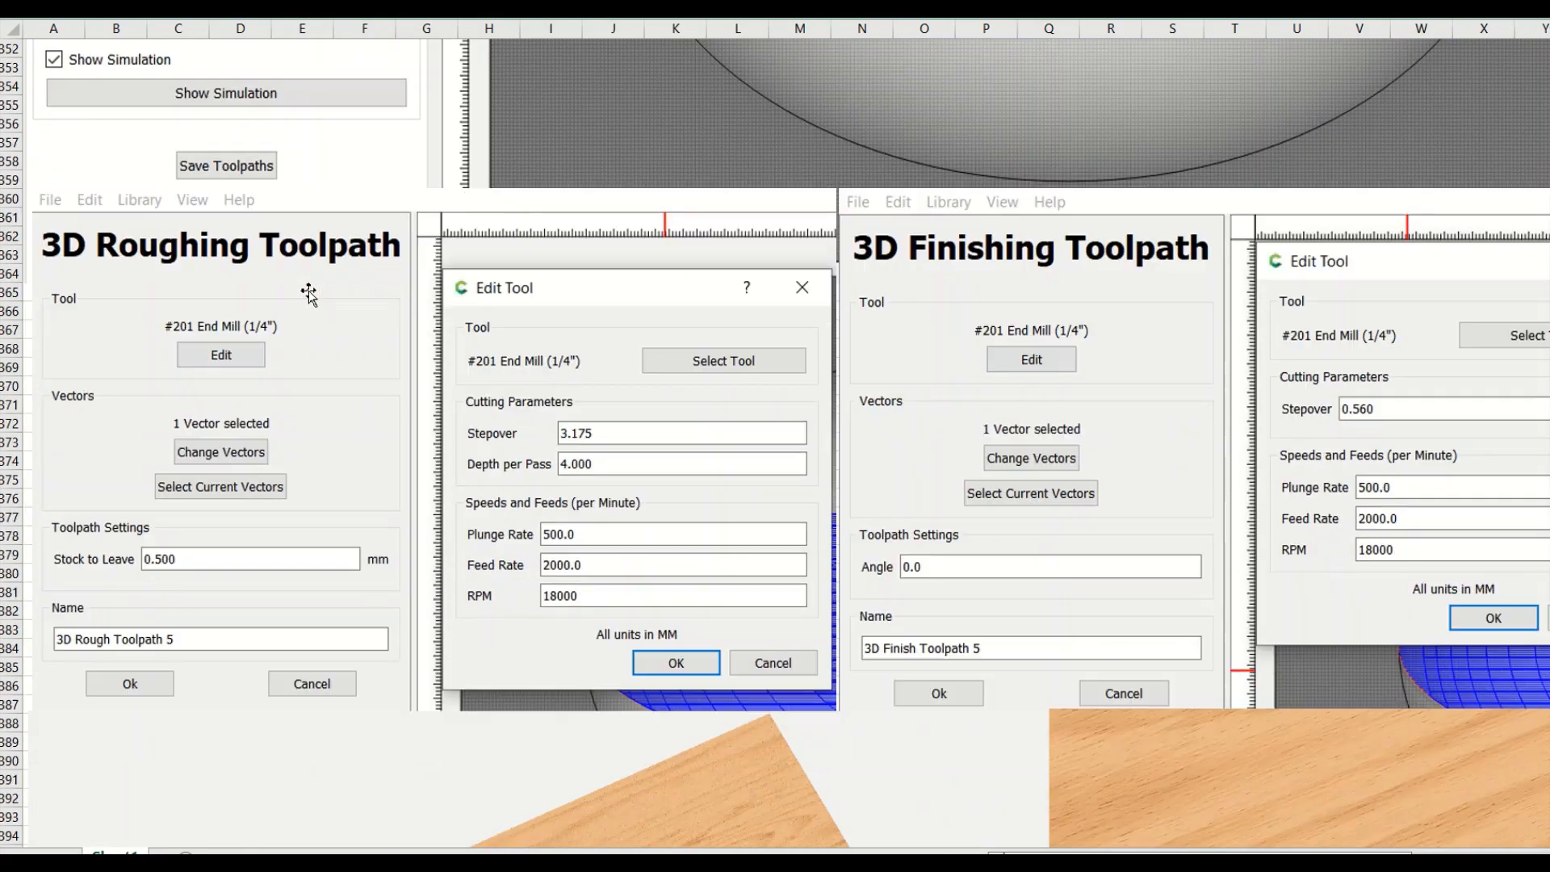
pyautogui.moveTo(215, 465)
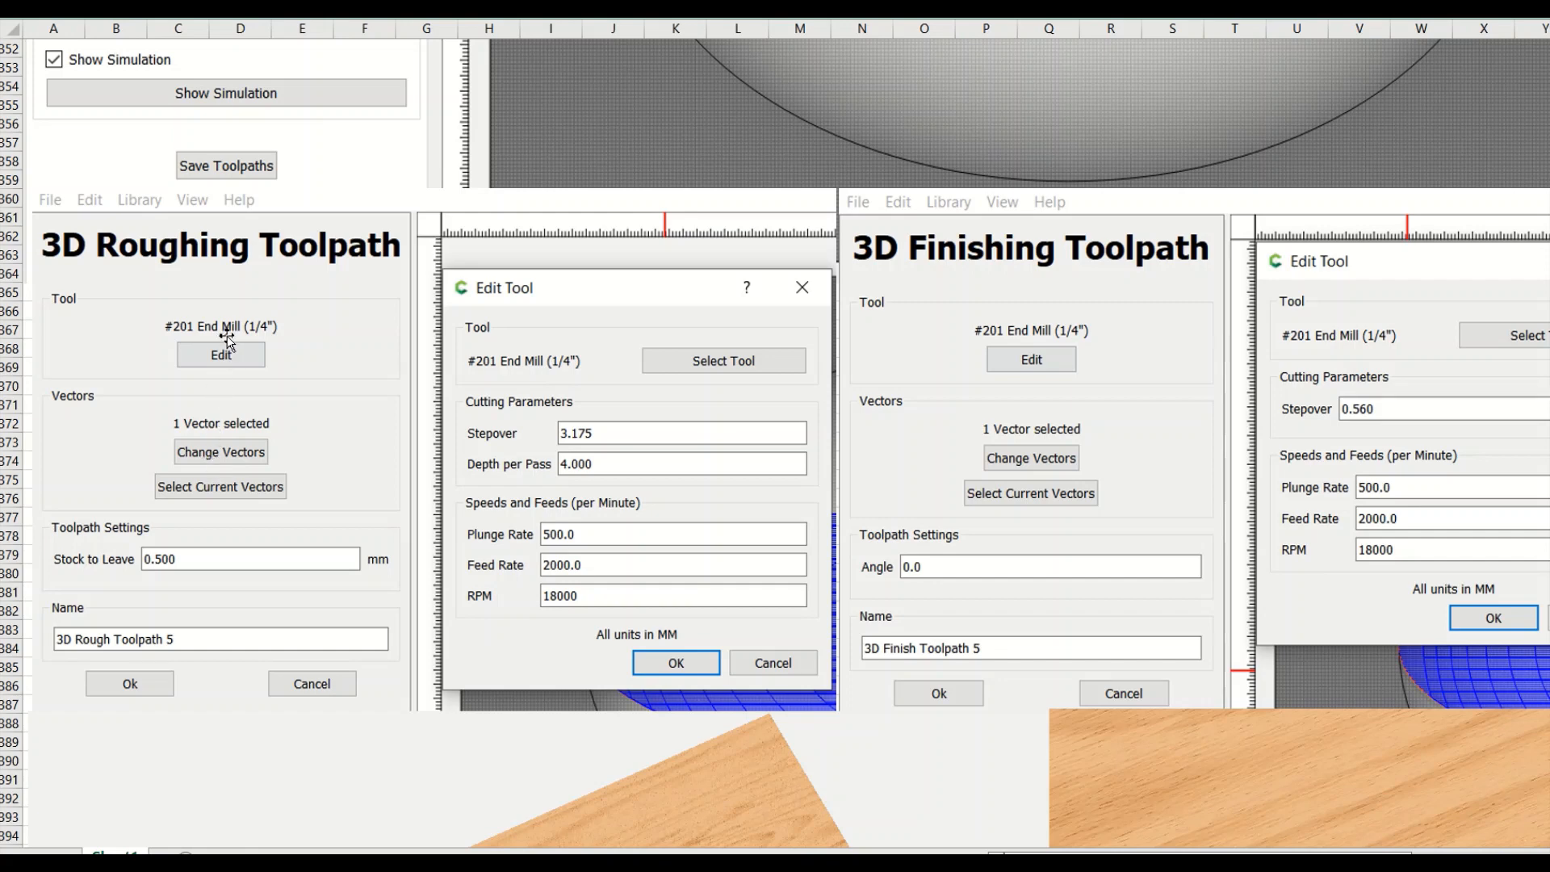
pyautogui.moveTo(205, 558)
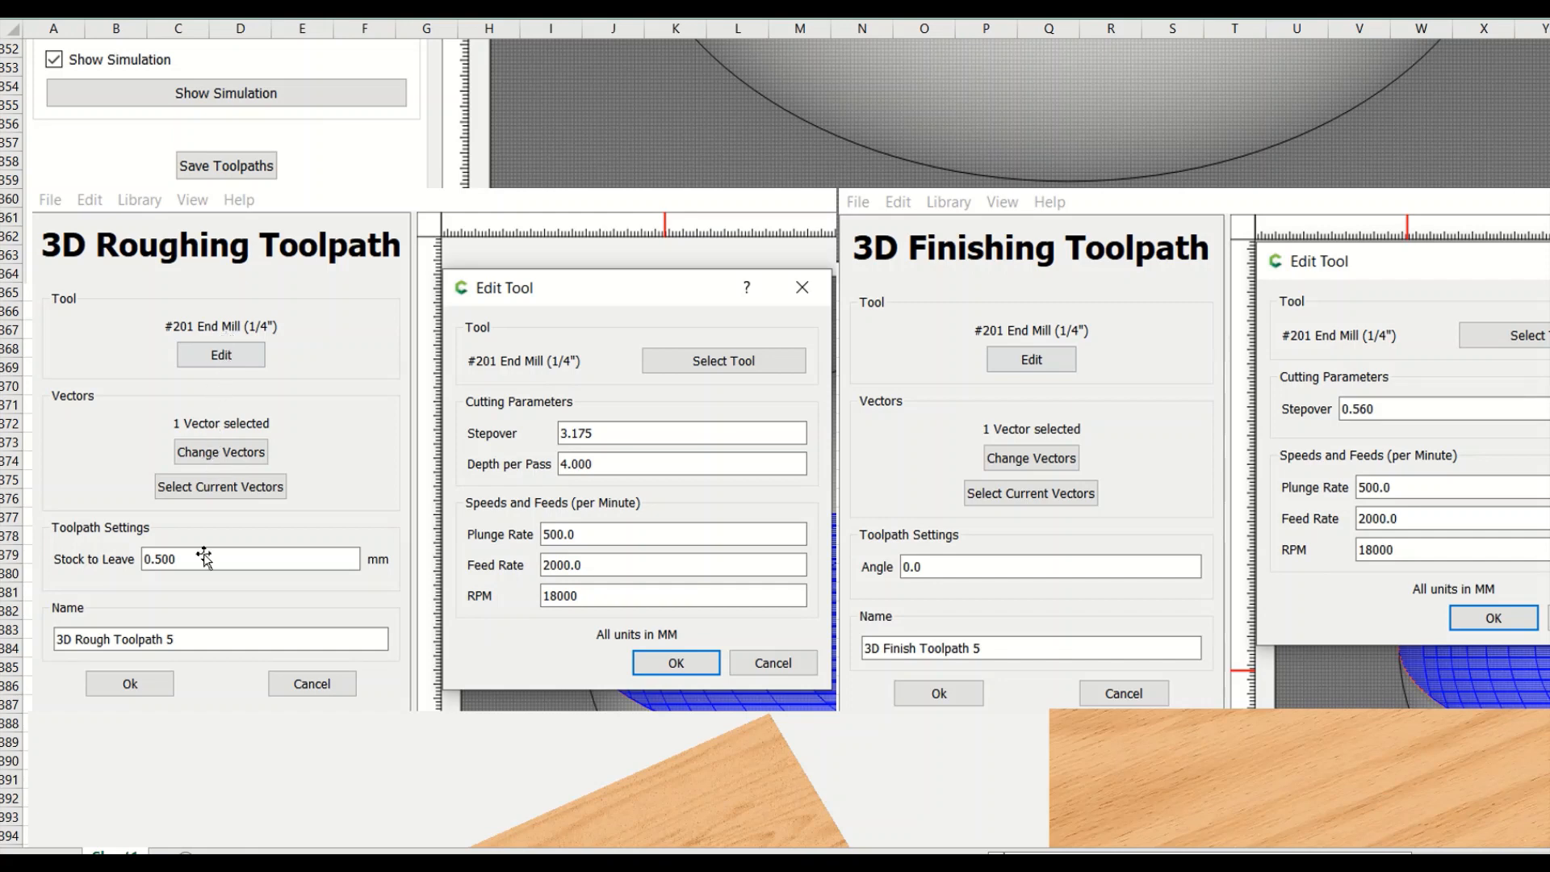
pyautogui.moveTo(666, 447)
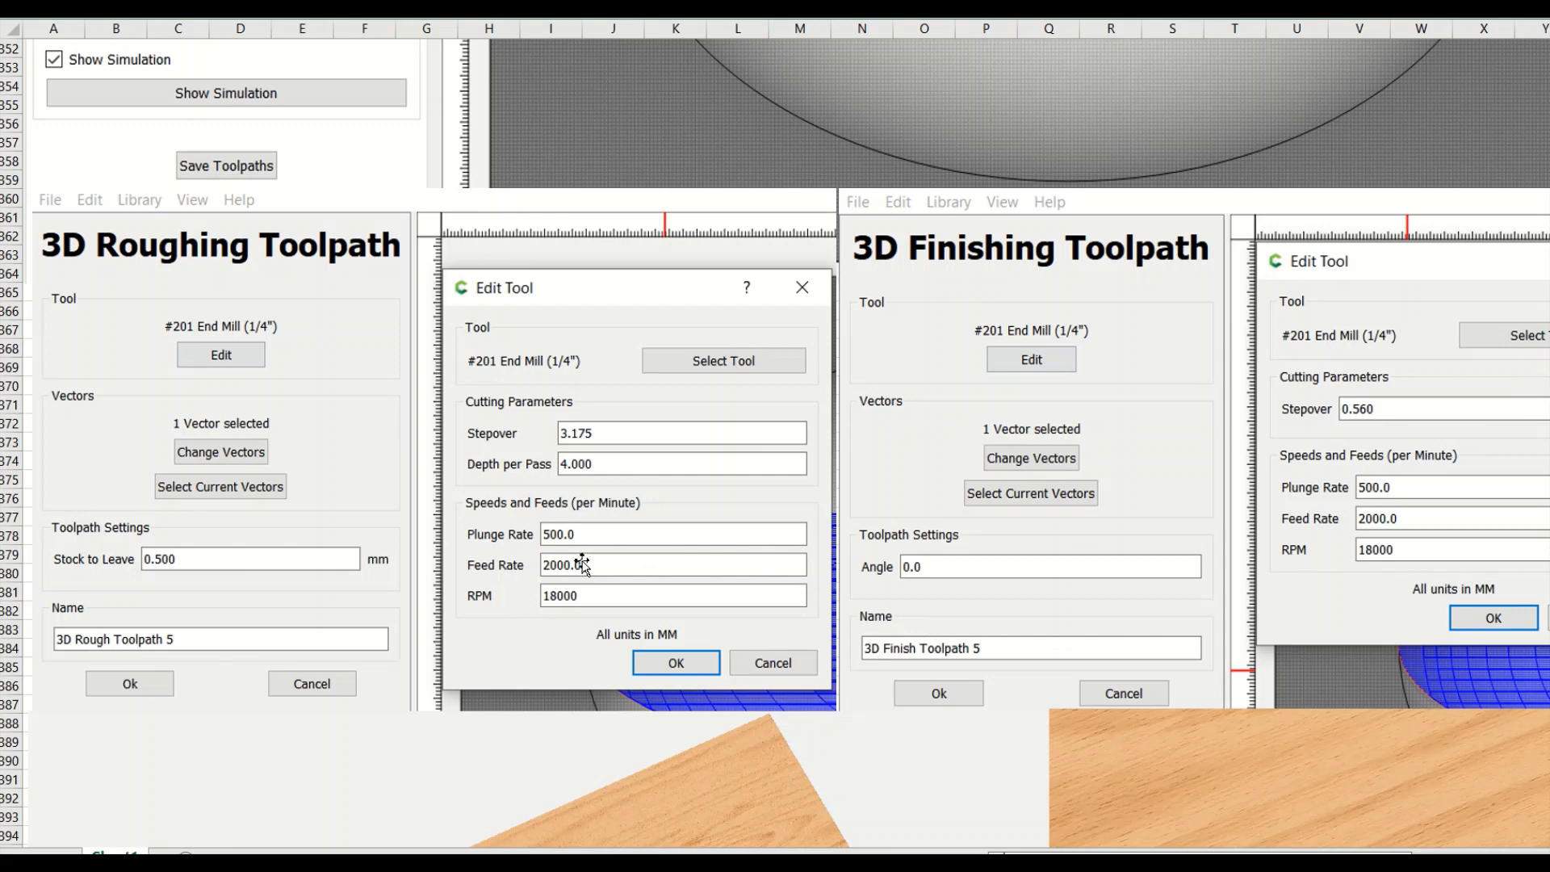
pyautogui.moveTo(1127, 405)
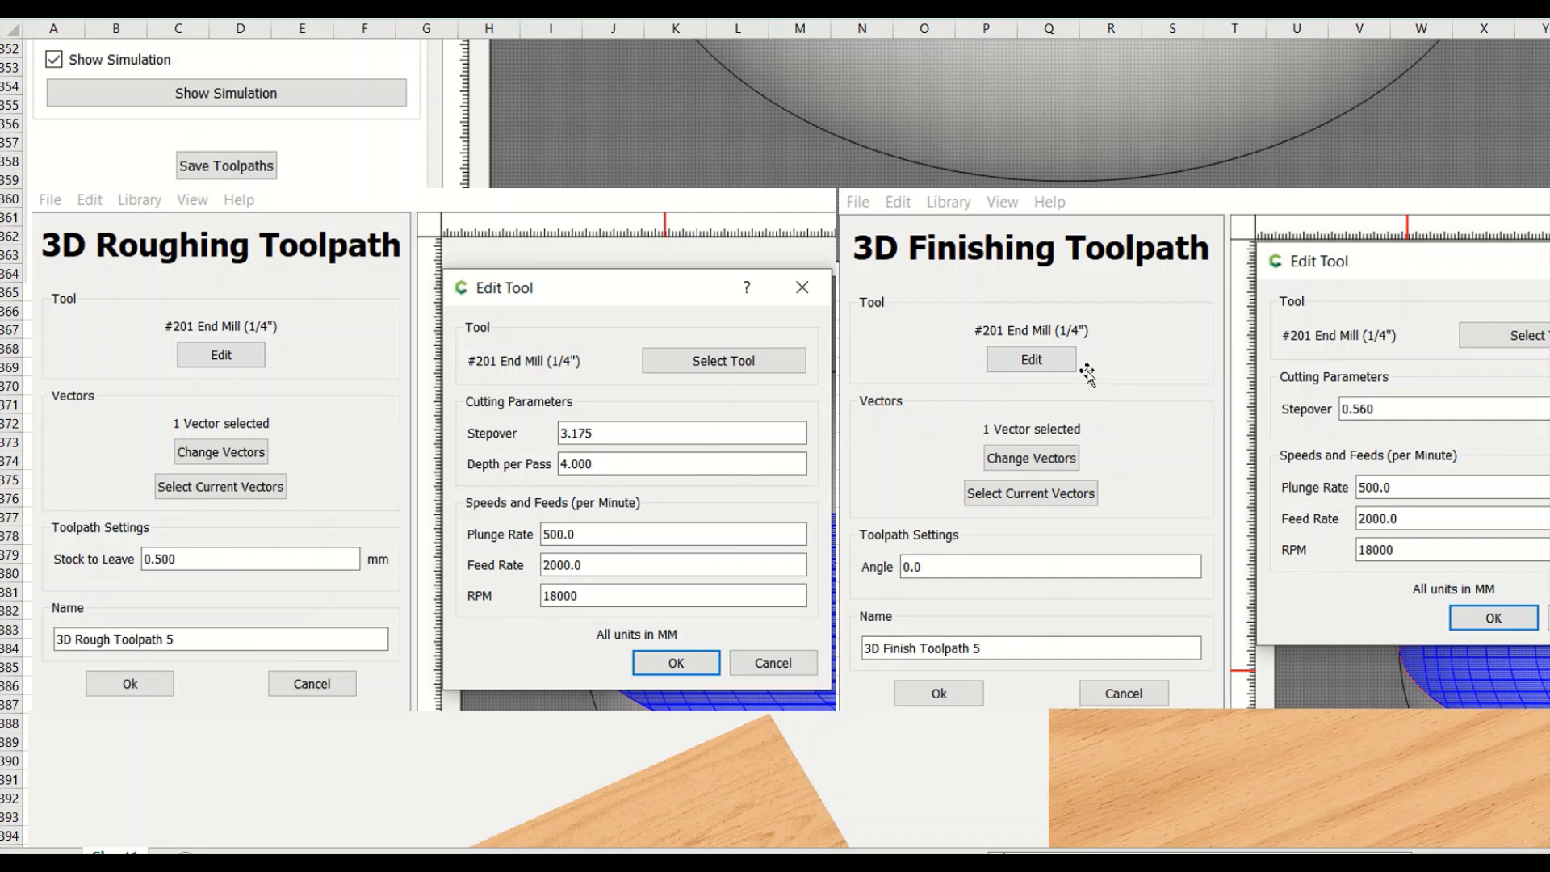
pyautogui.moveTo(1415, 426)
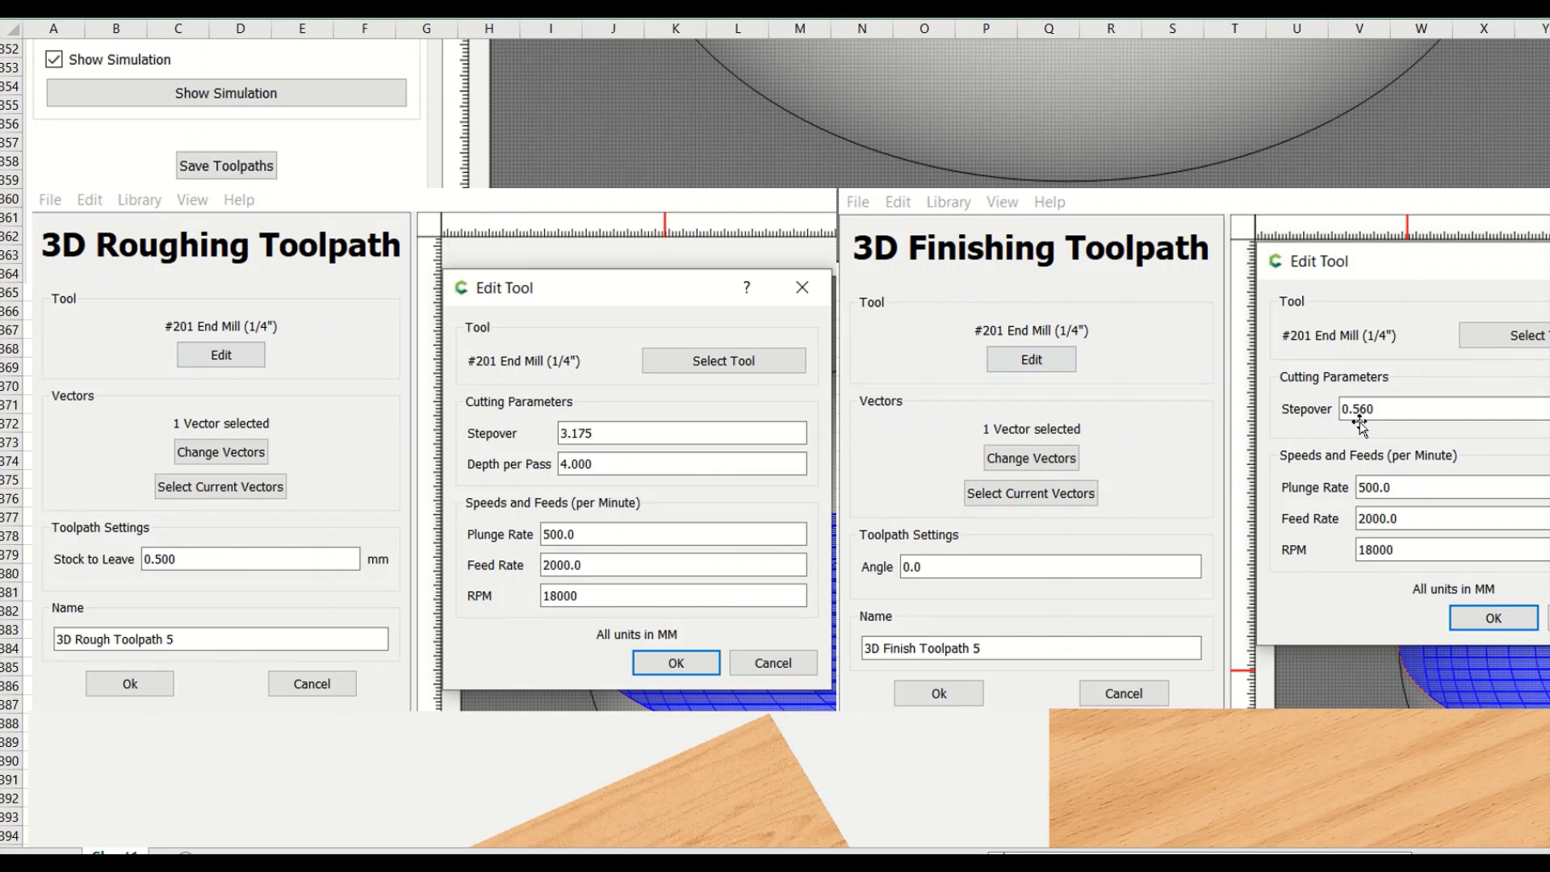
pyautogui.moveTo(1383, 494)
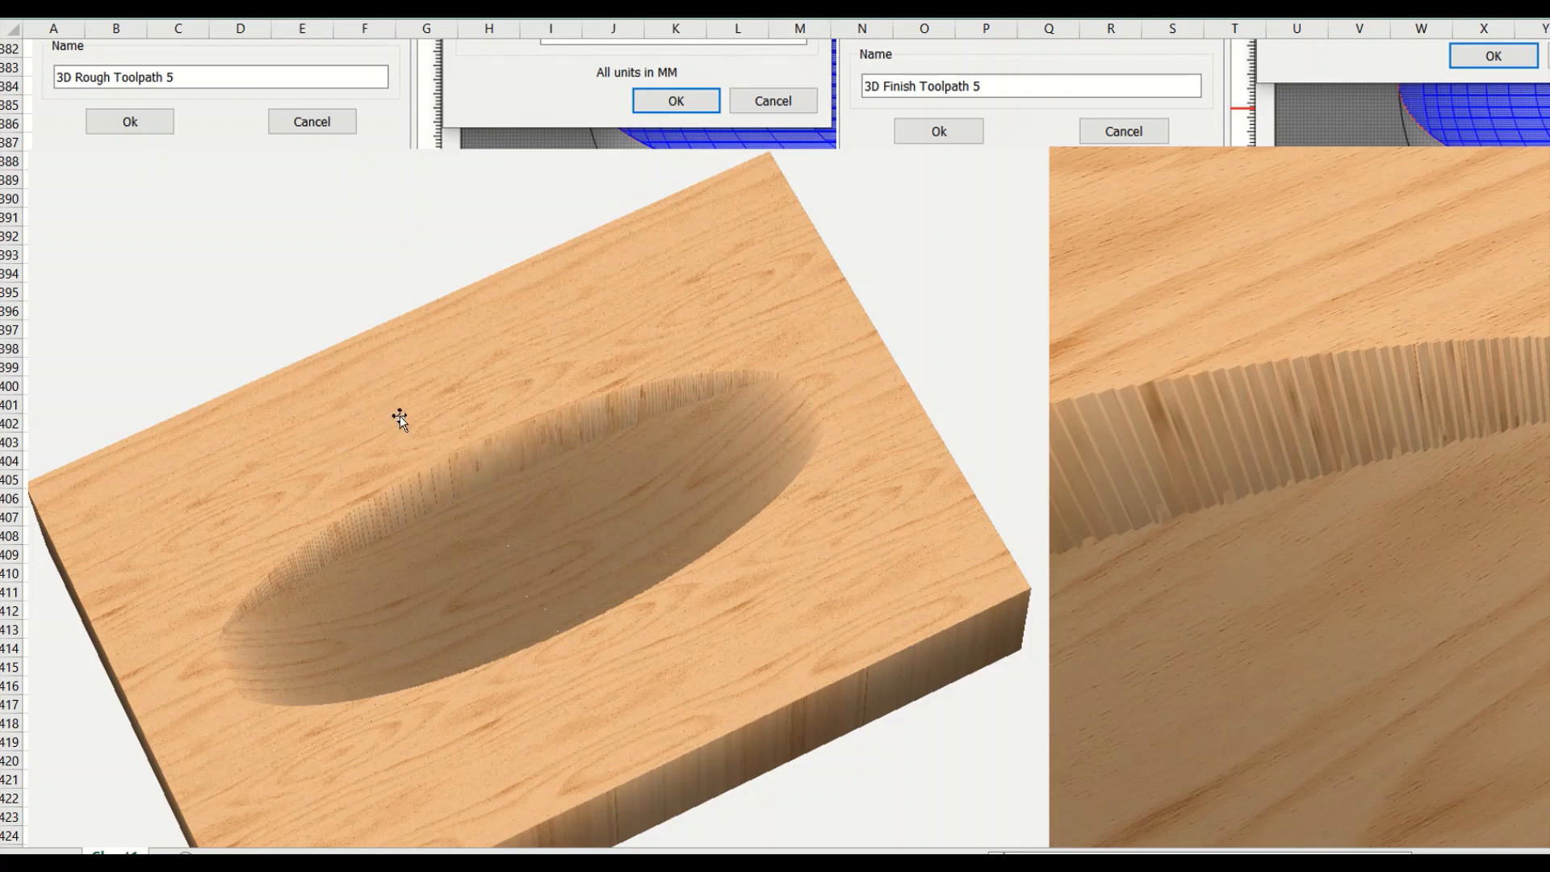
pyautogui.moveTo(542, 518)
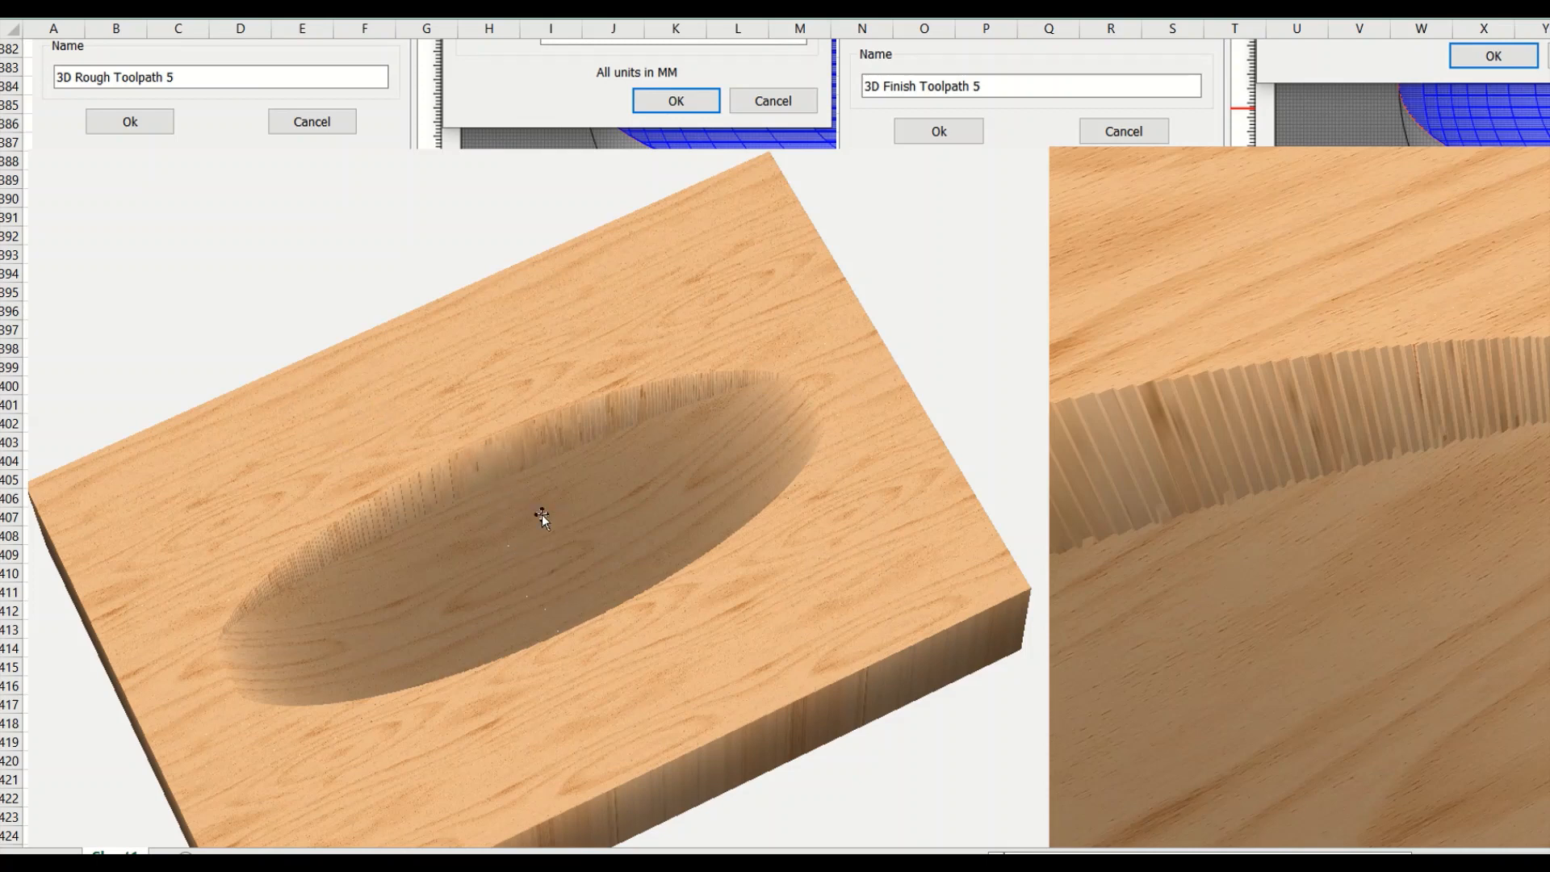
pyautogui.moveTo(1289, 446)
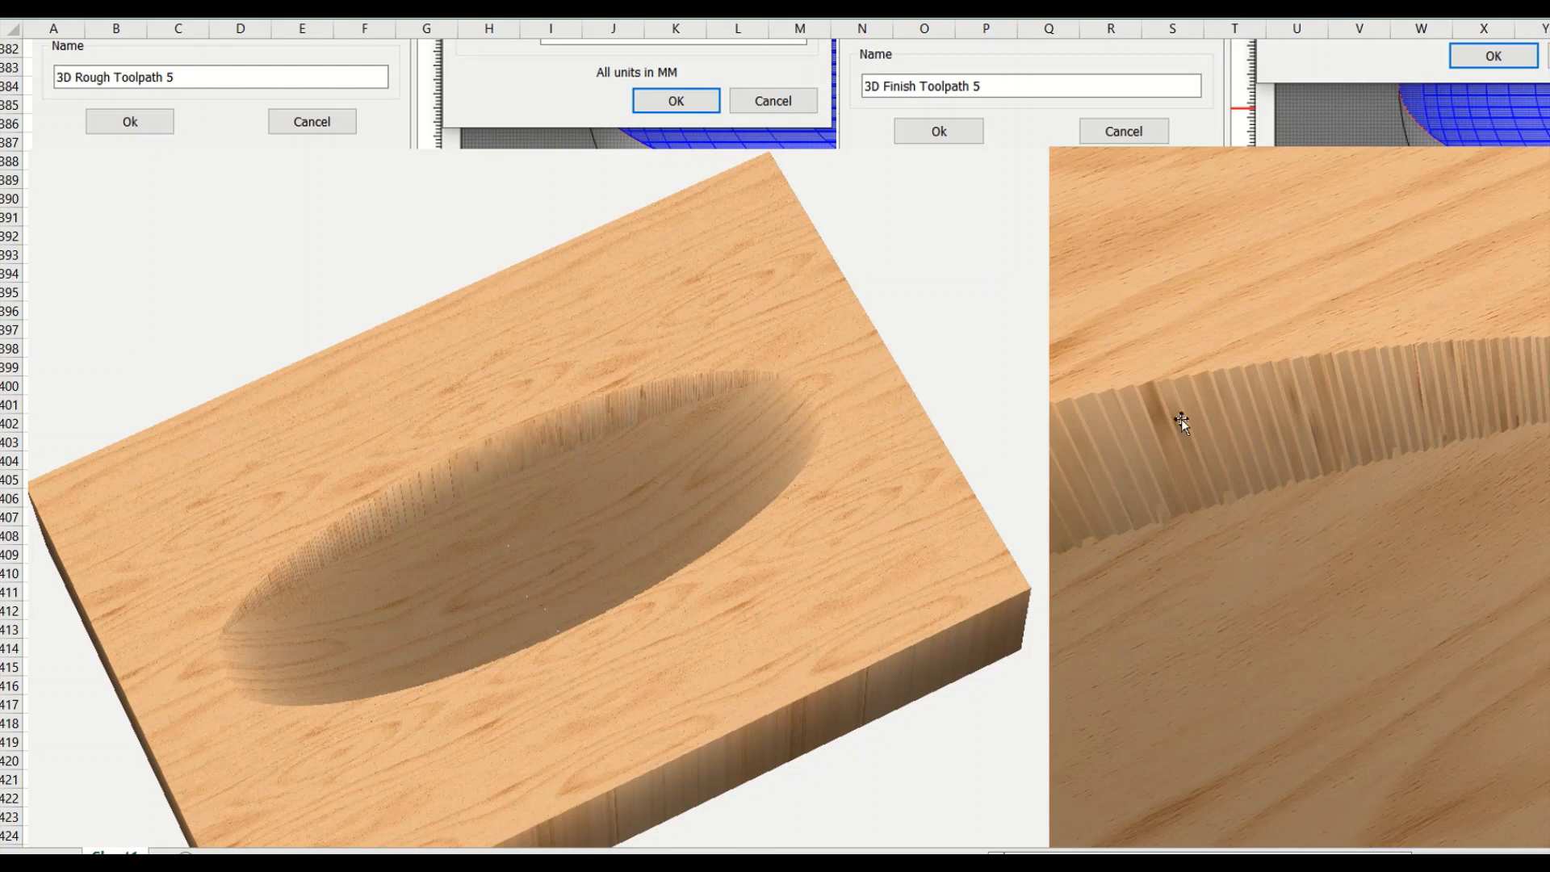
pyautogui.moveTo(1224, 438)
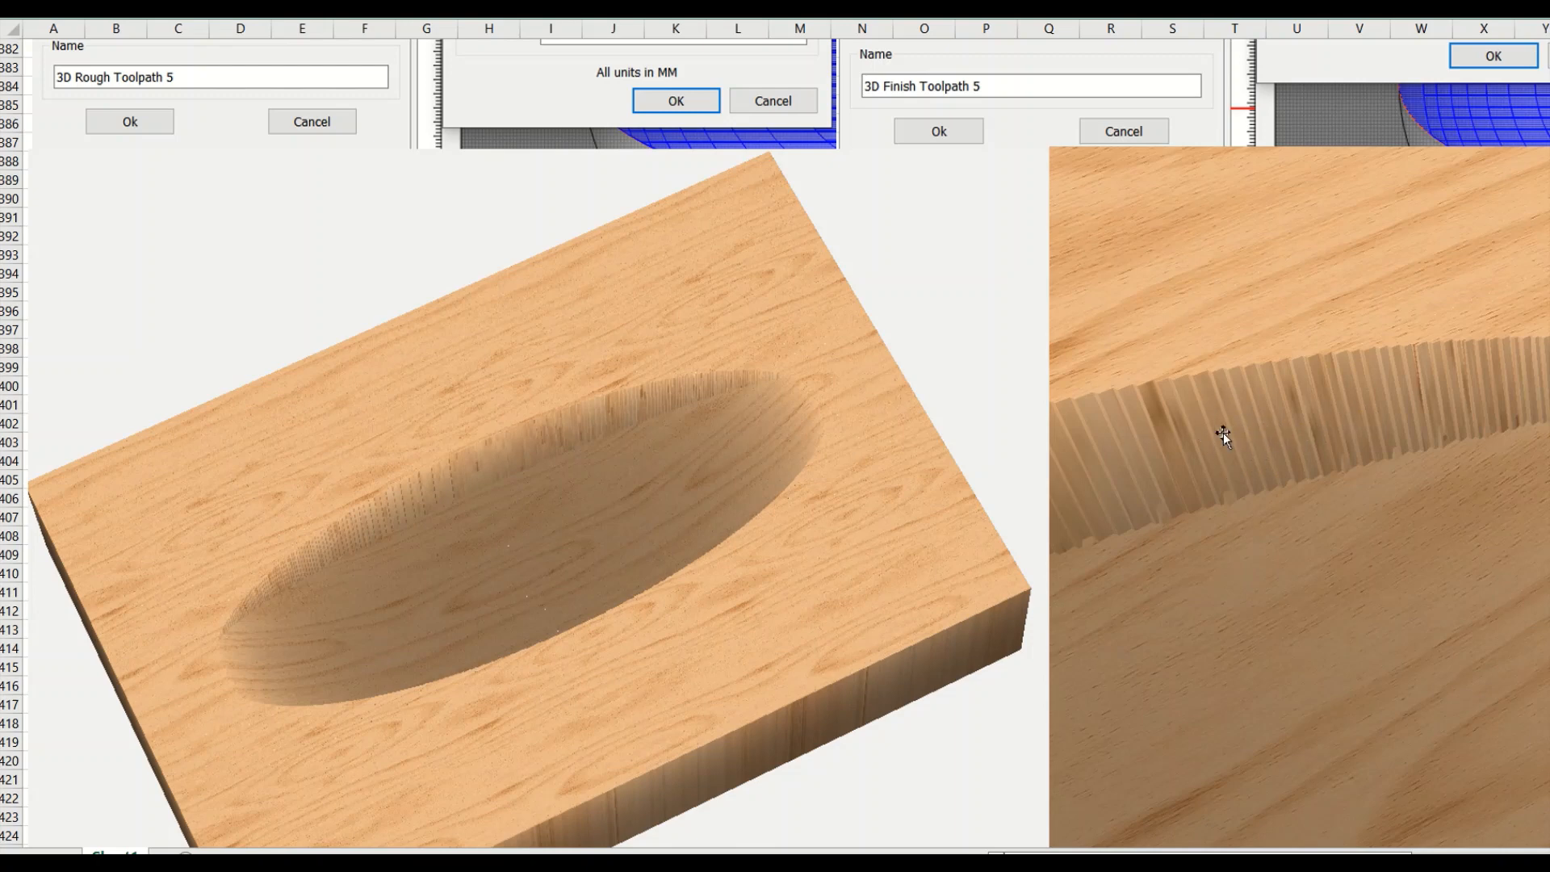
pyautogui.moveTo(1269, 470)
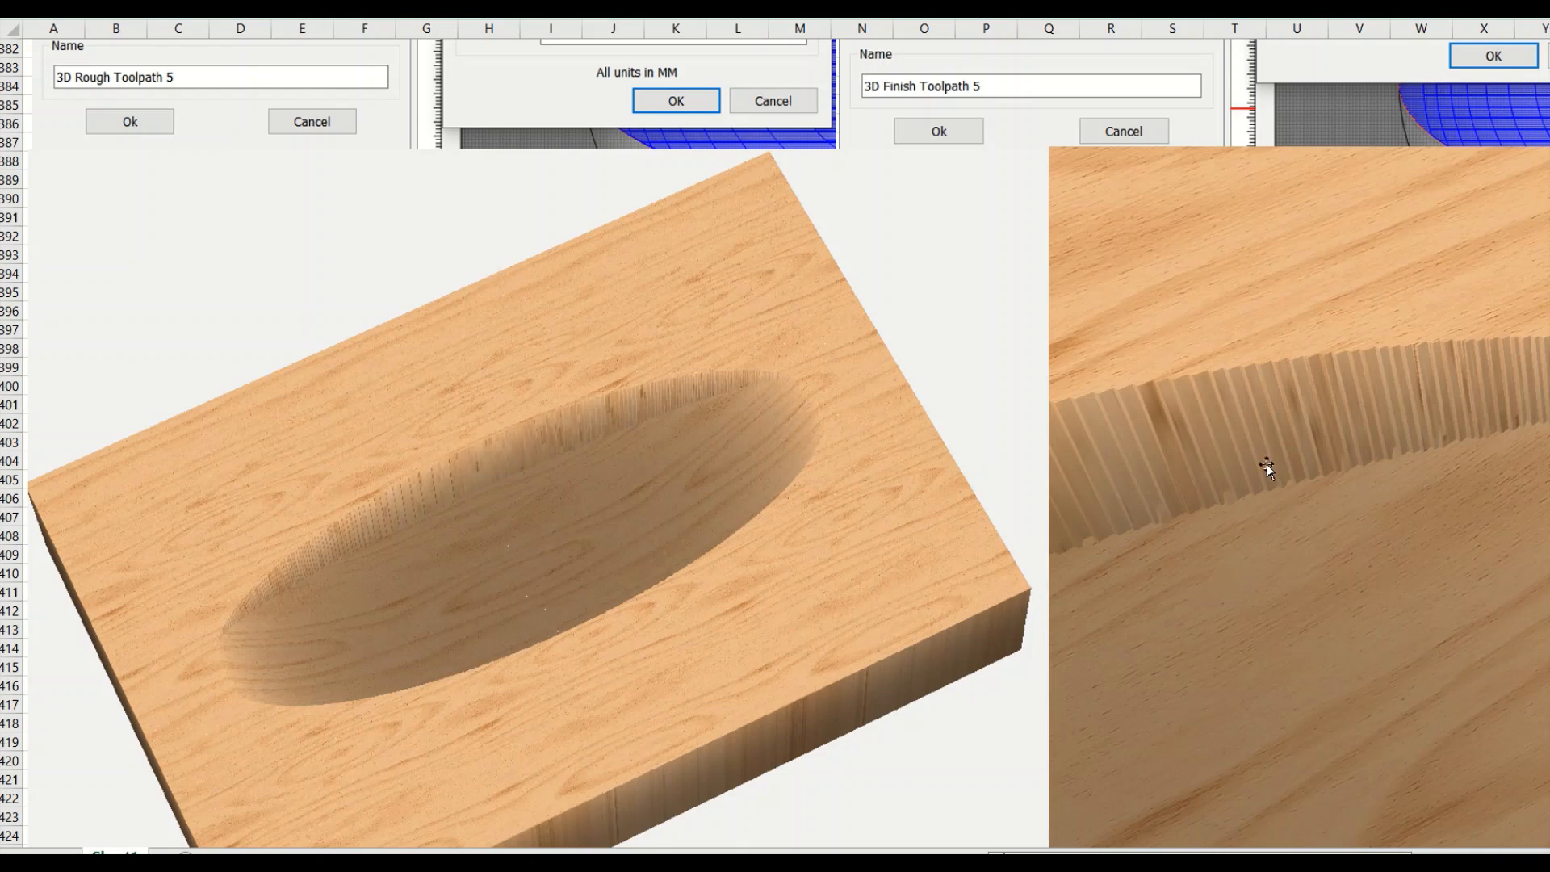
pyautogui.moveTo(1257, 429)
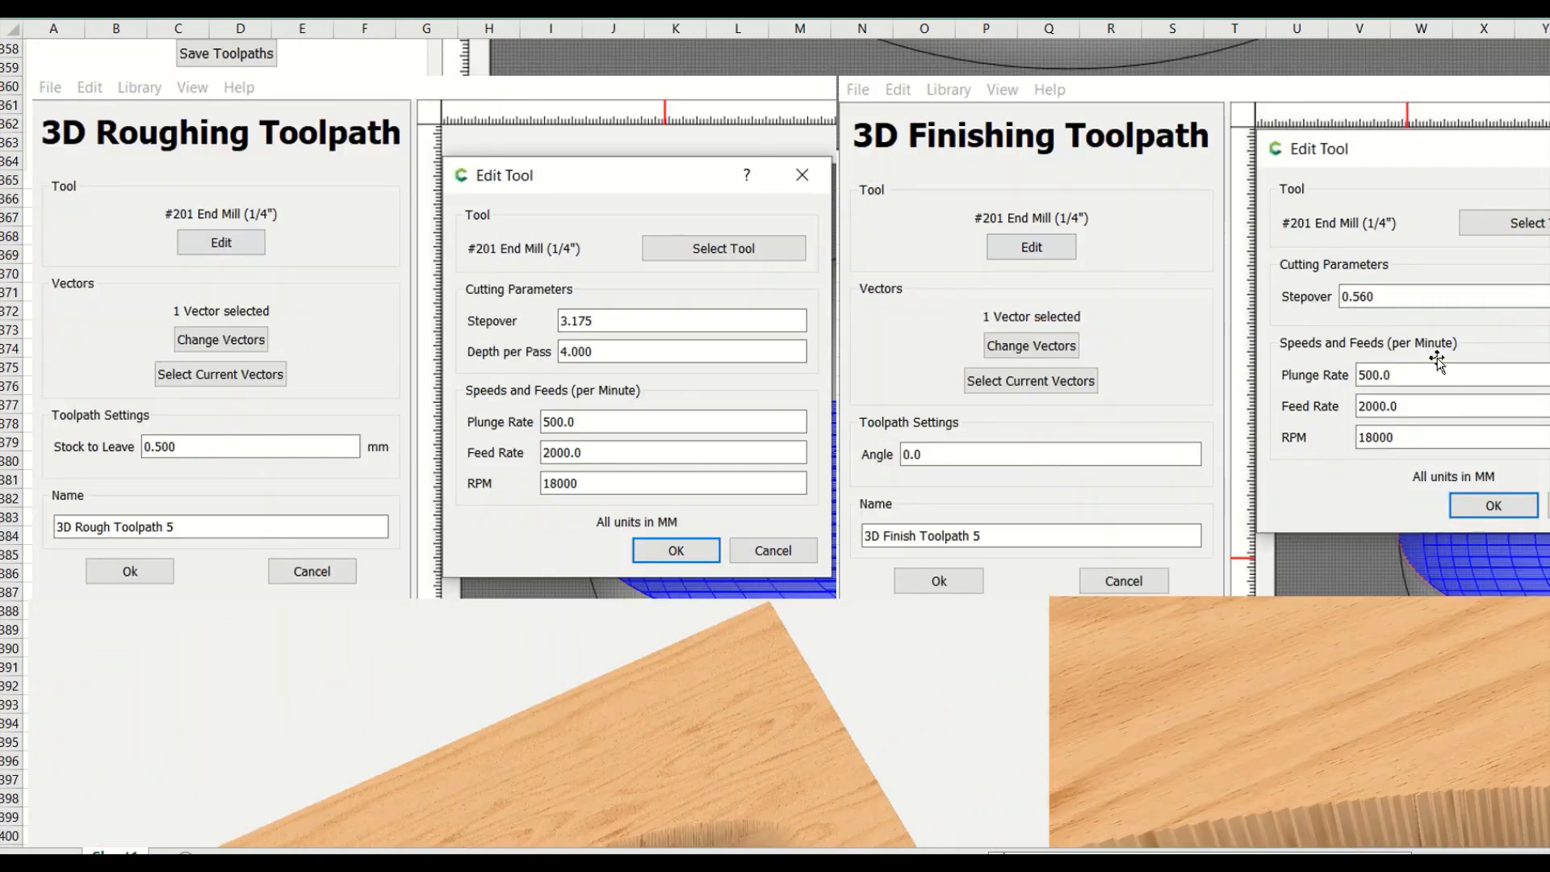
# Step: Scroll through the simulation to inspect the stepped ridges on the bowl wall
pyautogui.scroll(-3)
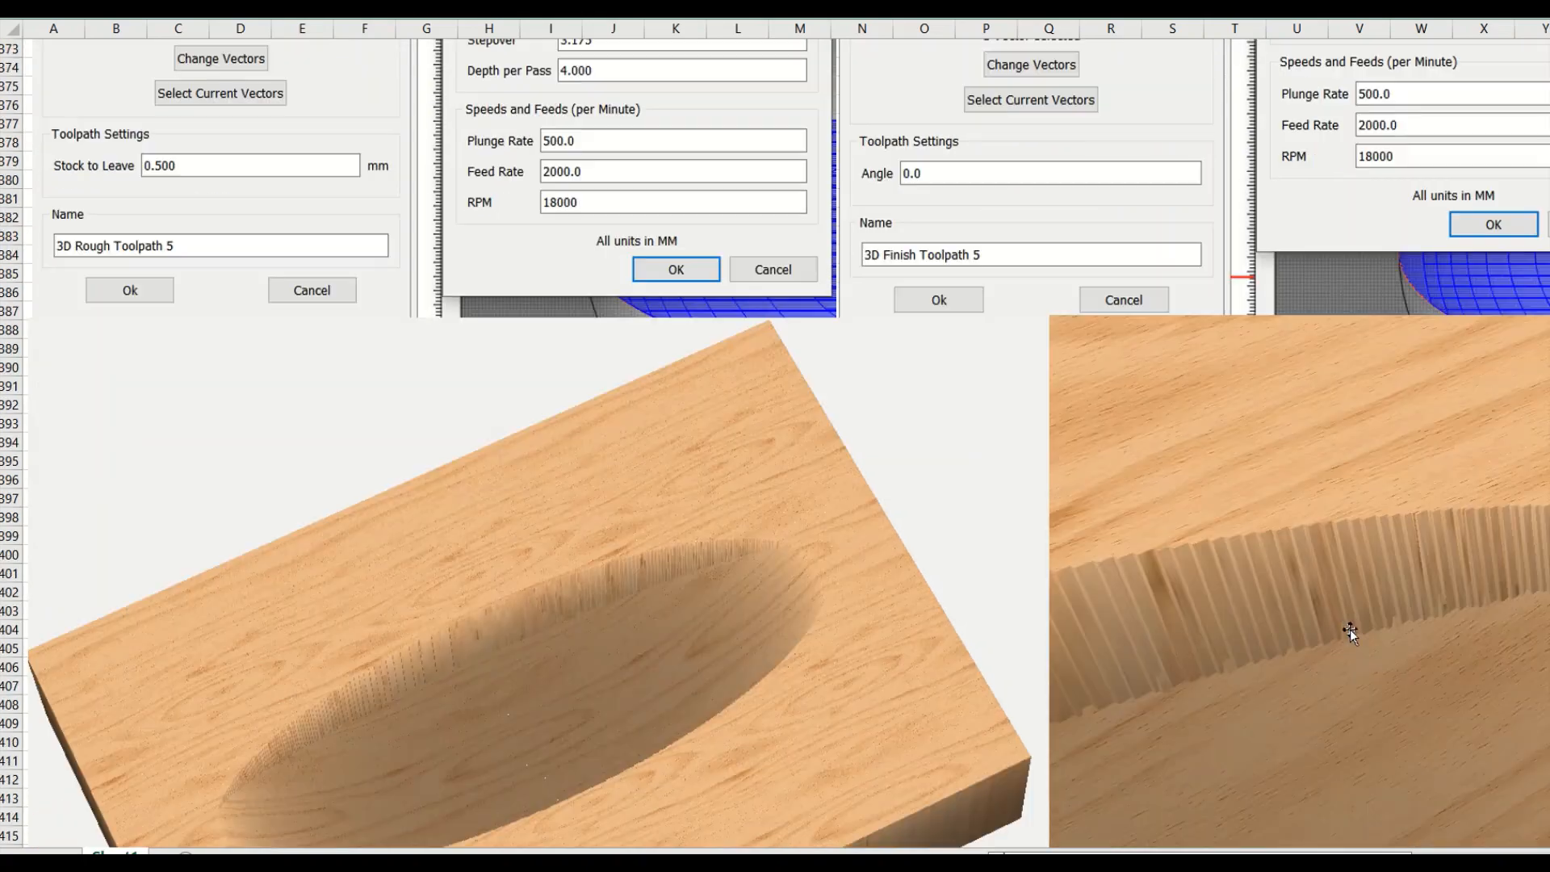
pyautogui.moveTo(1159, 597)
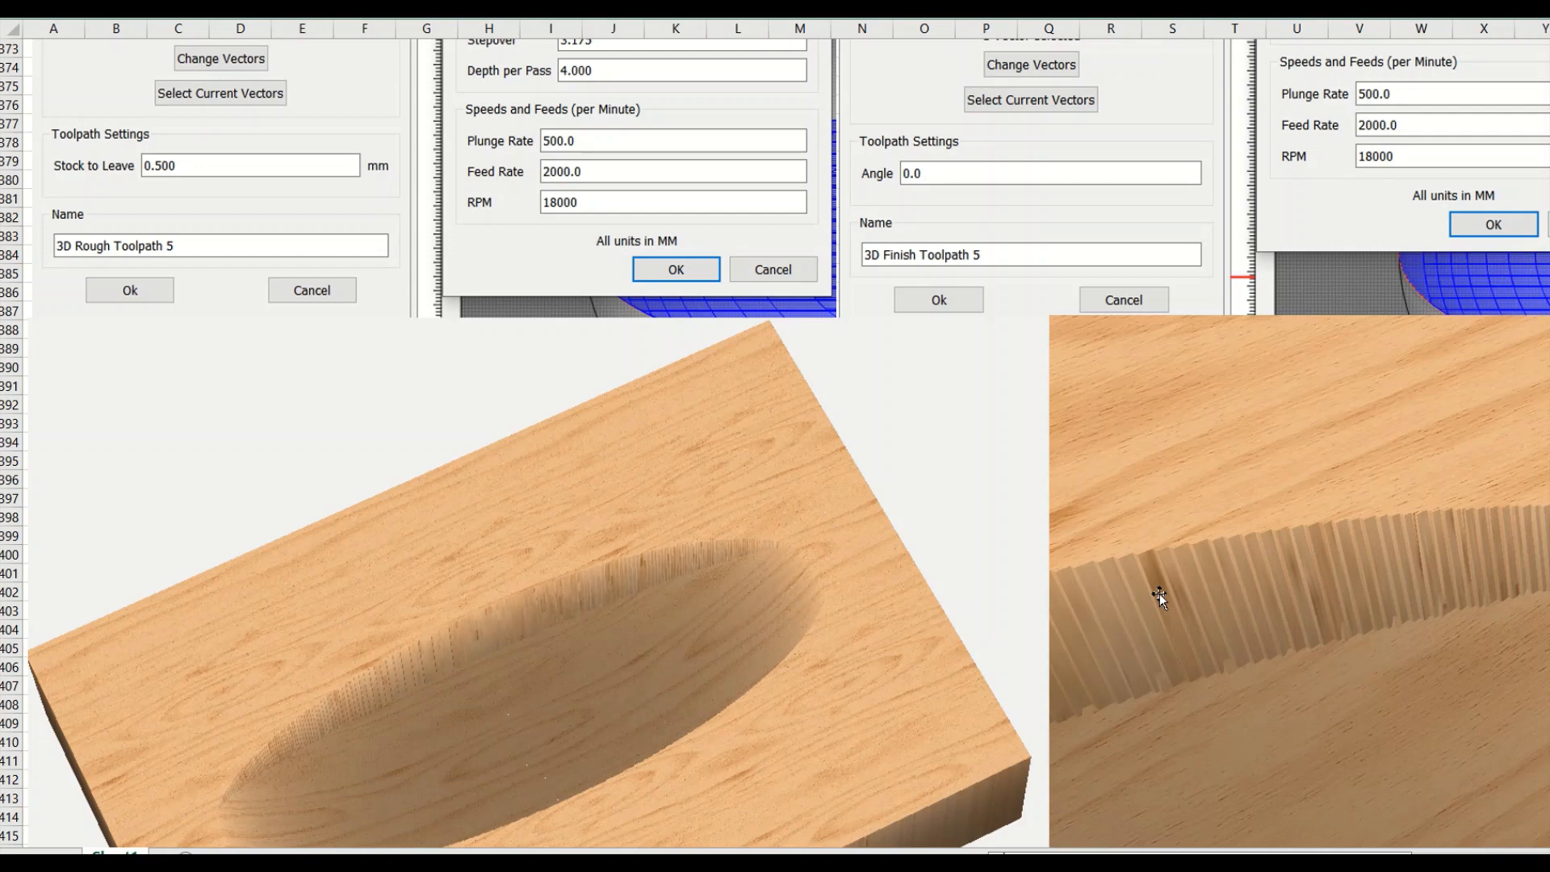
pyautogui.scroll(-3)
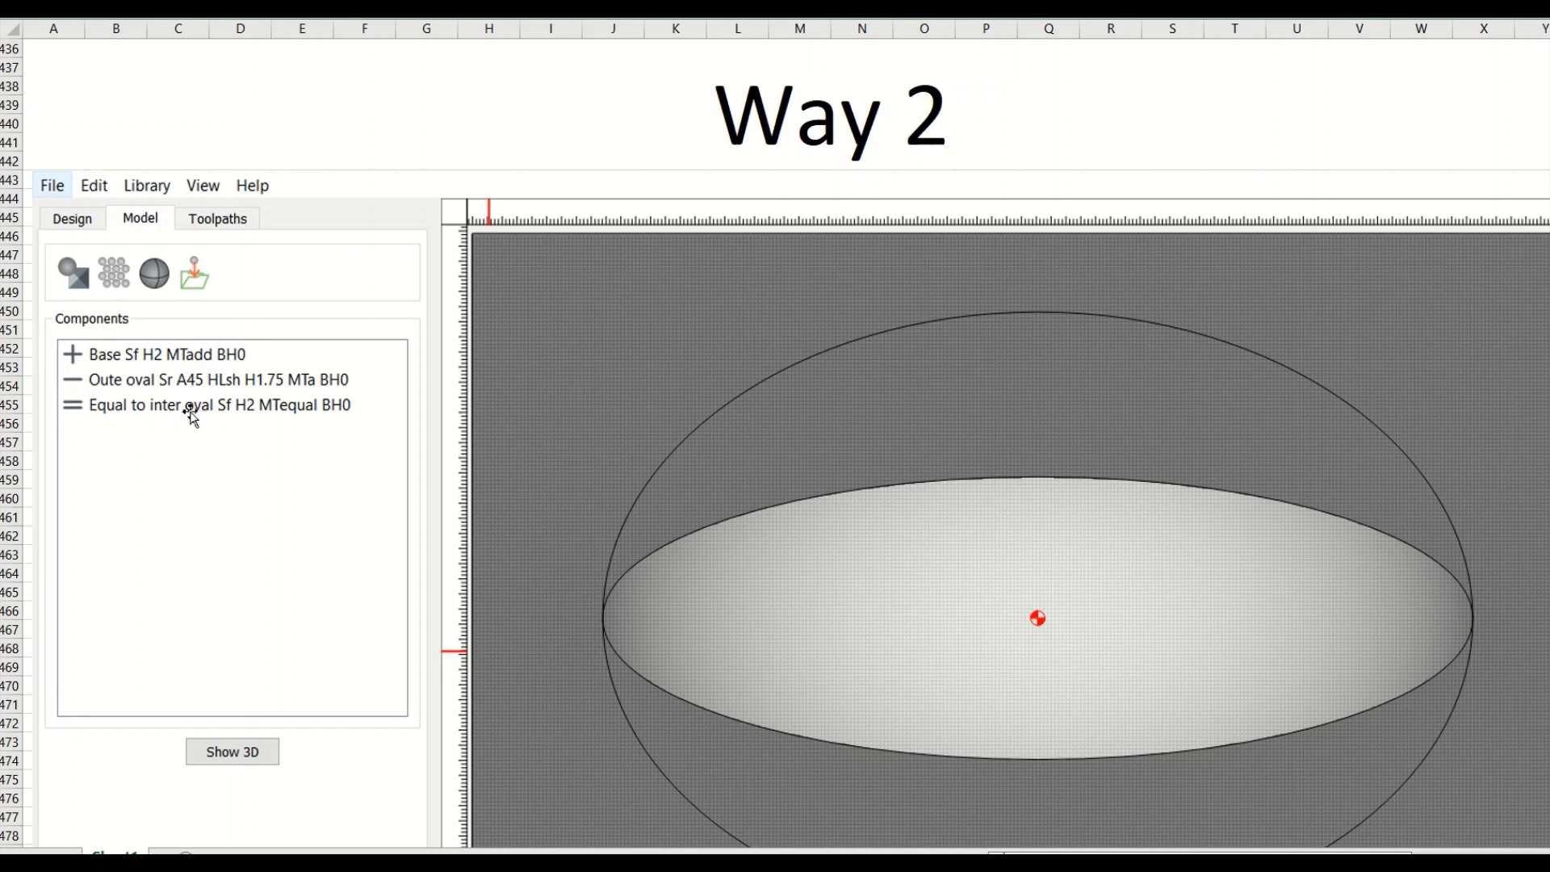
# Step: Scroll to Way 2's base, outer oval and inner oval components and 3D preview
pyautogui.scroll(-3)
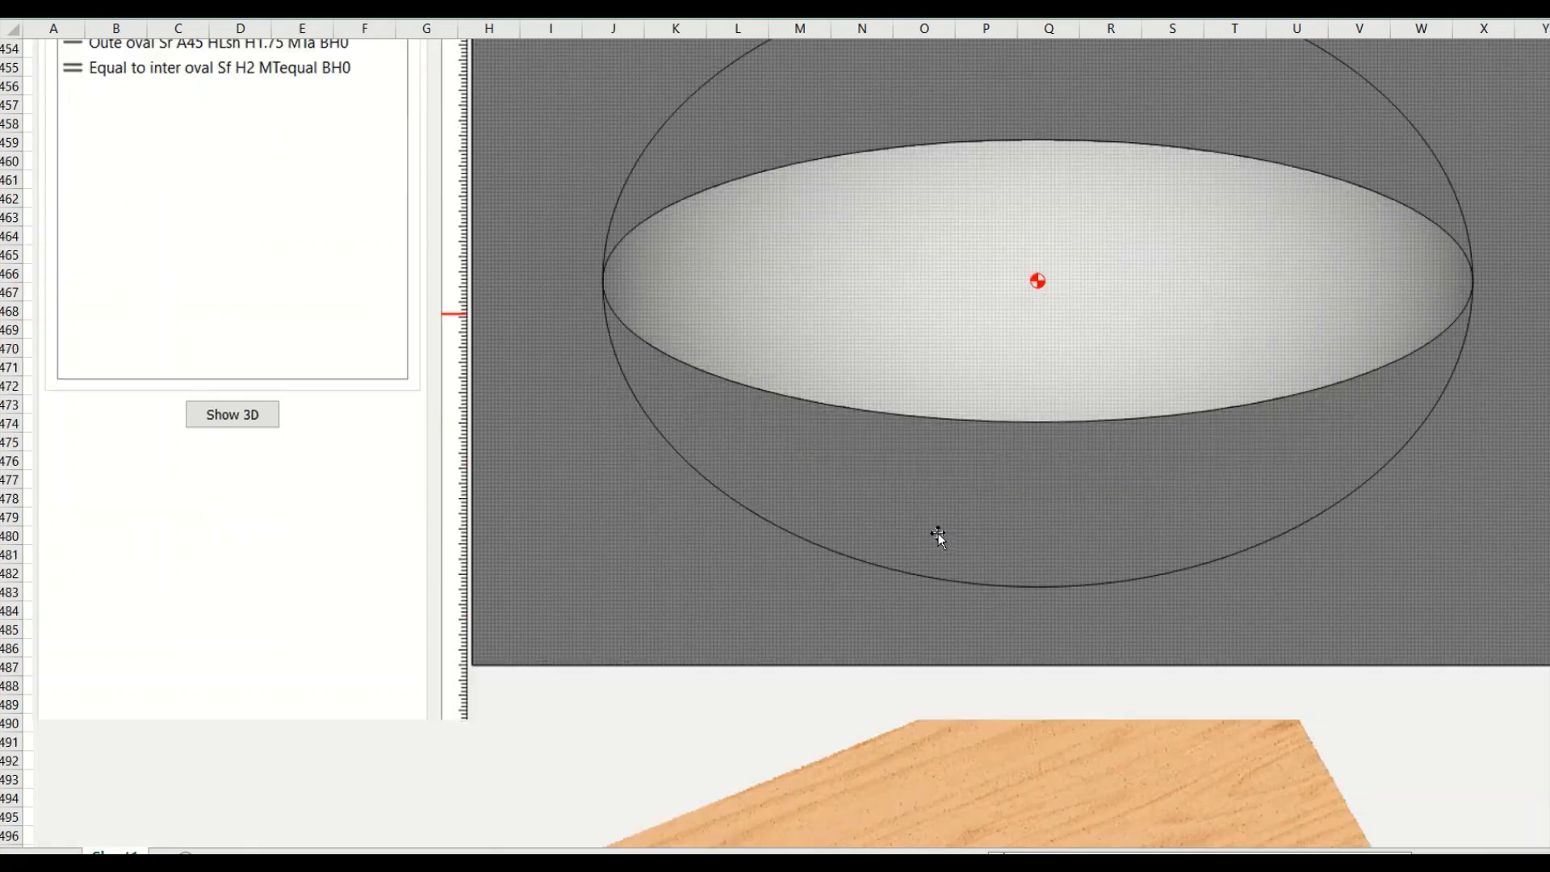
pyautogui.scroll(-3)
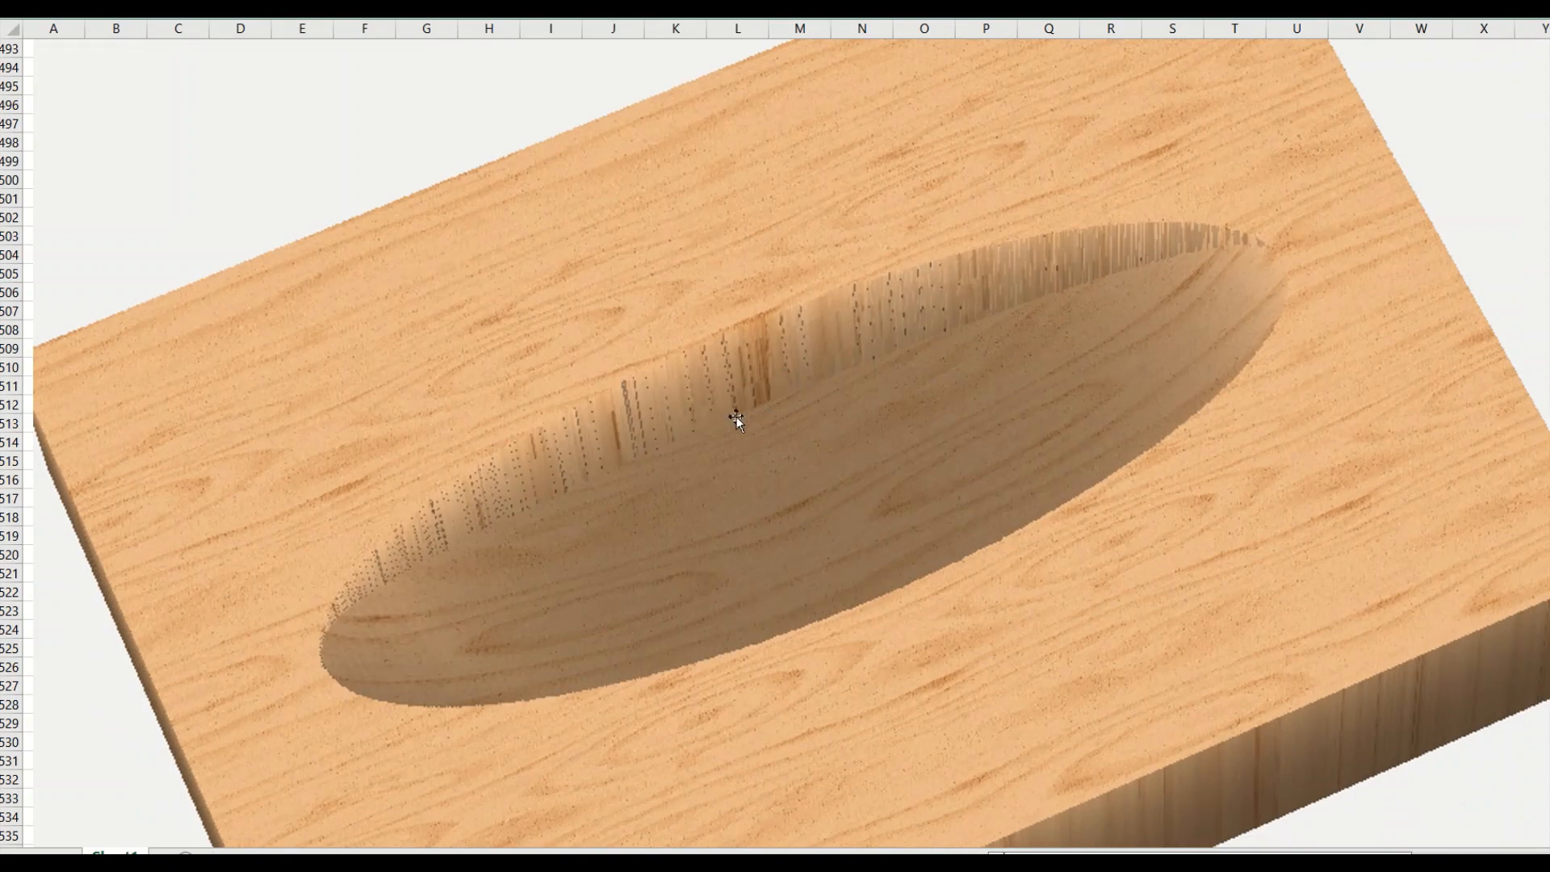
pyautogui.scroll(-3)
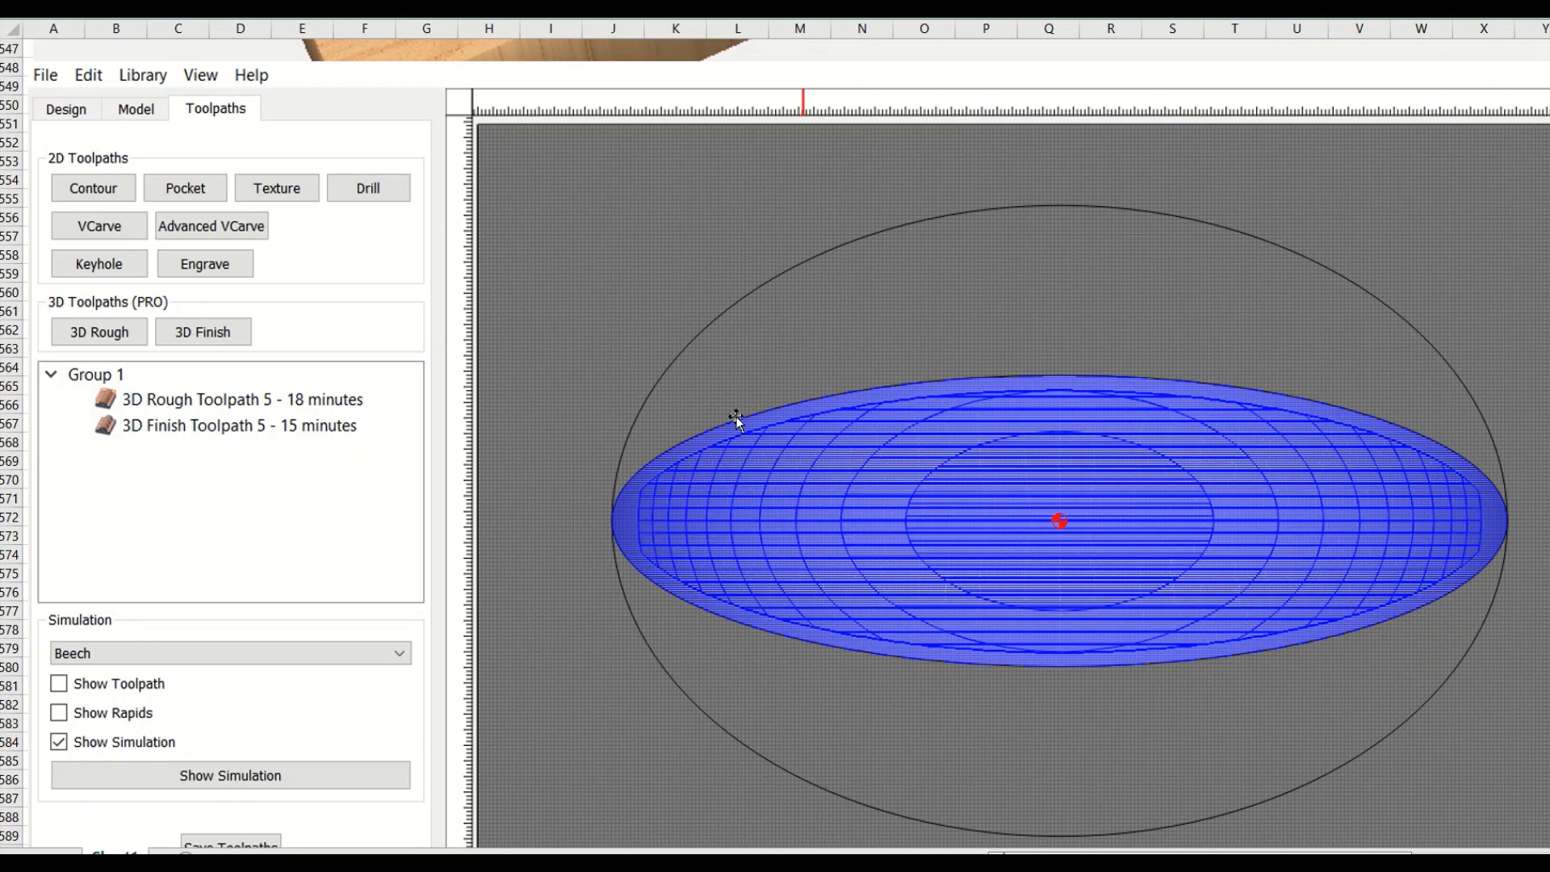
pyautogui.moveTo(364, 433)
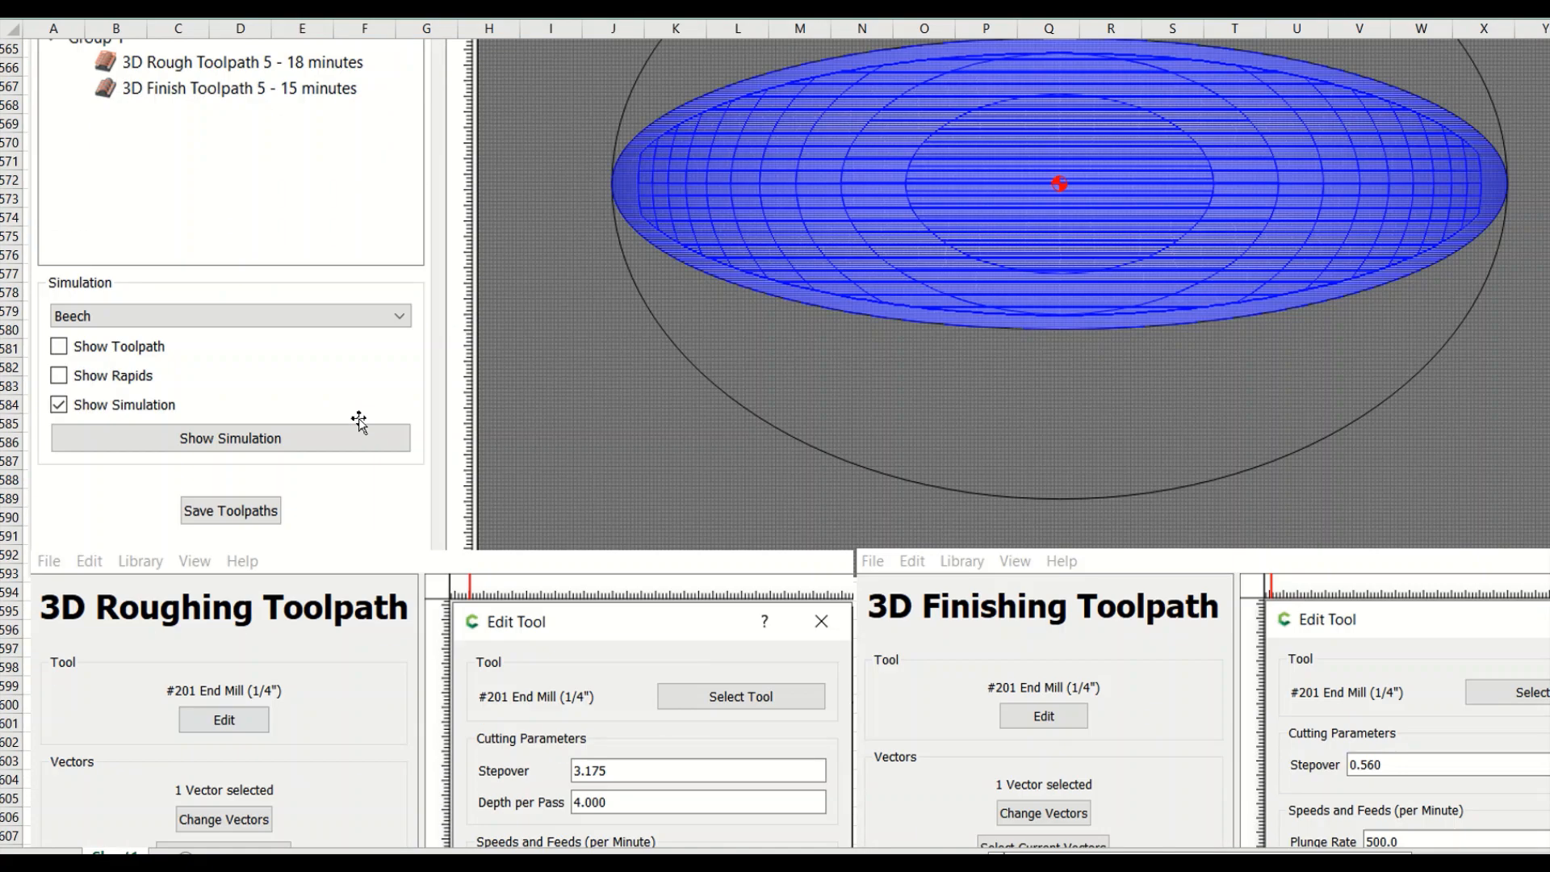
# Step: Scroll to Way 2's rough and finish toolpath settings: 1/4" end mill, 18000 RPM
pyautogui.scroll(-3)
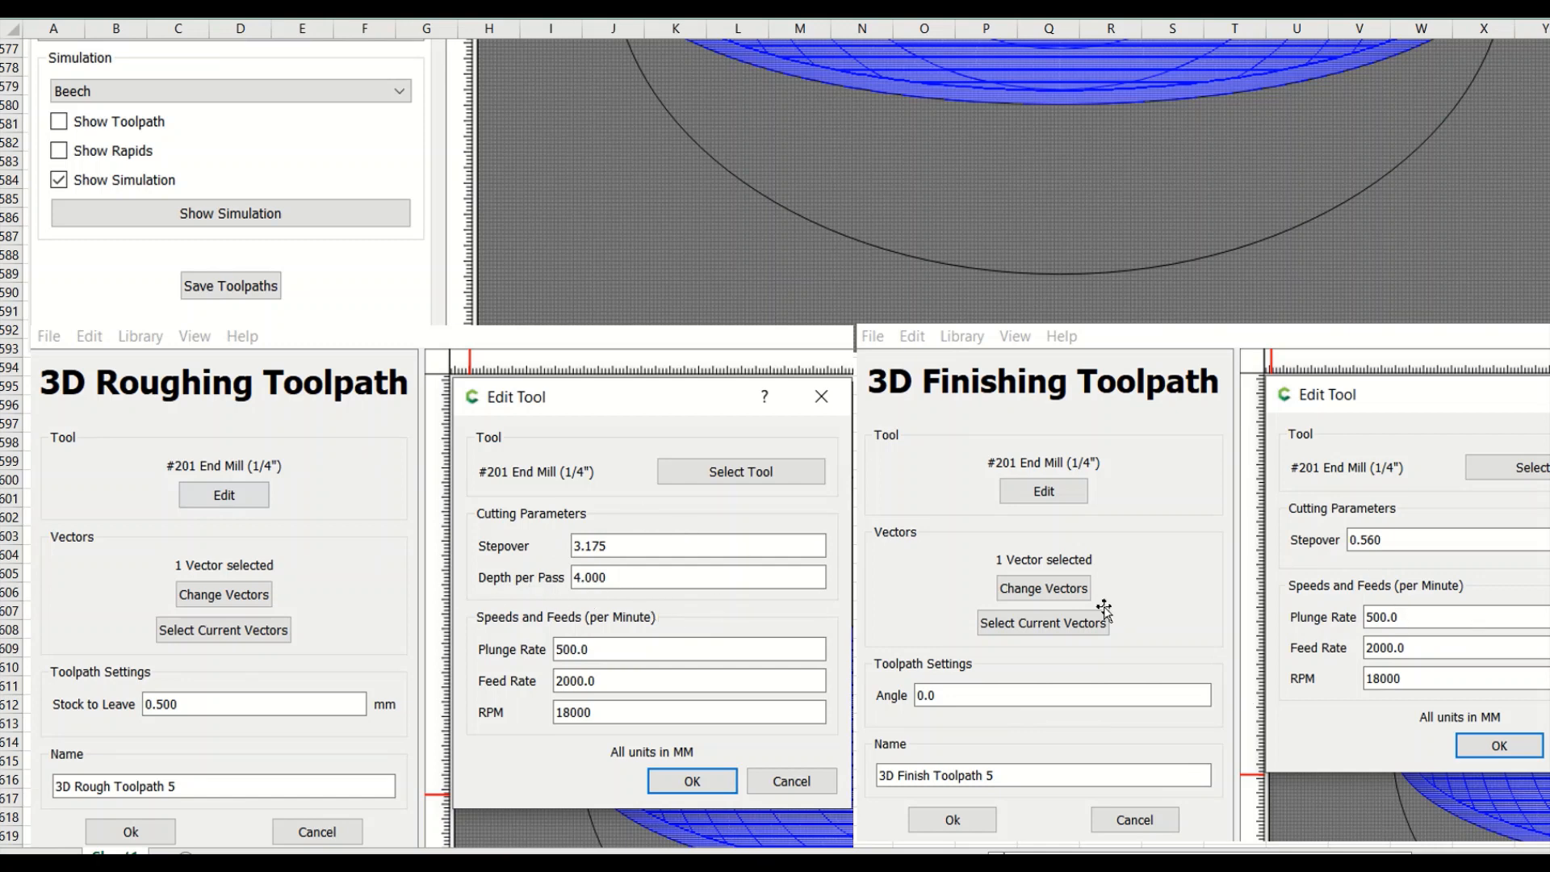
pyautogui.moveTo(732, 573)
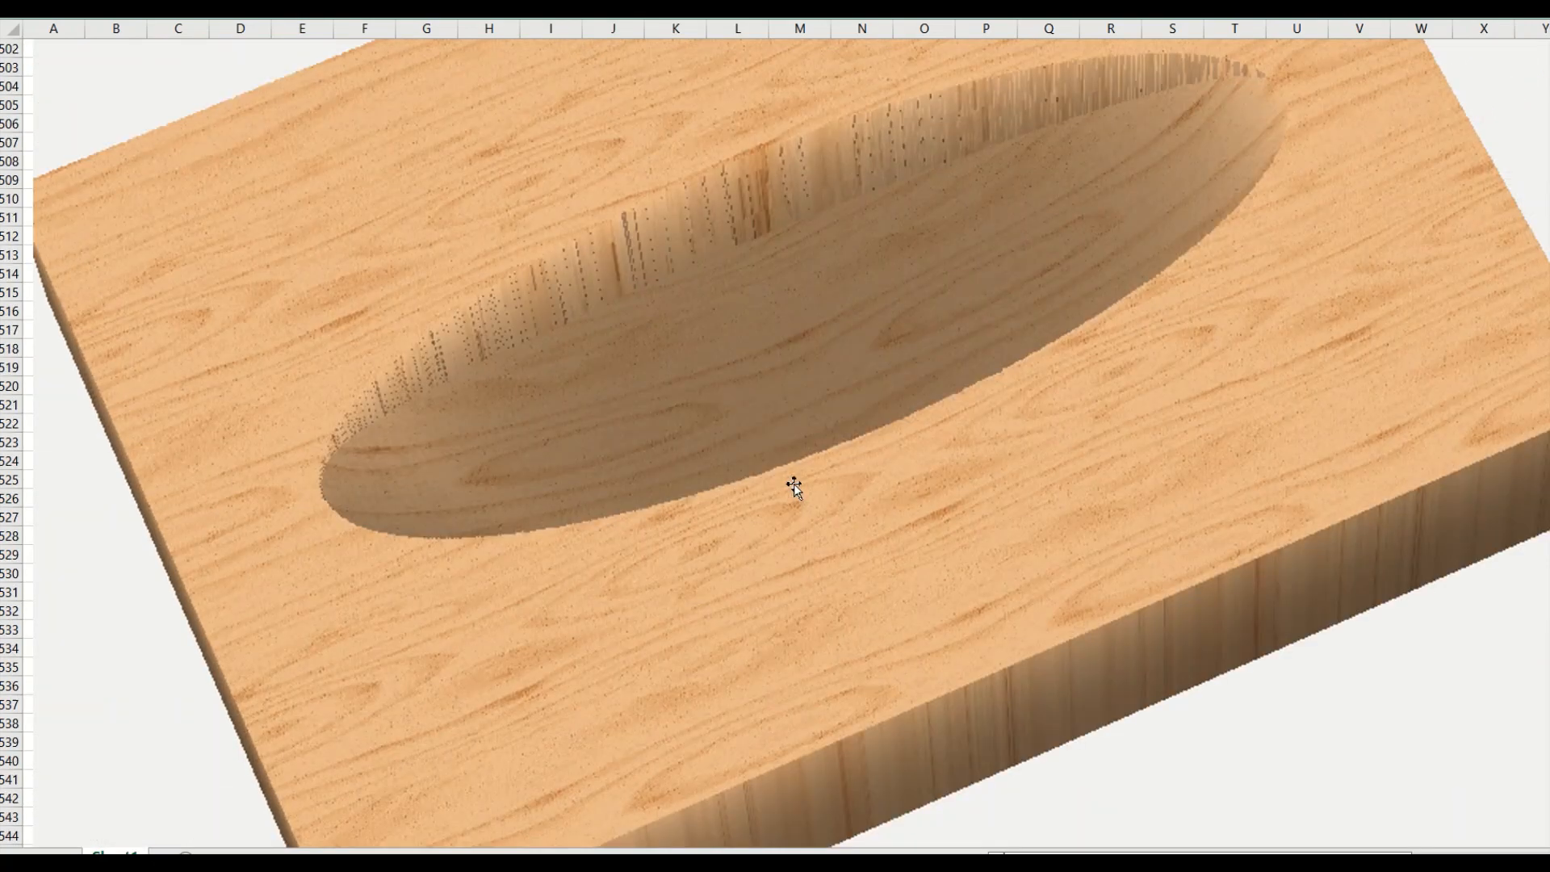
pyautogui.moveTo(708, 631)
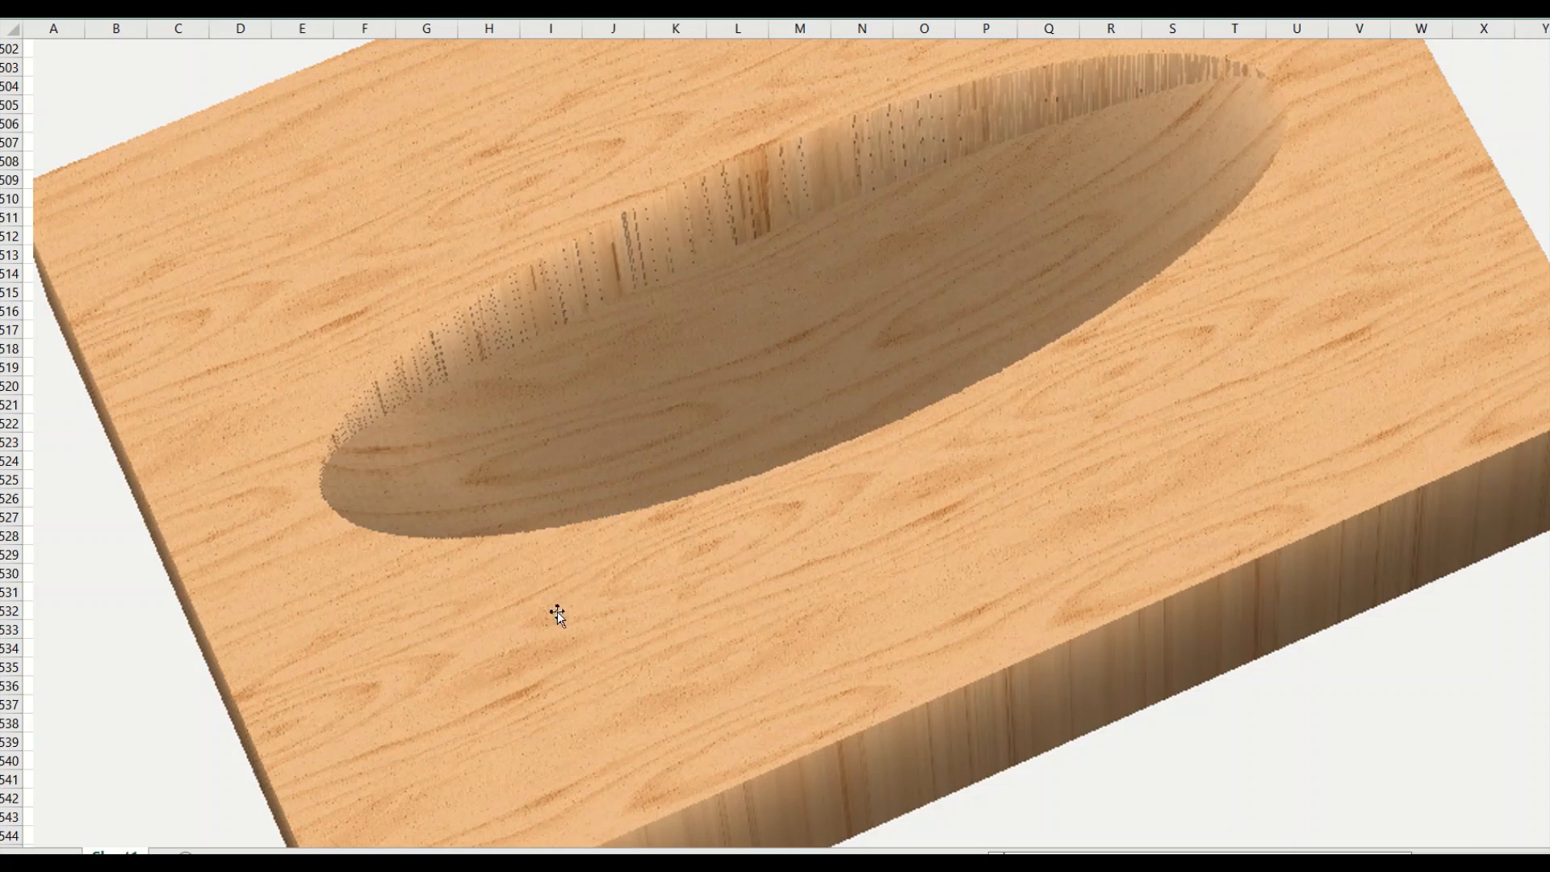
pyautogui.moveTo(650, 638)
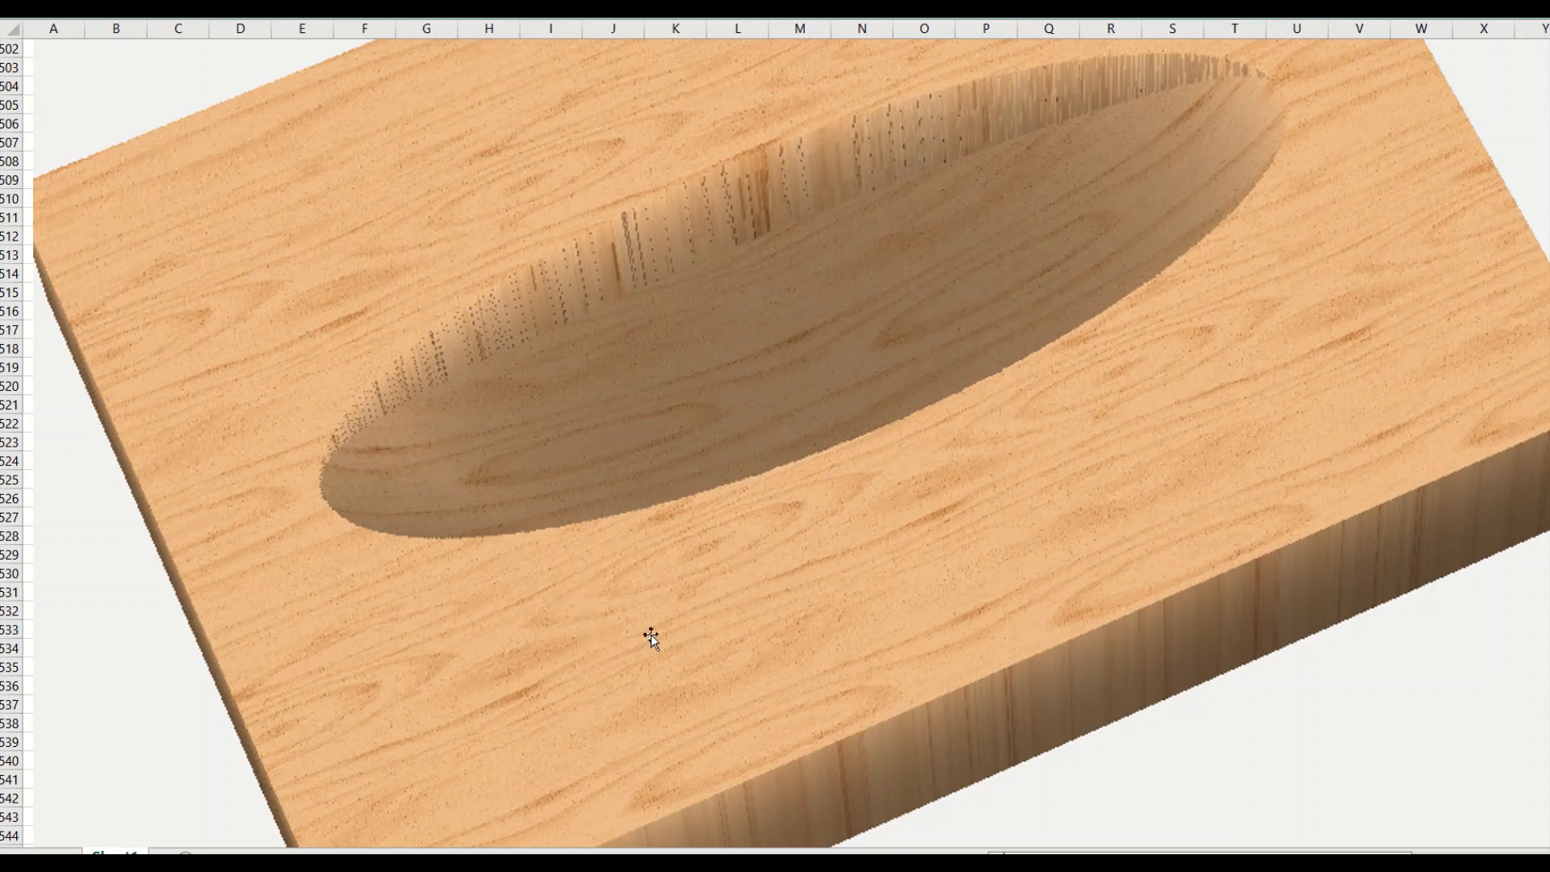
pyautogui.moveTo(657, 638)
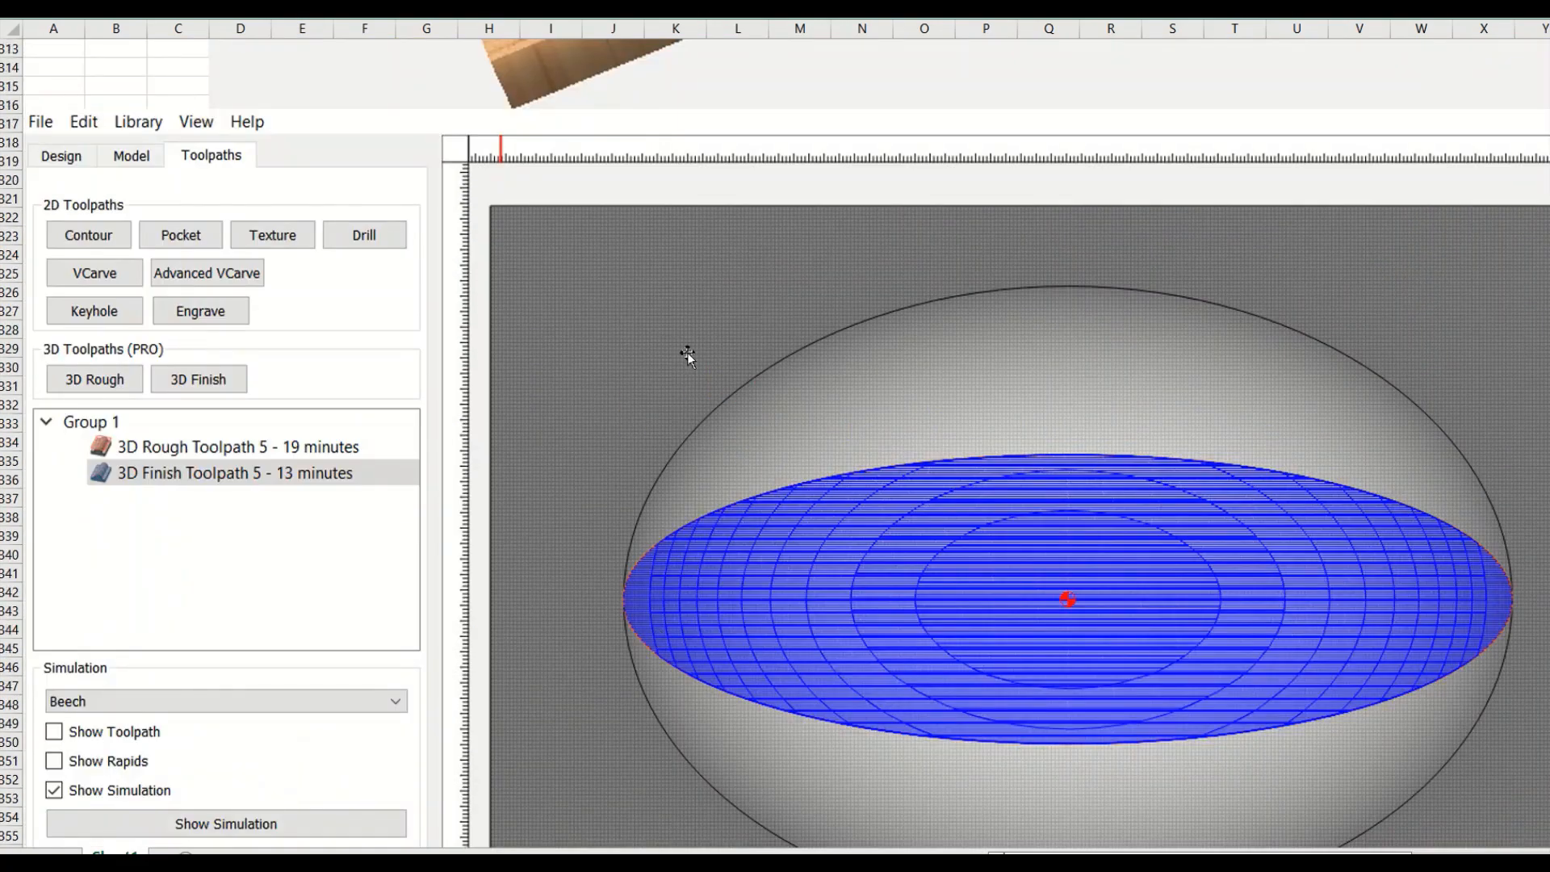
pyautogui.moveTo(802, 400)
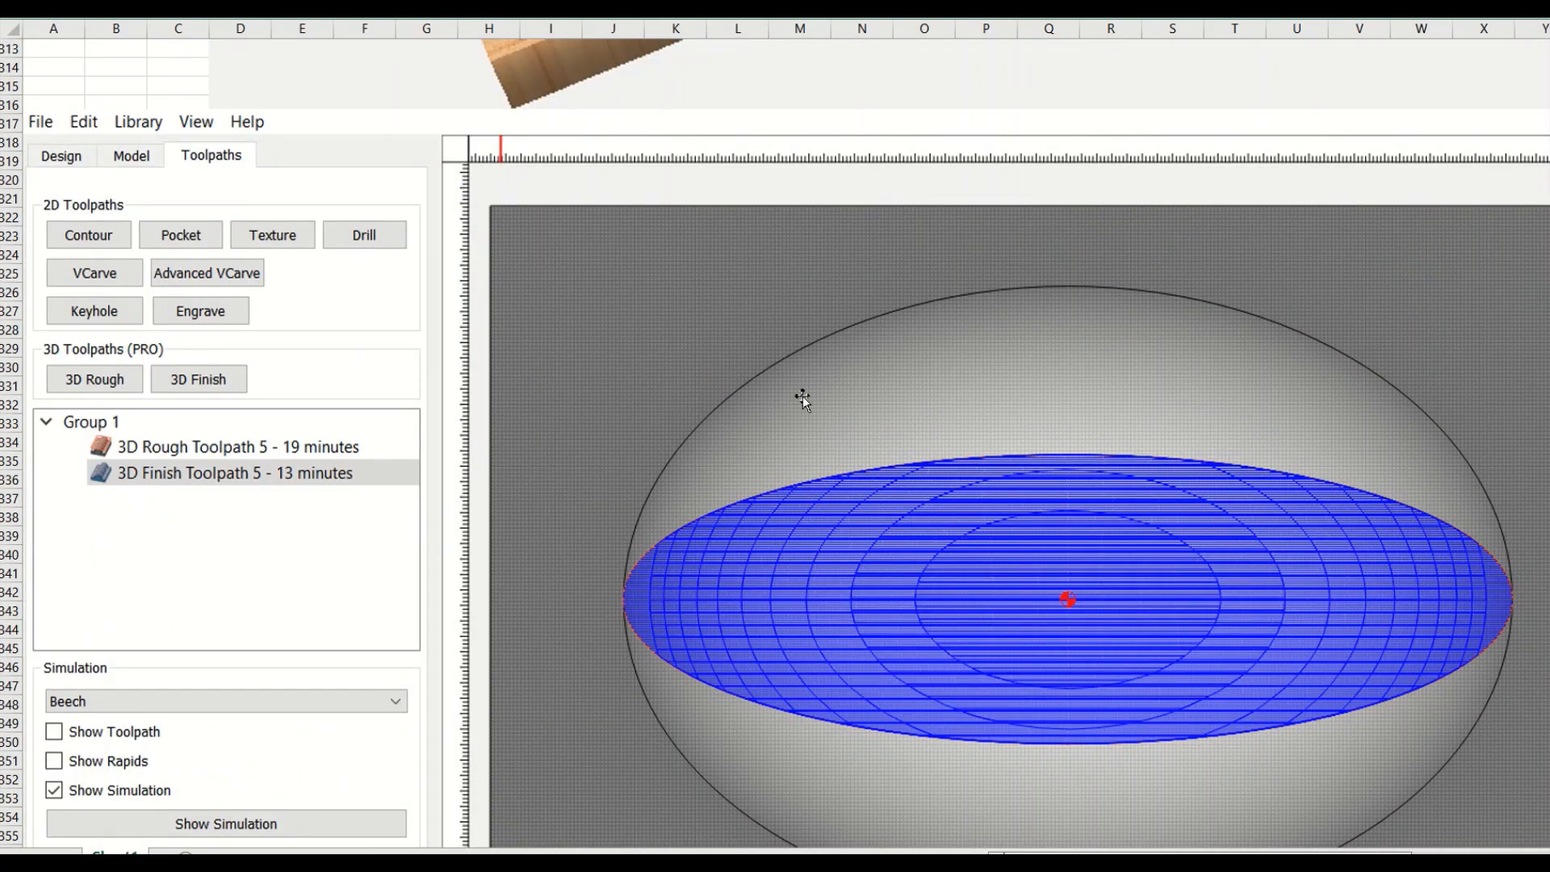